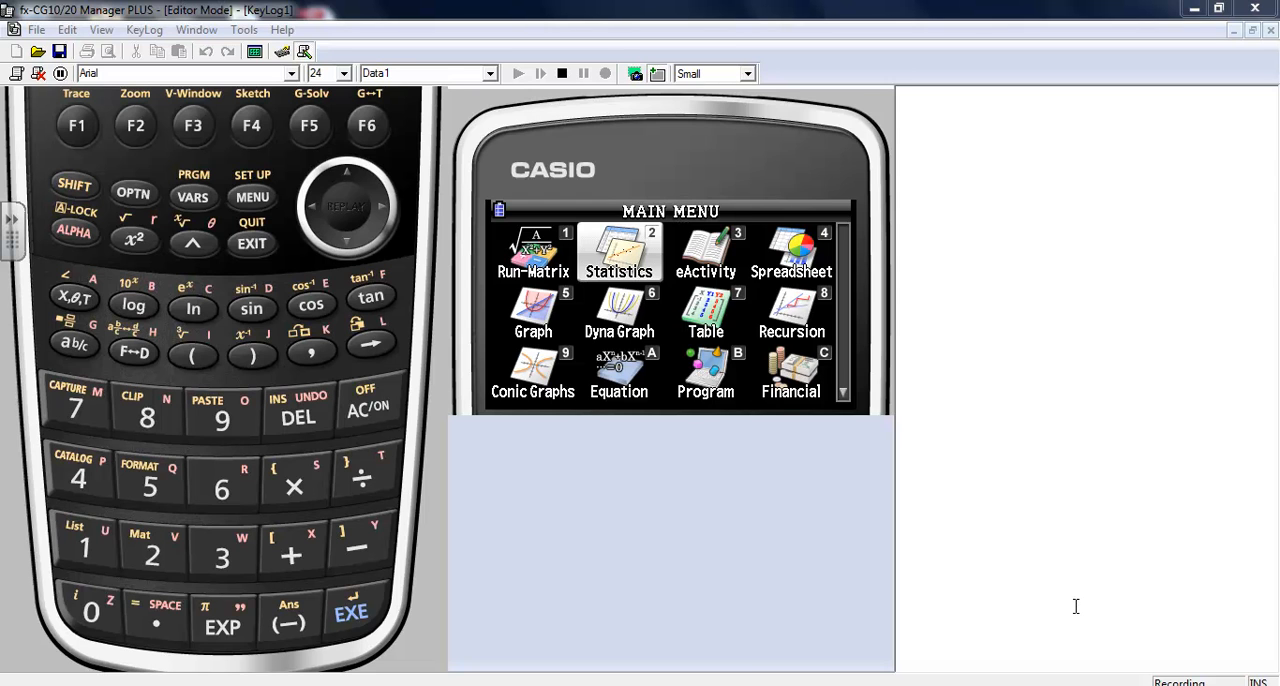
pyautogui.moveTo(985, 601)
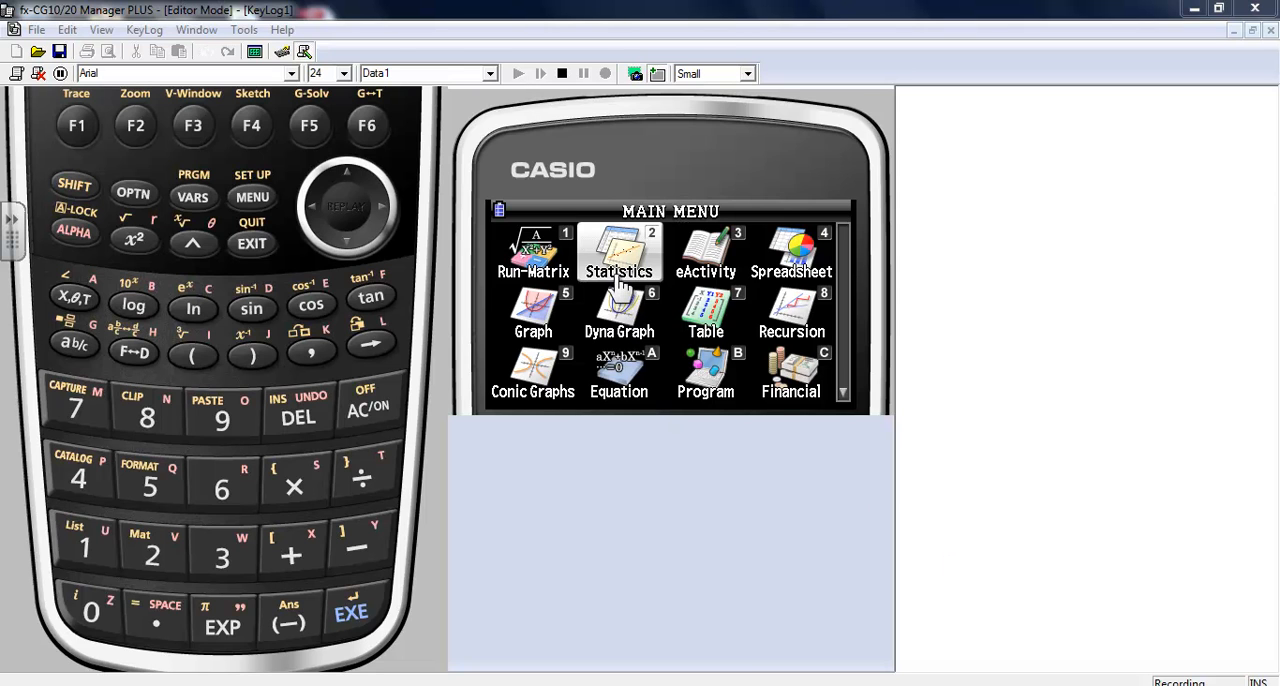
pyautogui.moveTo(425, 415)
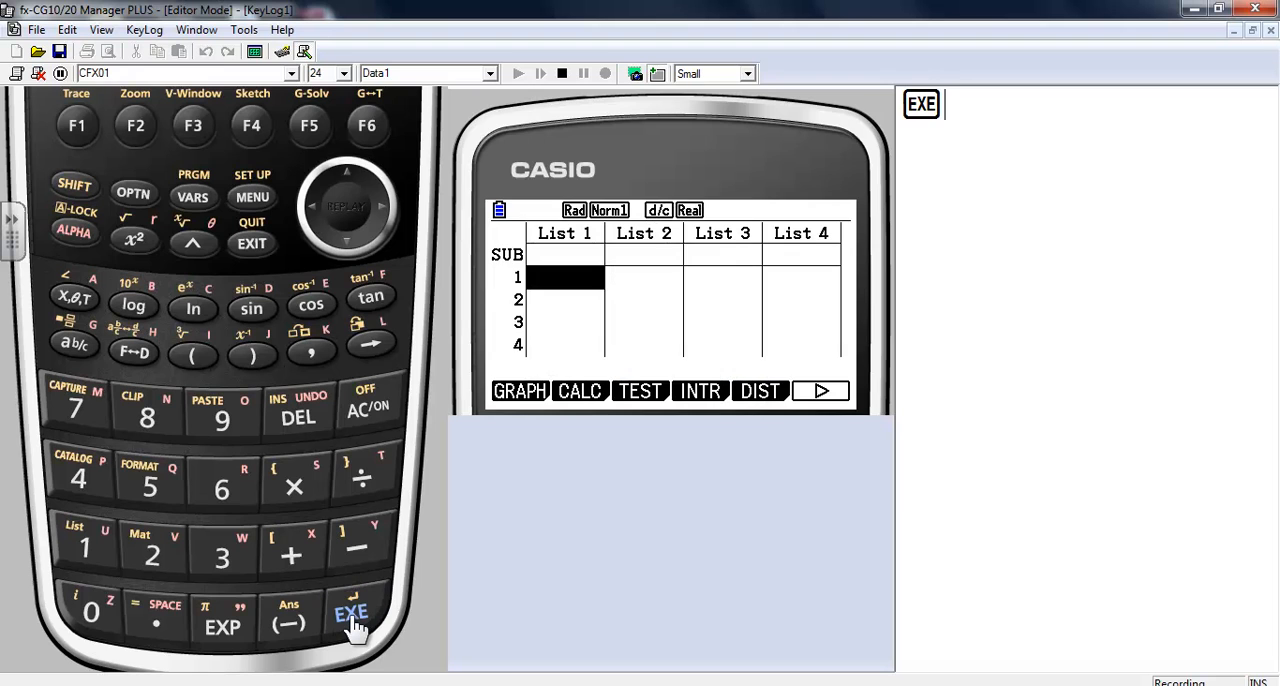
pyautogui.moveTo(585, 335)
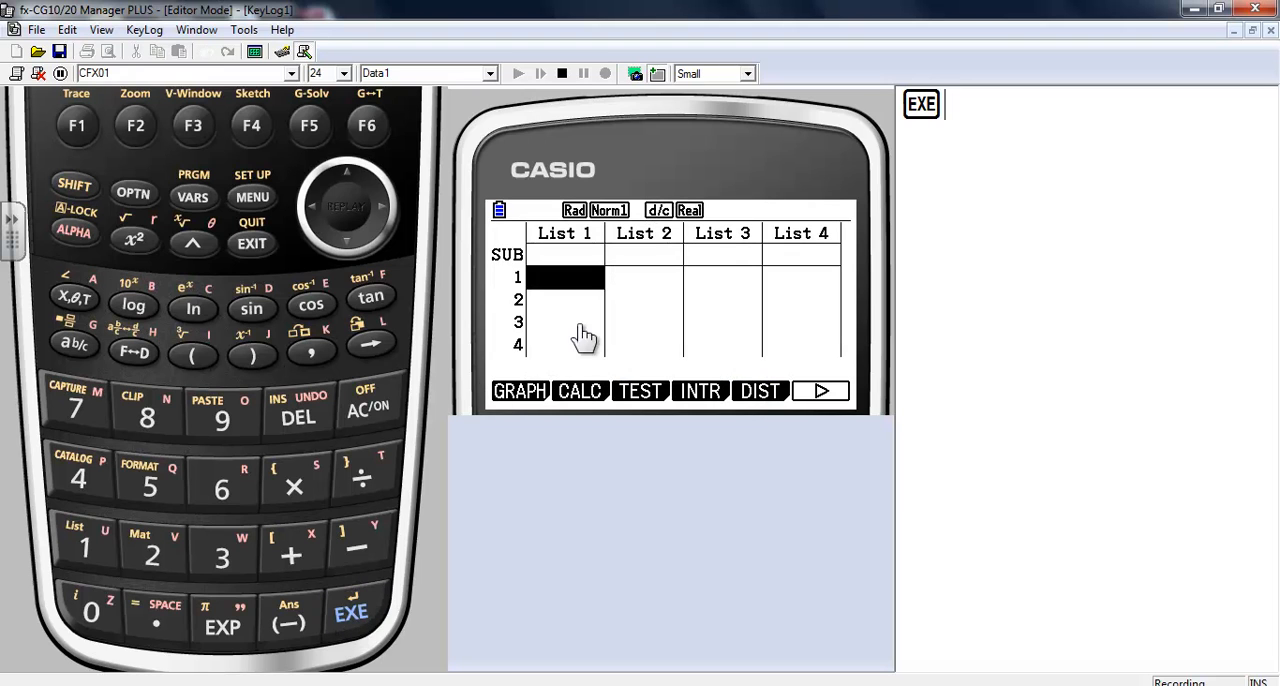
pyautogui.moveTo(535, 285)
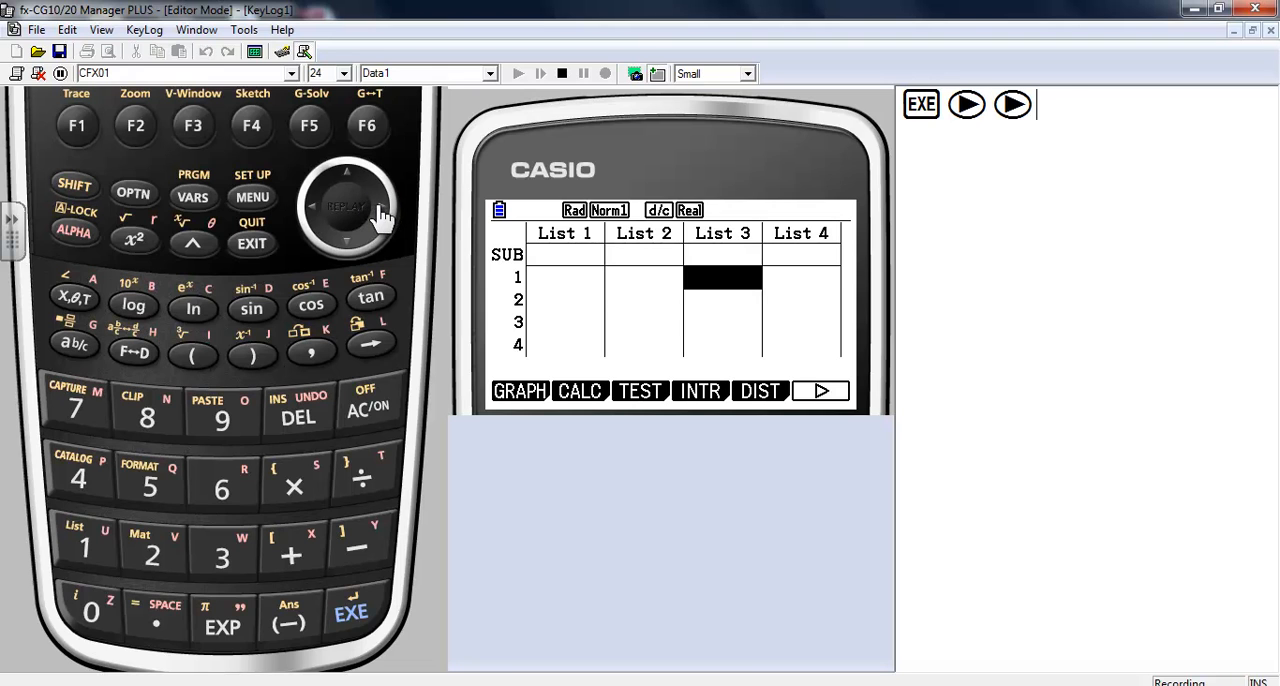
# Browse the Statistics list editor right through the later lists and back to List 1.
pyautogui.click(382, 210)
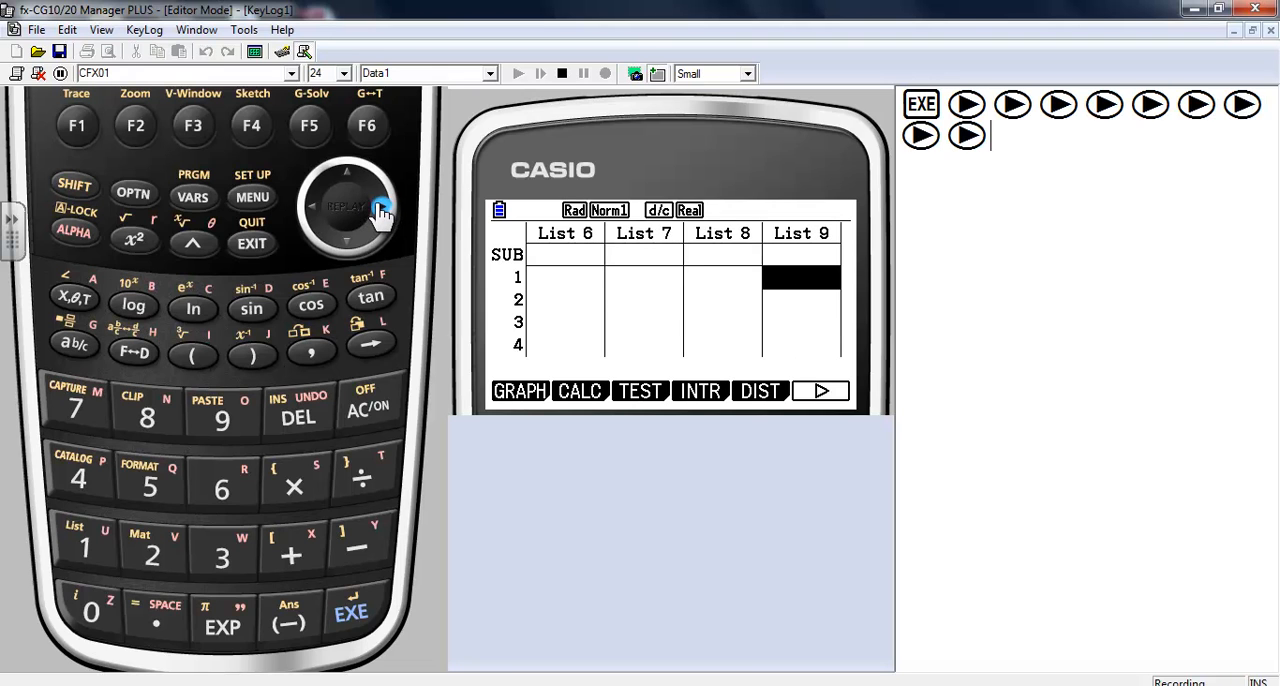
pyautogui.click(380, 207)
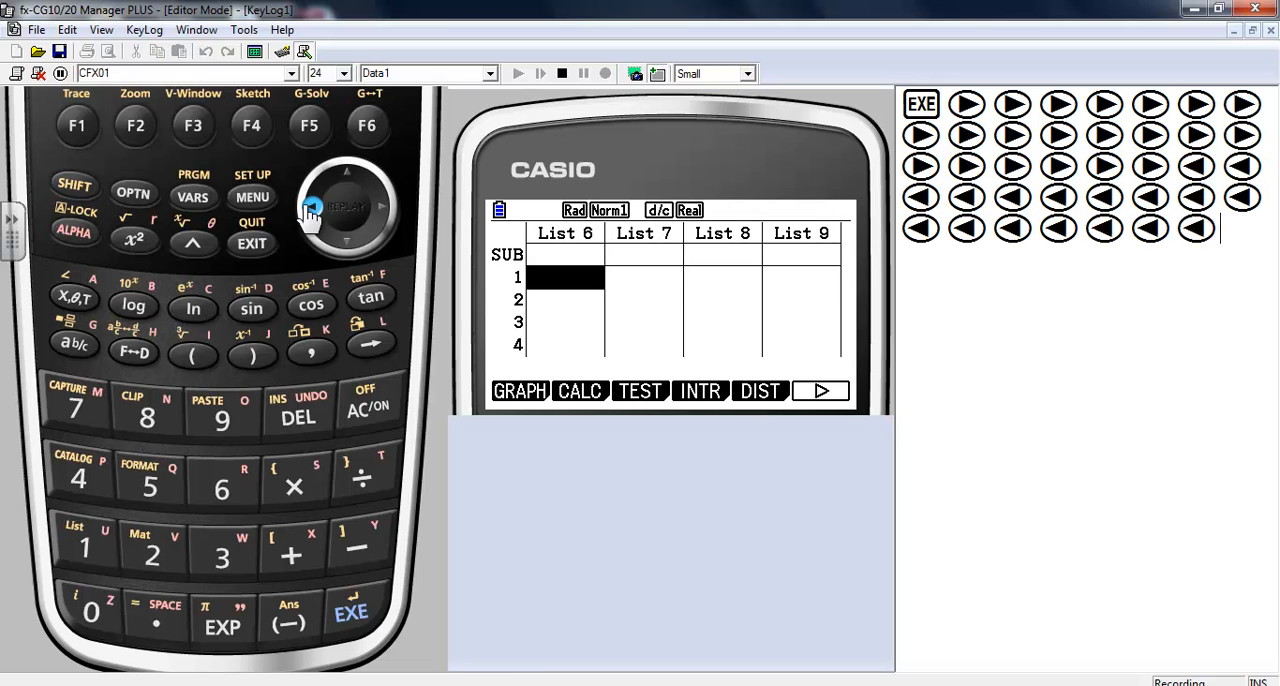
pyautogui.click(312, 207)
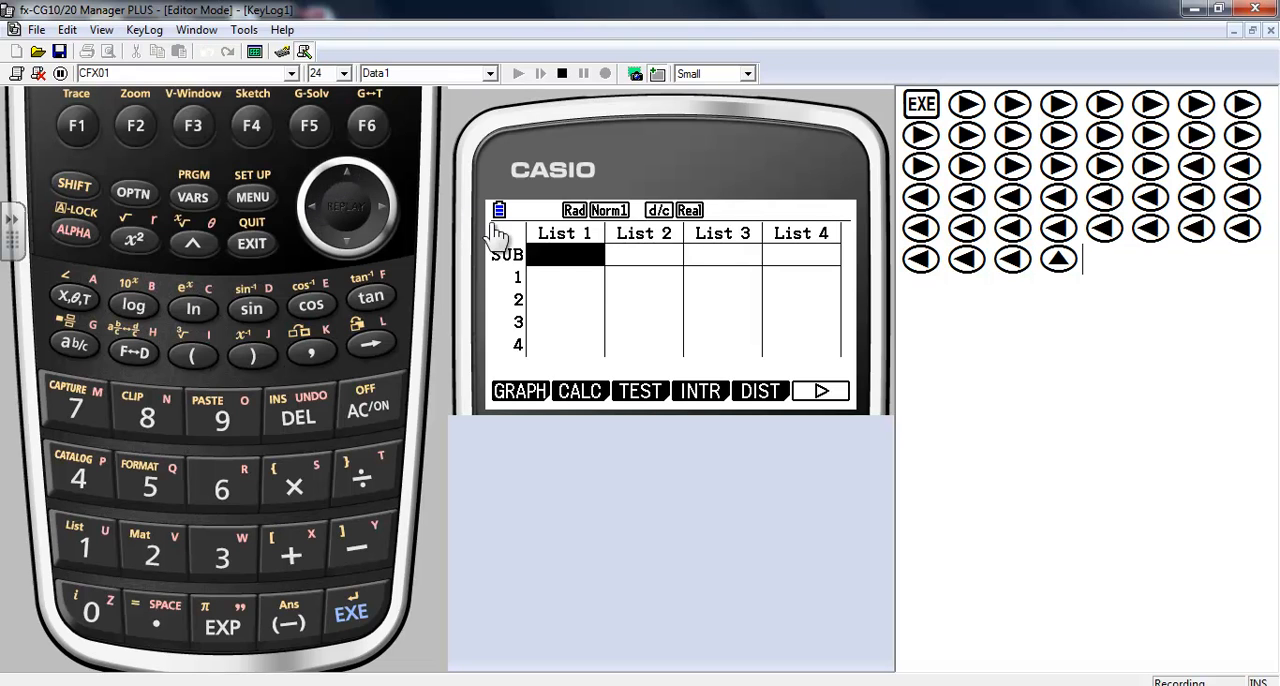
pyautogui.moveTo(365, 240)
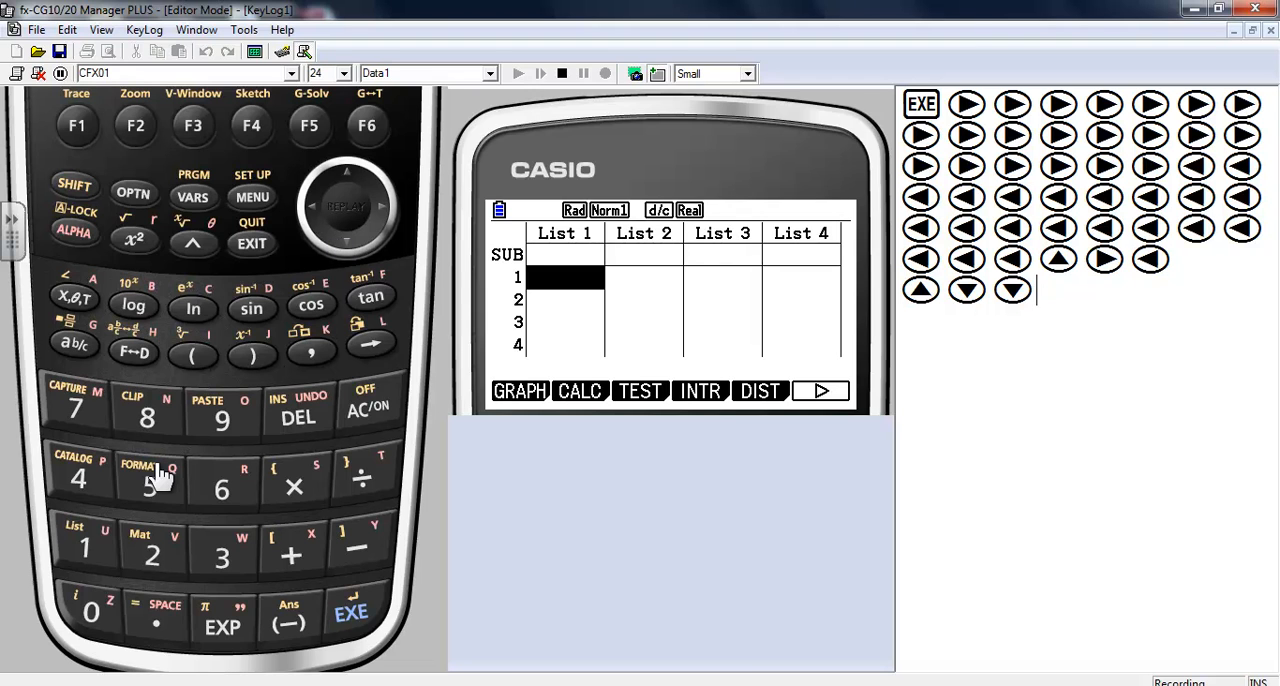
pyautogui.moveTo(85, 550)
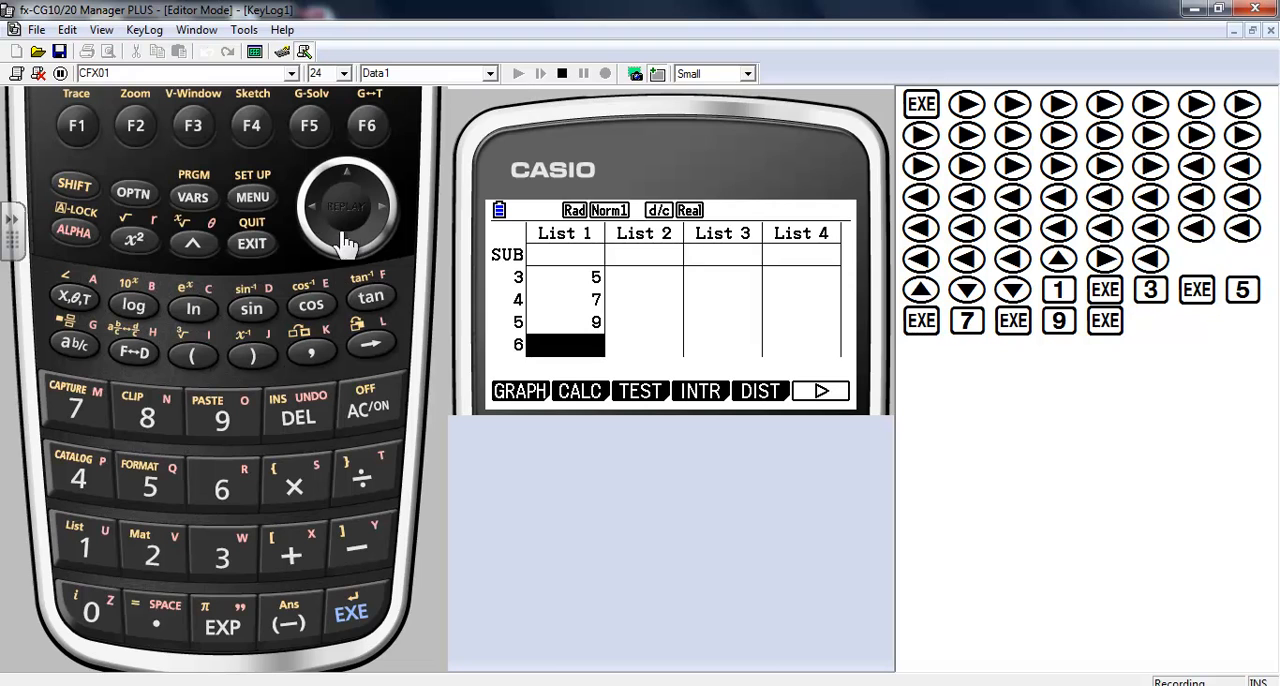
# Enter 1, 3, 5, 7, 9 into List 1 and 2, 4, 6, 8, 10 into List 2.
pyautogui.click(347, 172)
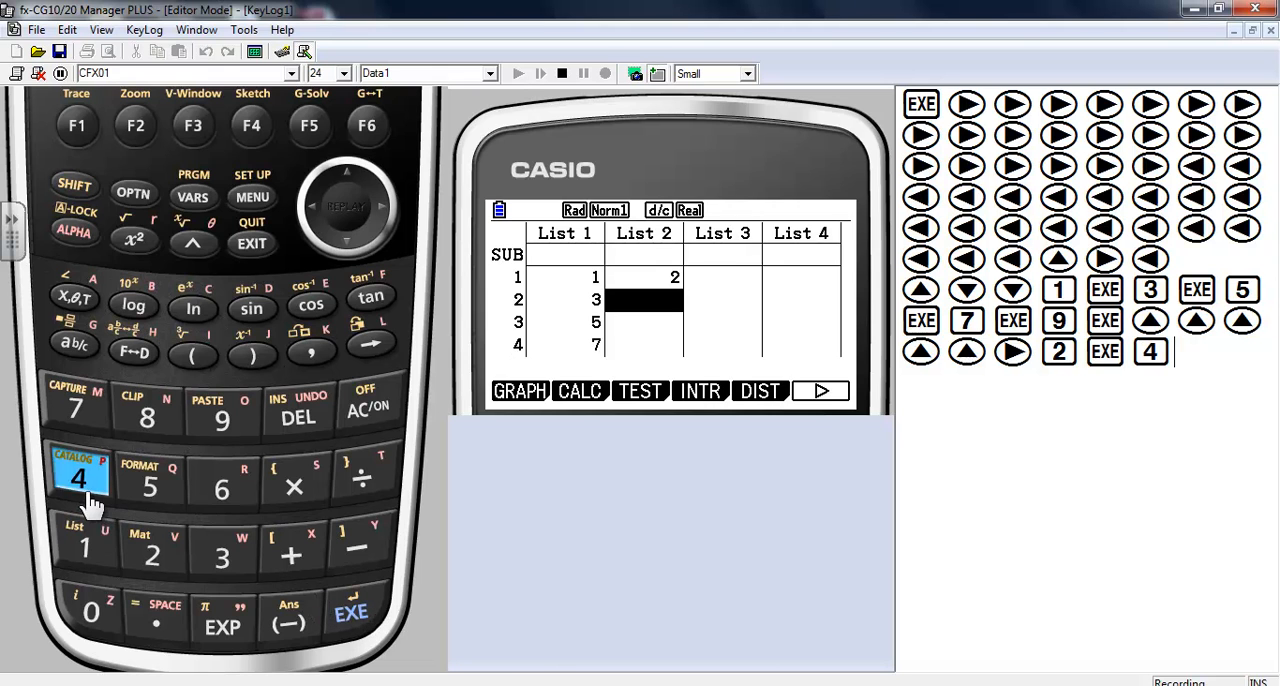
pyautogui.click(221, 487)
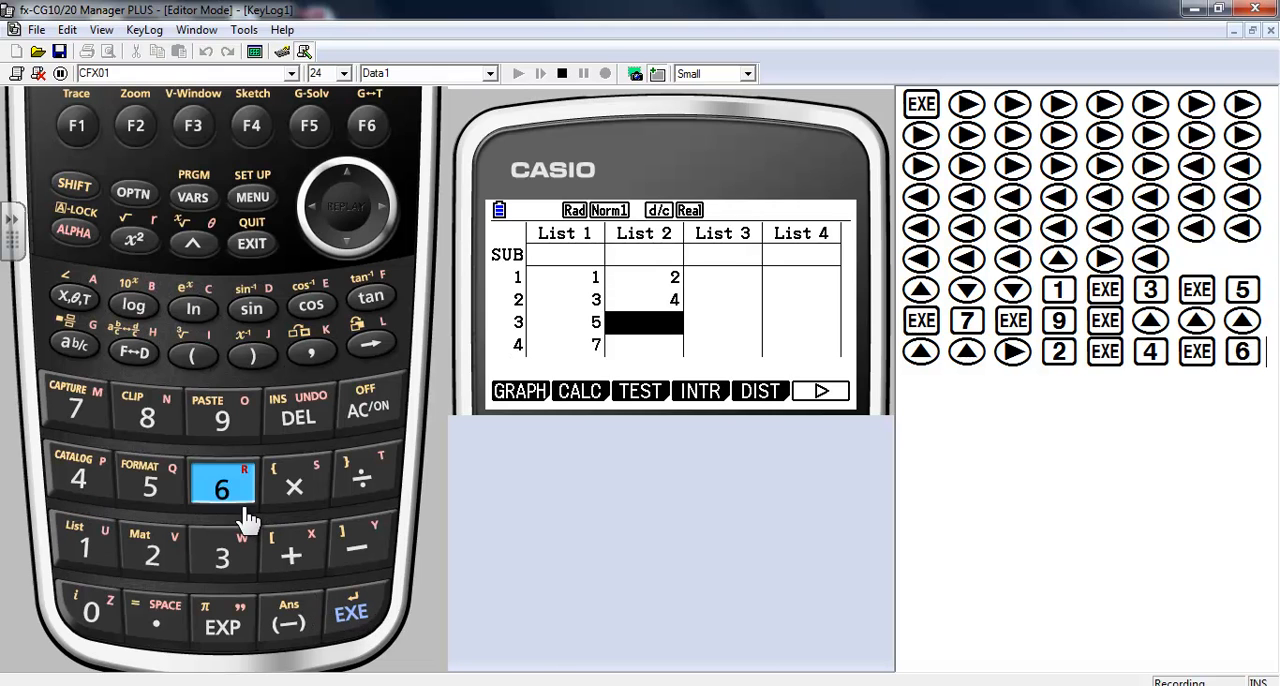
pyautogui.click(222, 488)
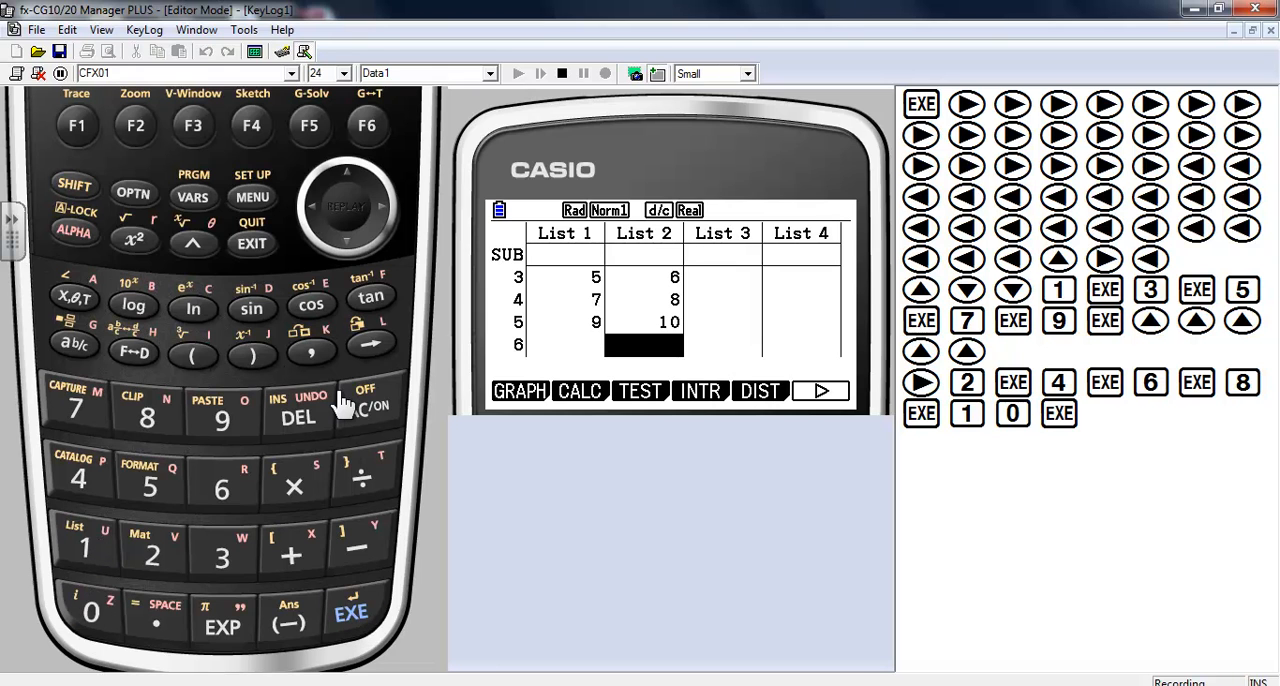
pyautogui.click(348, 175)
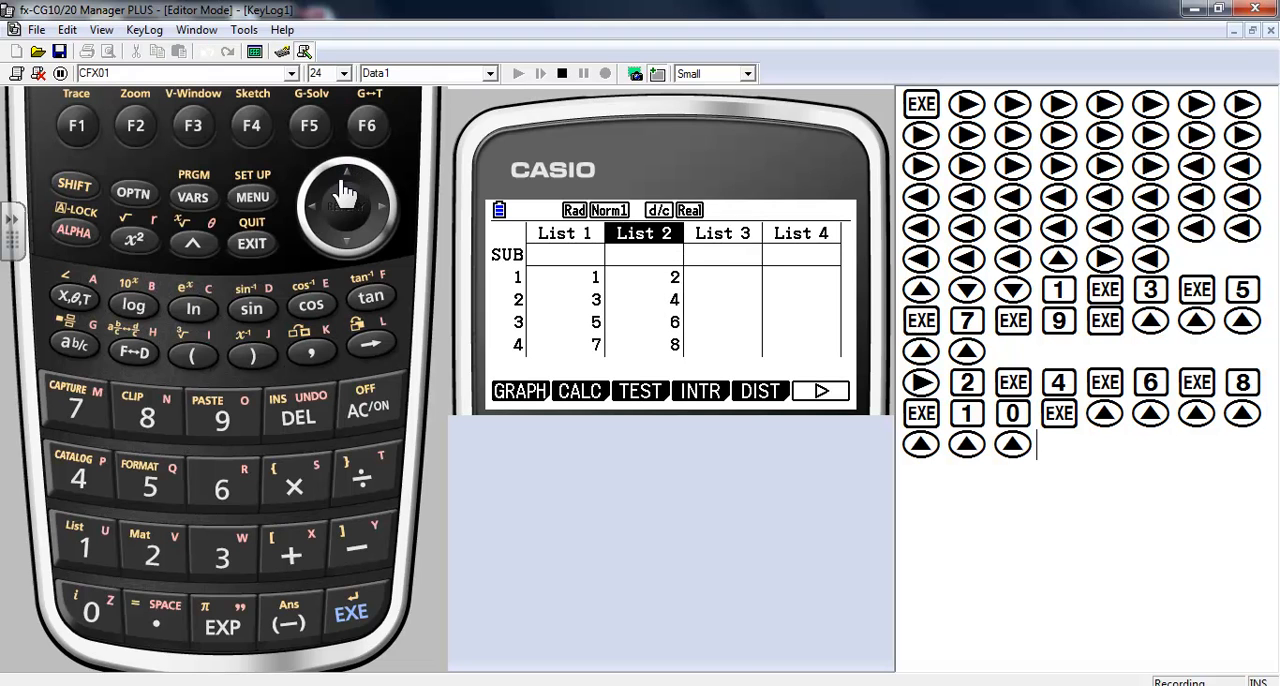
# Open StatGraph1 settings from List 1, showing Scatter with XList List1 and YList List2.
pyautogui.click(347, 207)
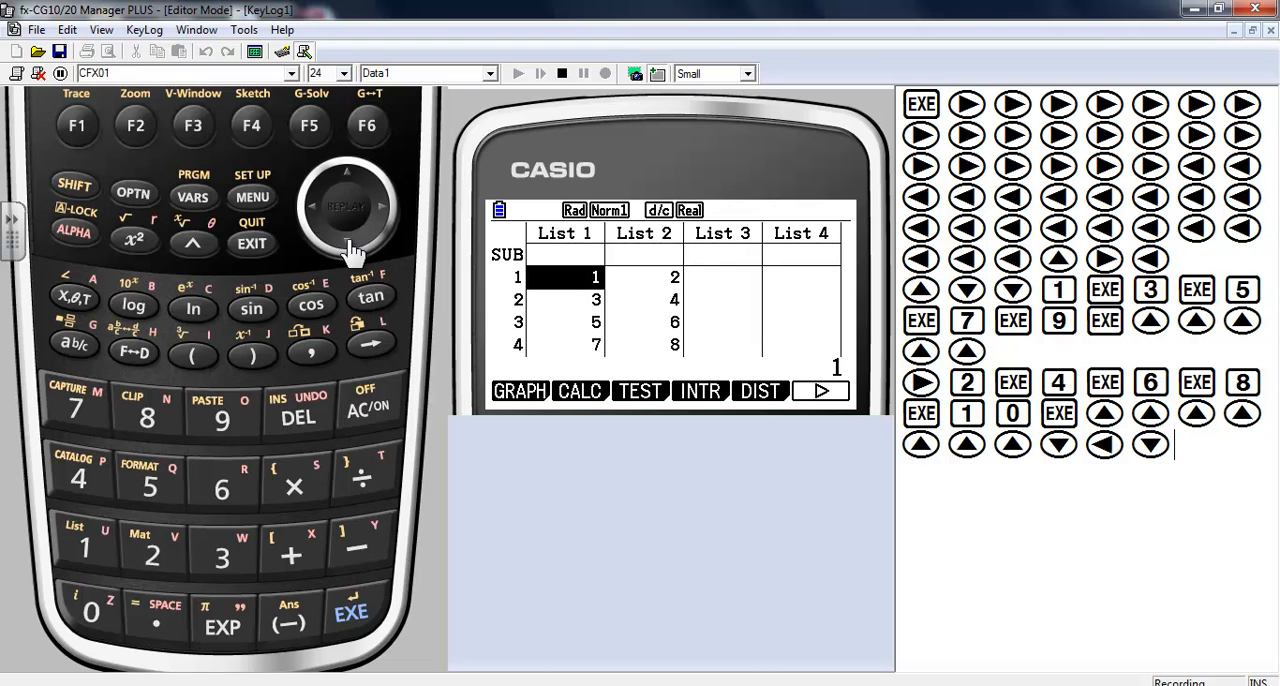
pyautogui.moveTo(440, 420)
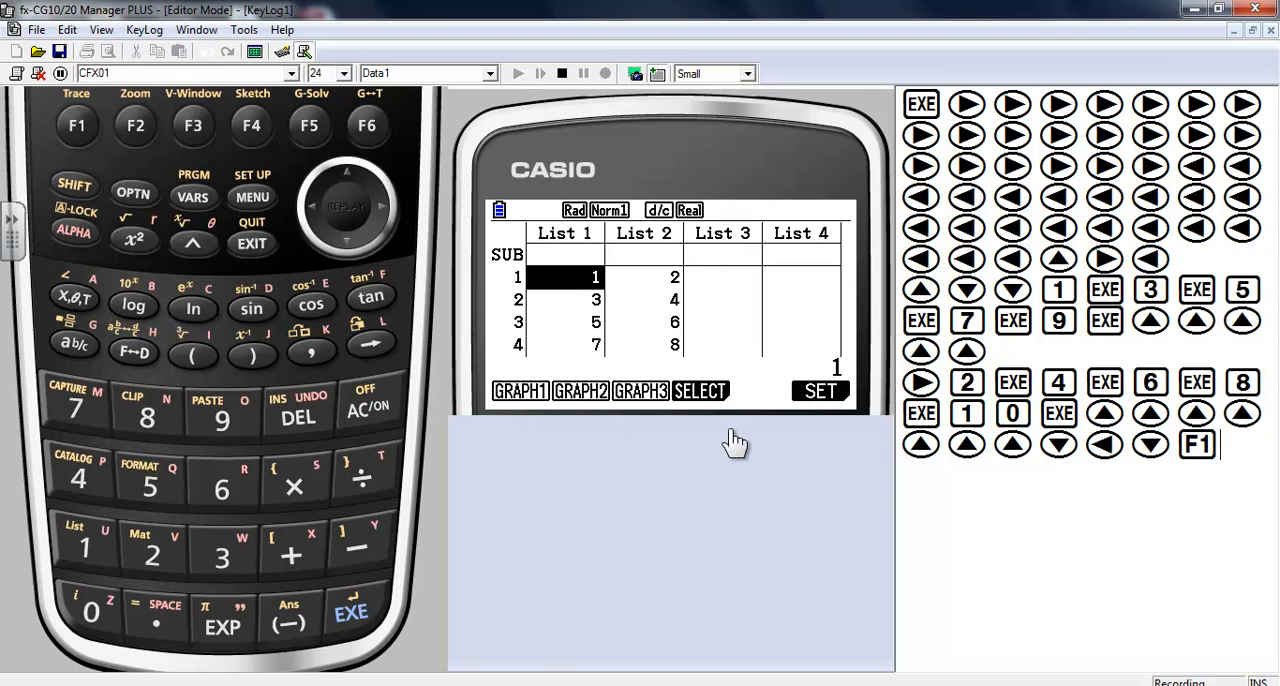
pyautogui.moveTo(828, 408)
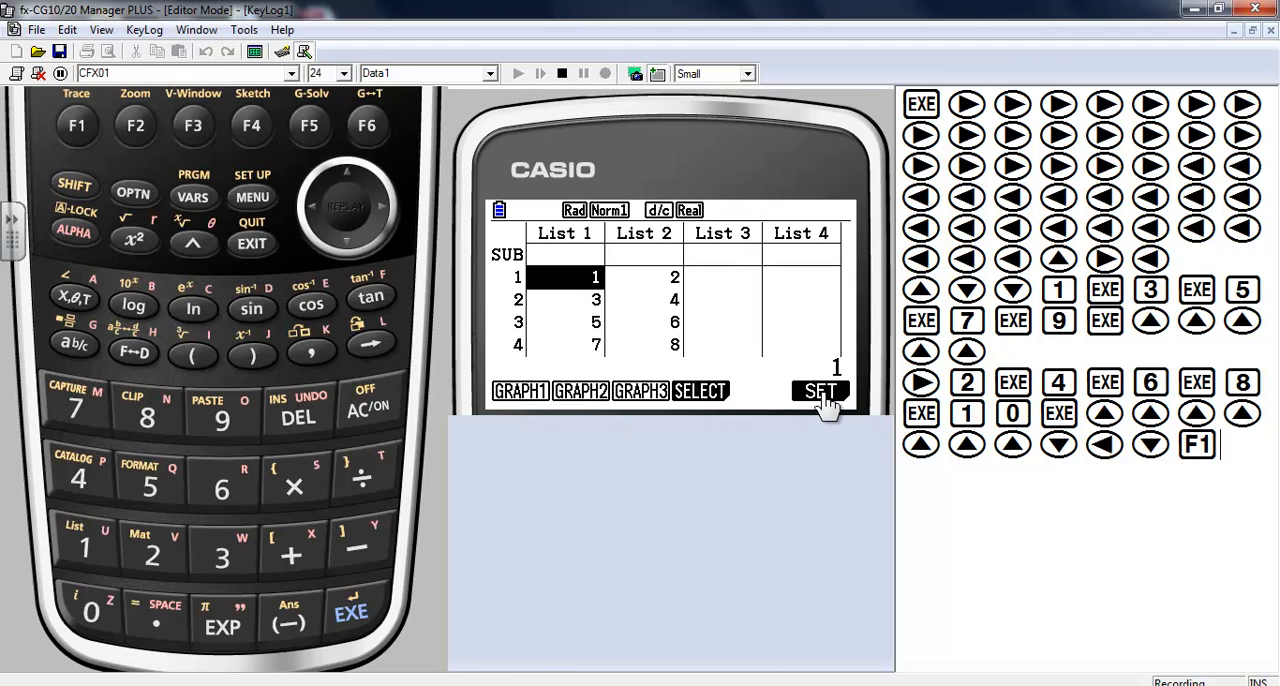
pyautogui.click(819, 390)
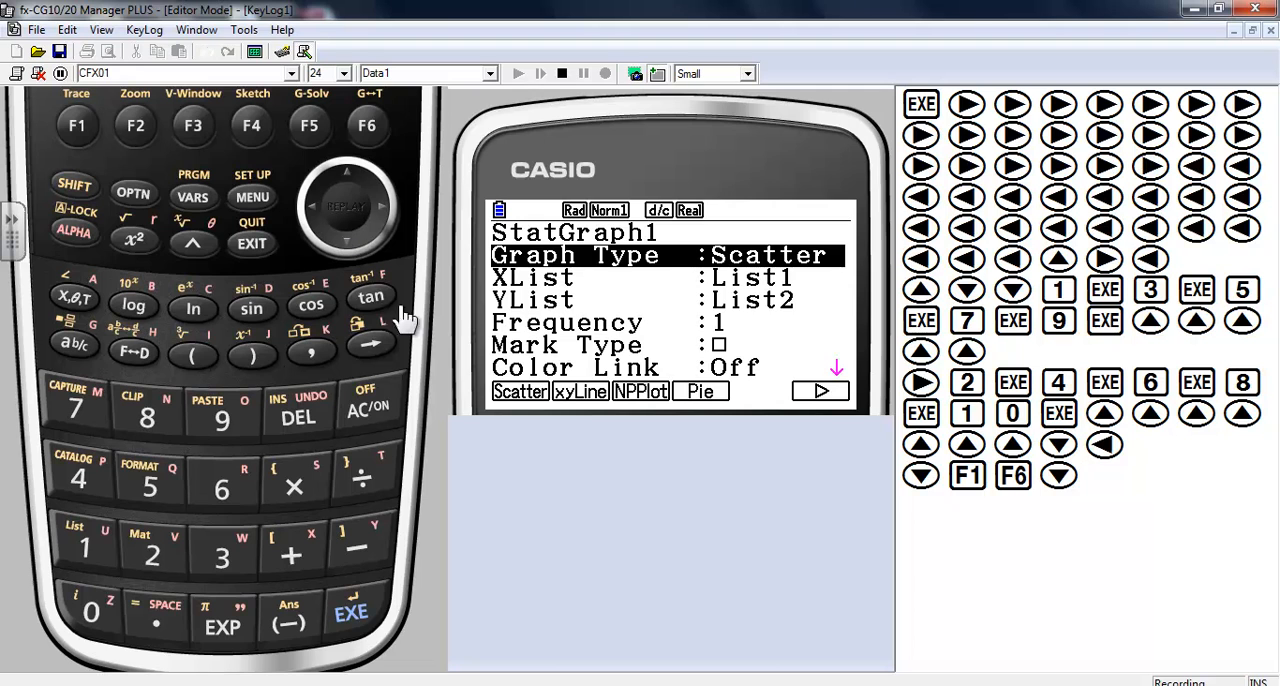
pyautogui.moveTo(690, 420)
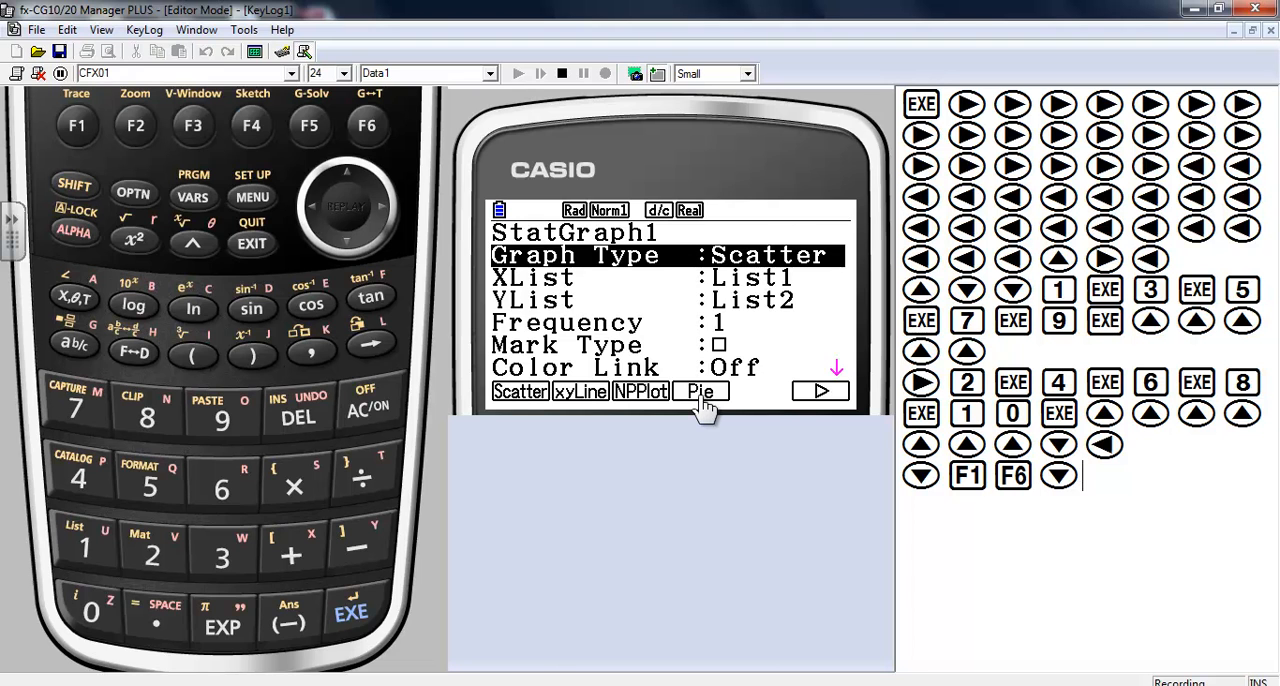
# Make StatGraph1 a Pie graph storing percentages in List3, then exit to the lists.
pyautogui.click(701, 391)
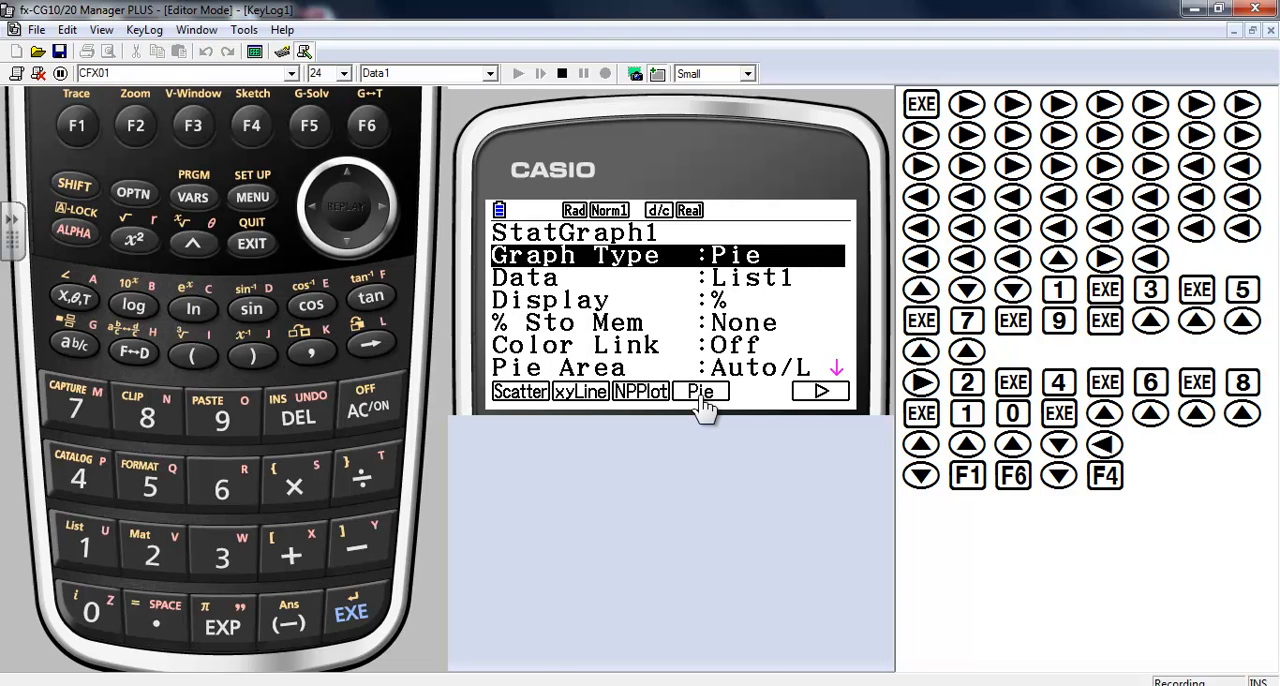
pyautogui.moveTo(685, 405)
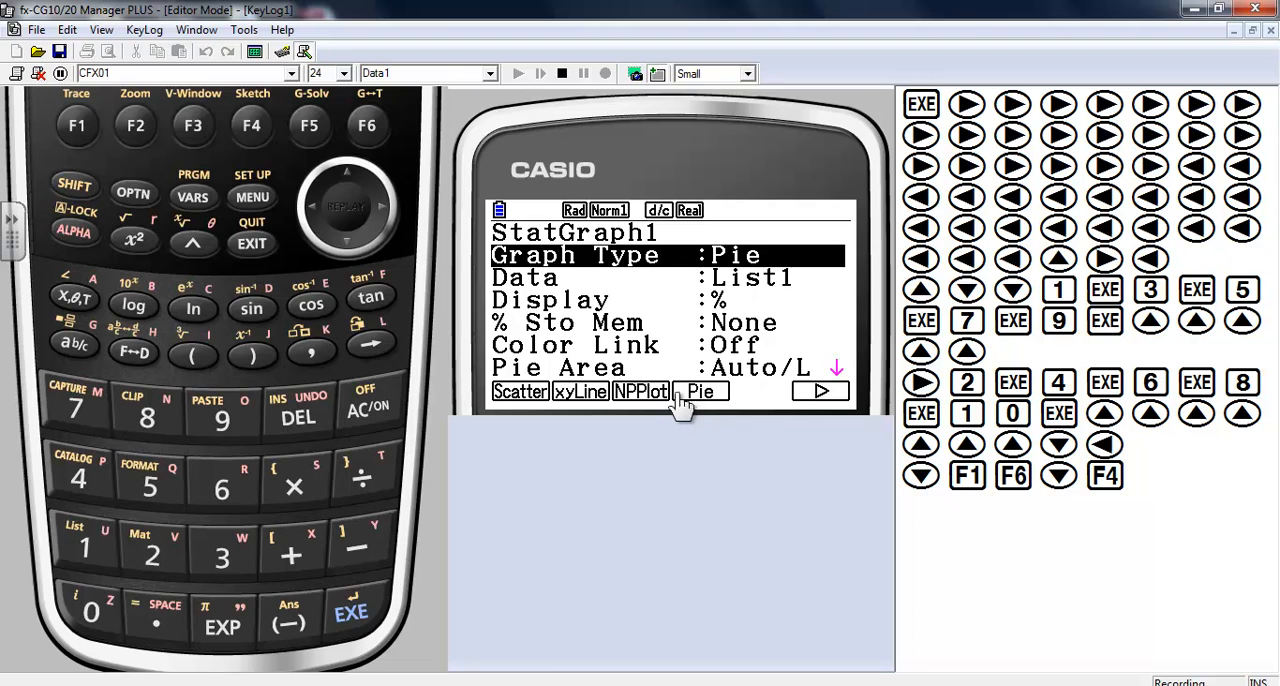
pyautogui.moveTo(258, 160)
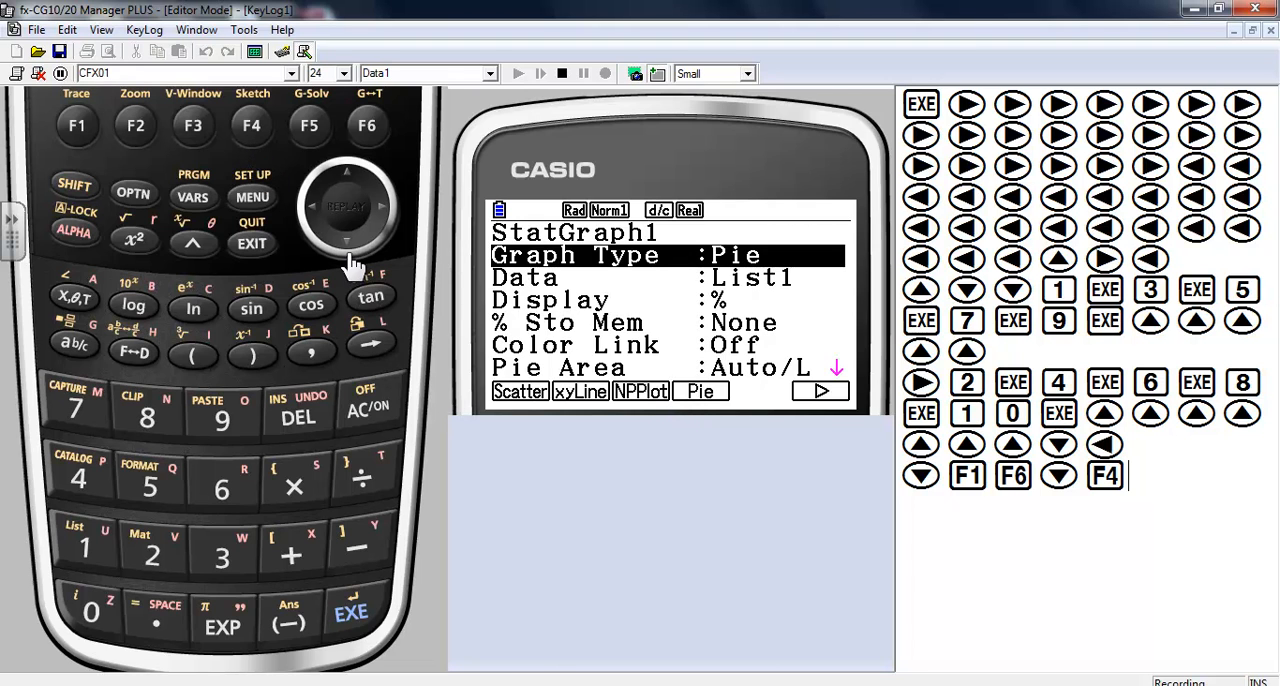
pyautogui.click(347, 243)
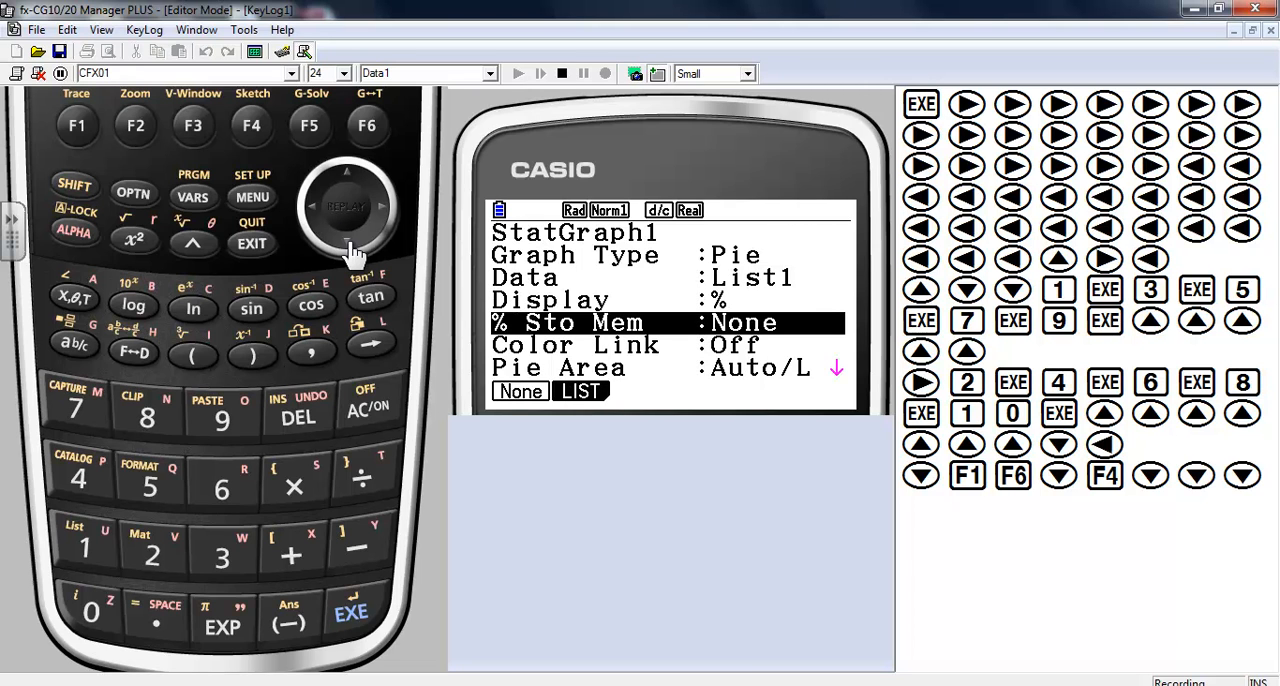
pyautogui.moveTo(308, 280)
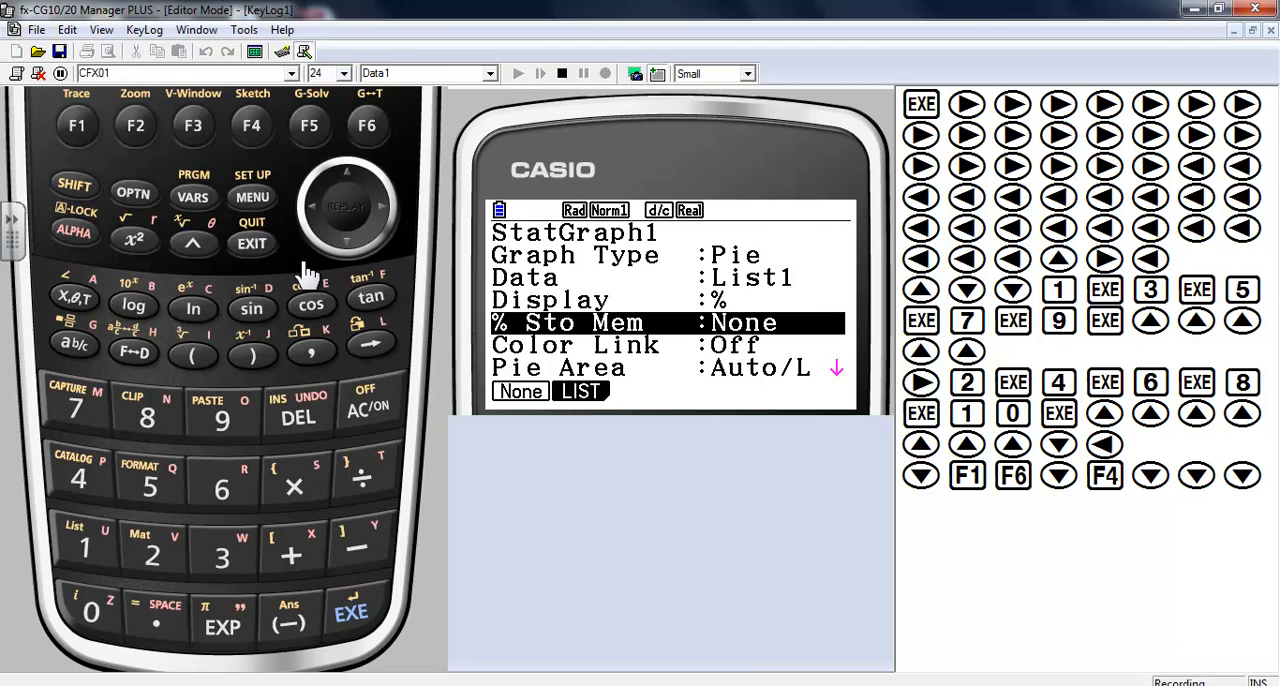
pyautogui.moveTo(140, 155)
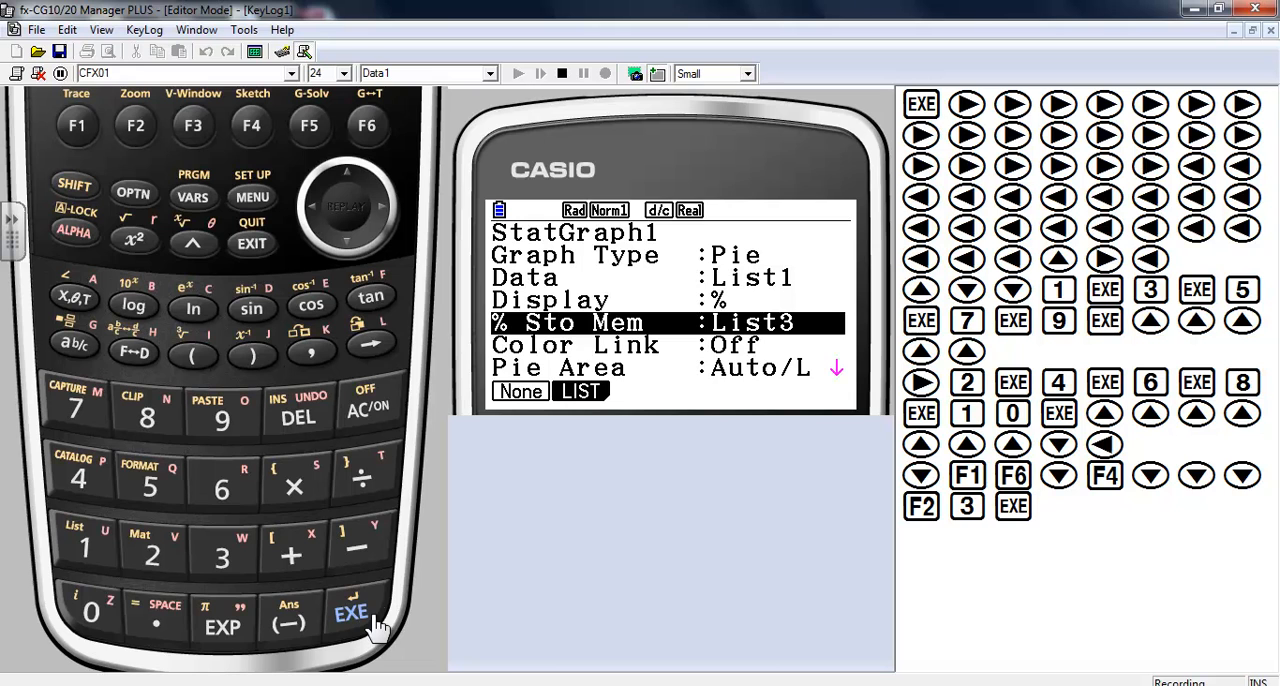
pyautogui.moveTo(350, 250)
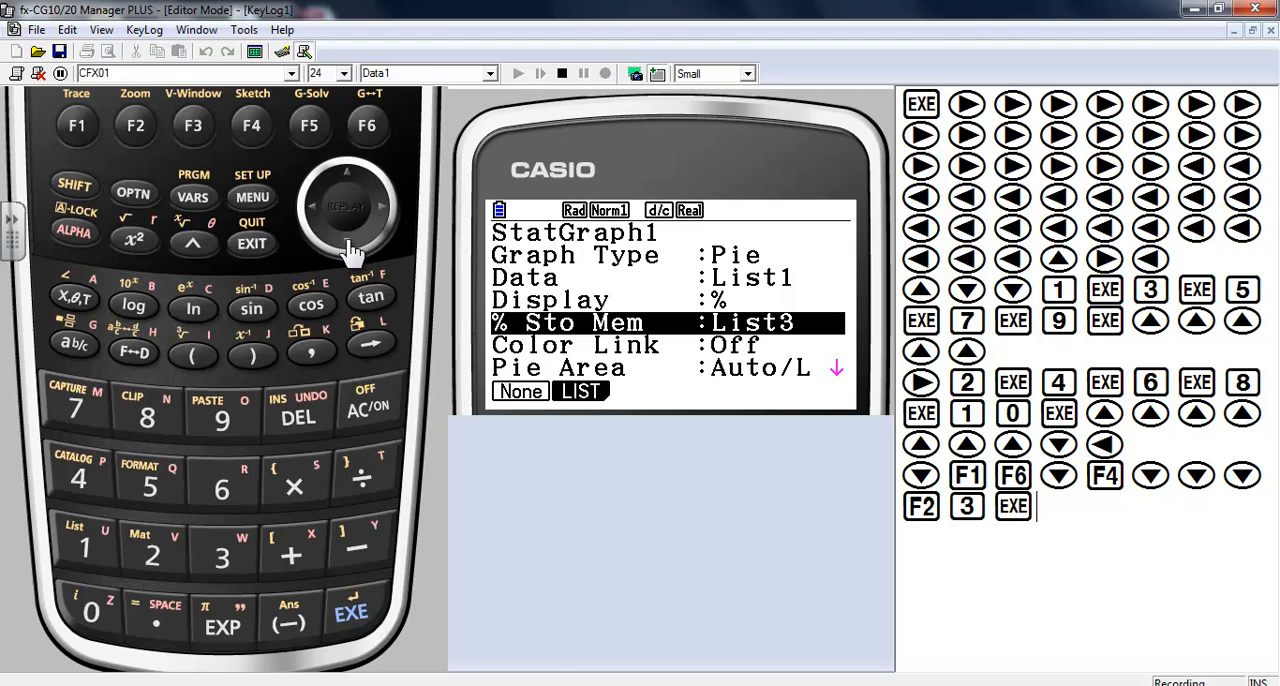
pyautogui.click(347, 243)
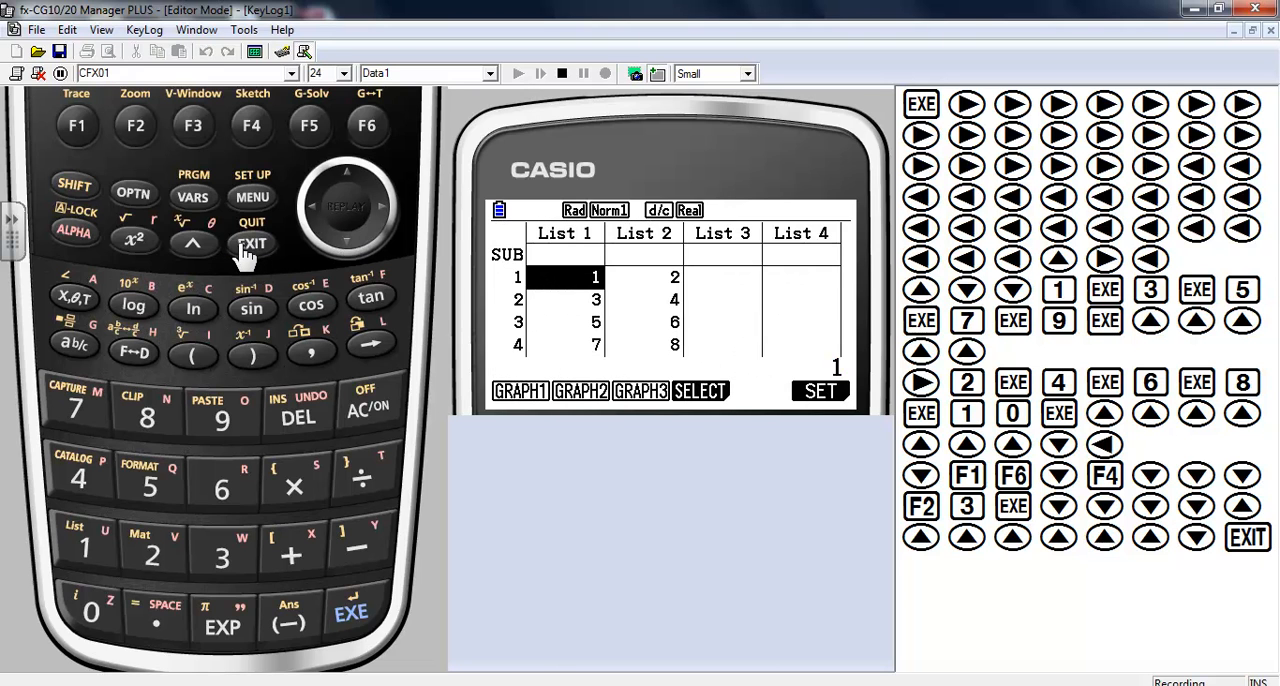
pyautogui.moveTo(80, 130)
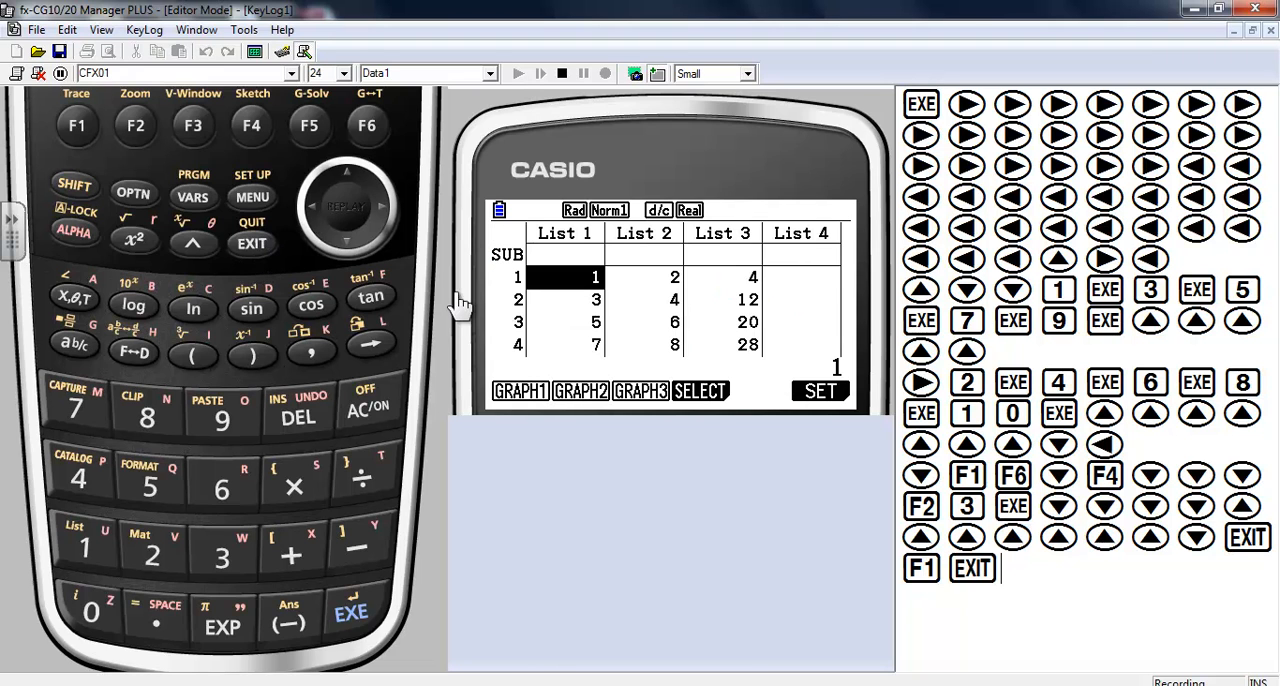
pyautogui.moveTo(748, 300)
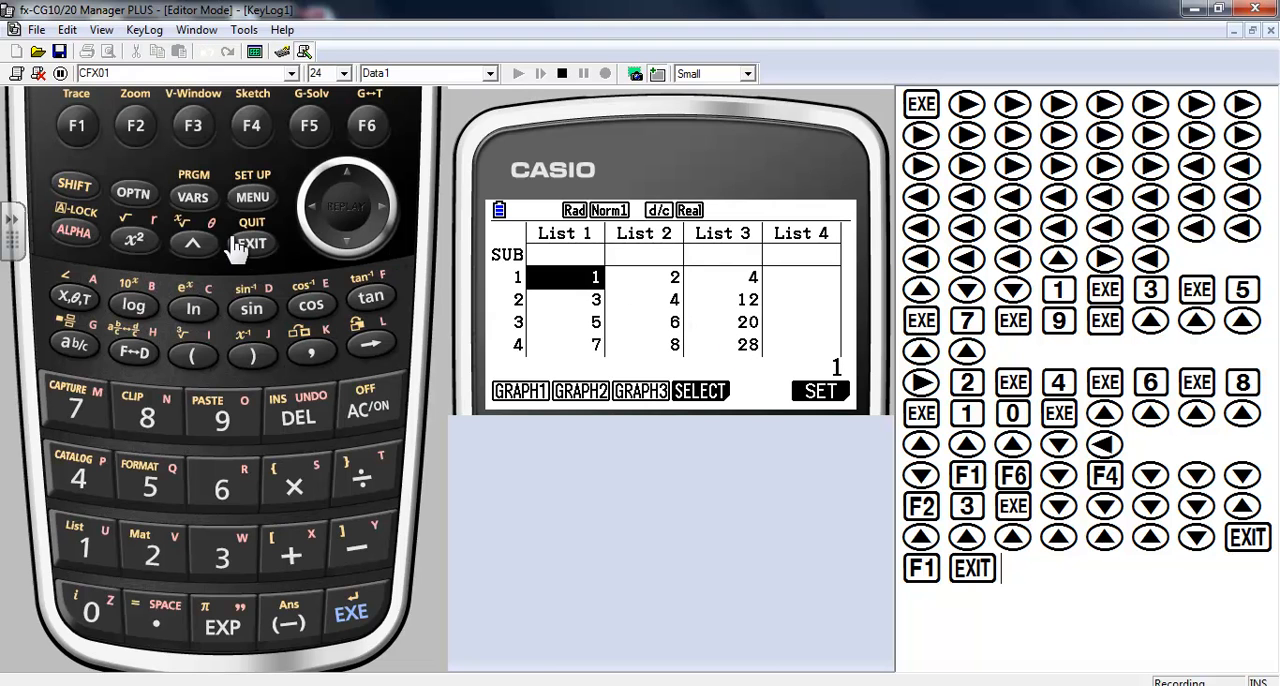
# Draw the pie chart with slices A–E at 4%, 12%, 20%, 28% and 36%.
pyautogui.click(77, 125)
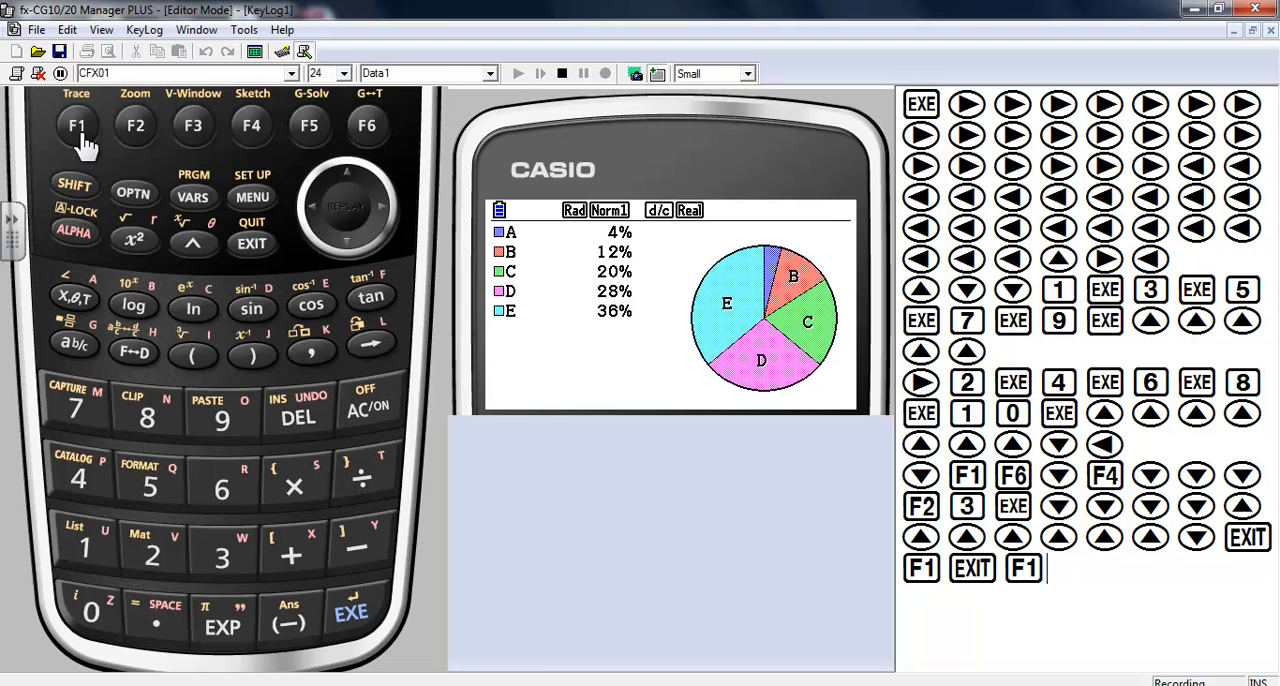
pyautogui.moveTo(675, 275)
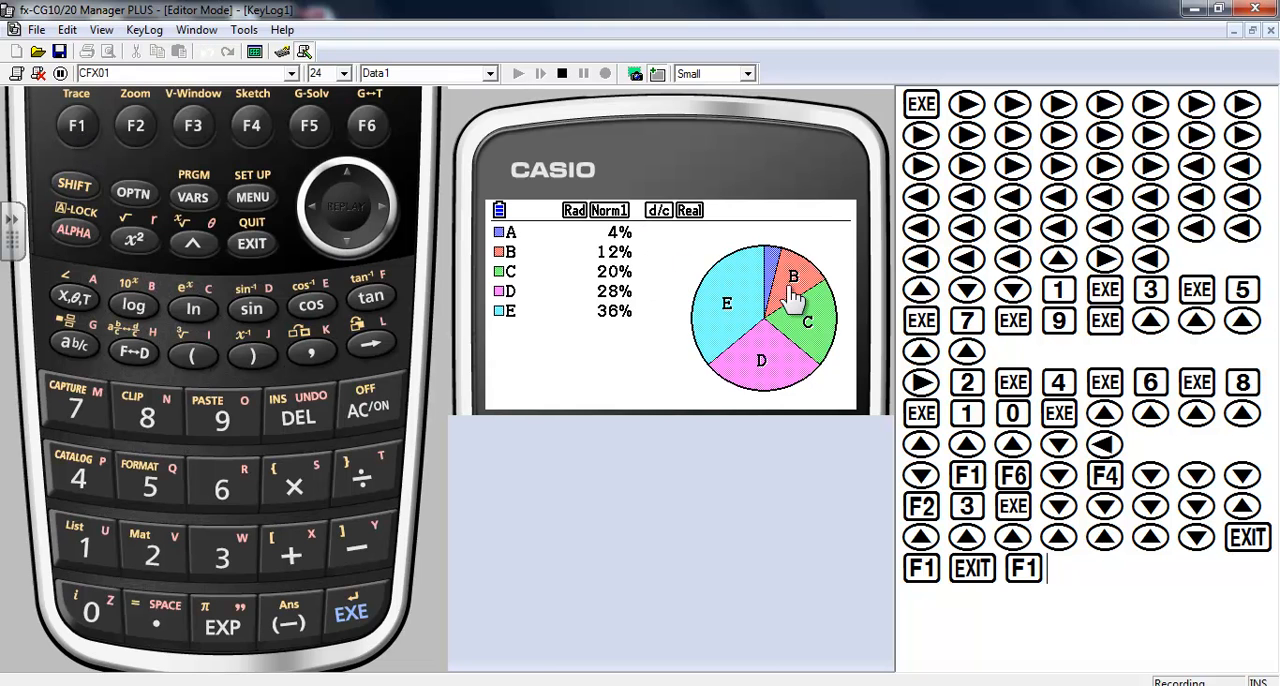
pyautogui.moveTo(780, 325)
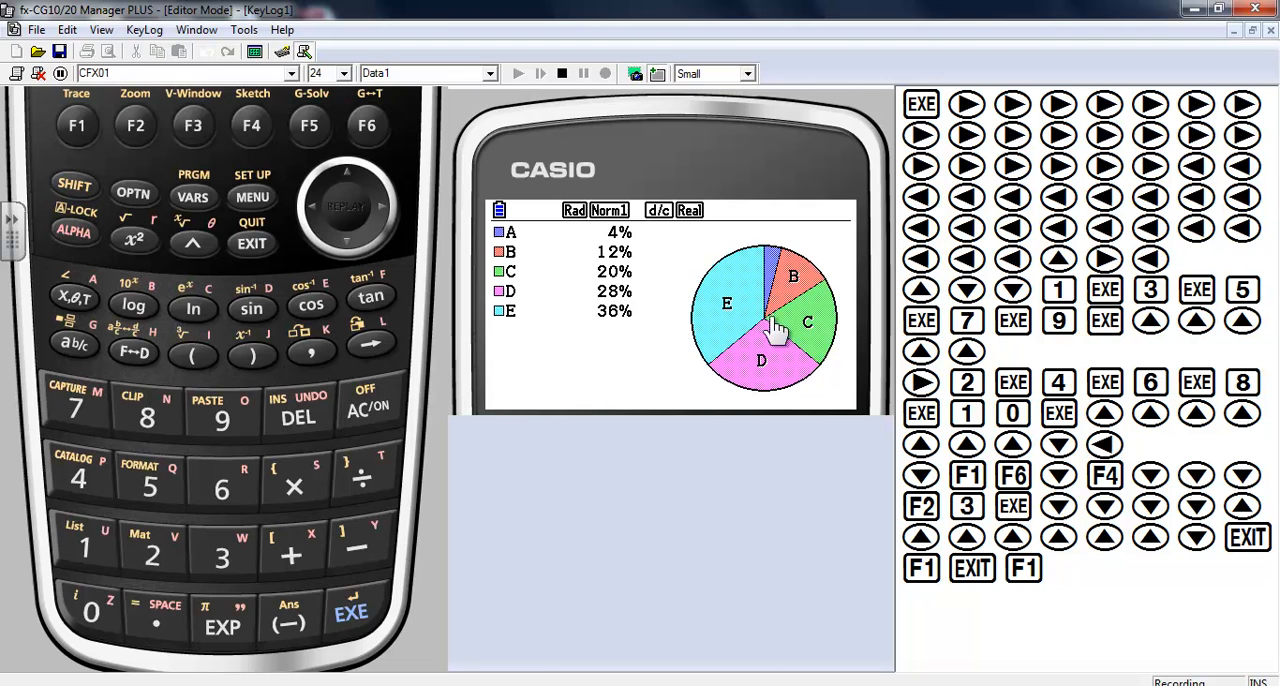
pyautogui.moveTo(750, 285)
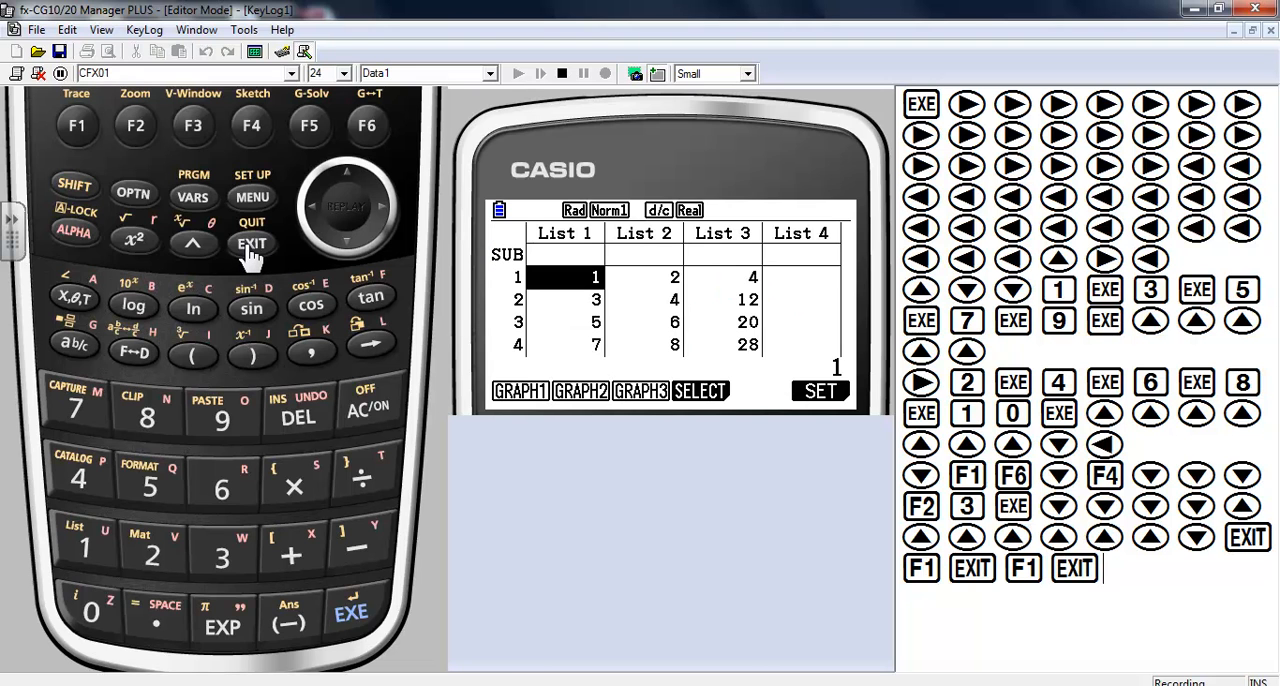
pyautogui.moveTo(278, 228)
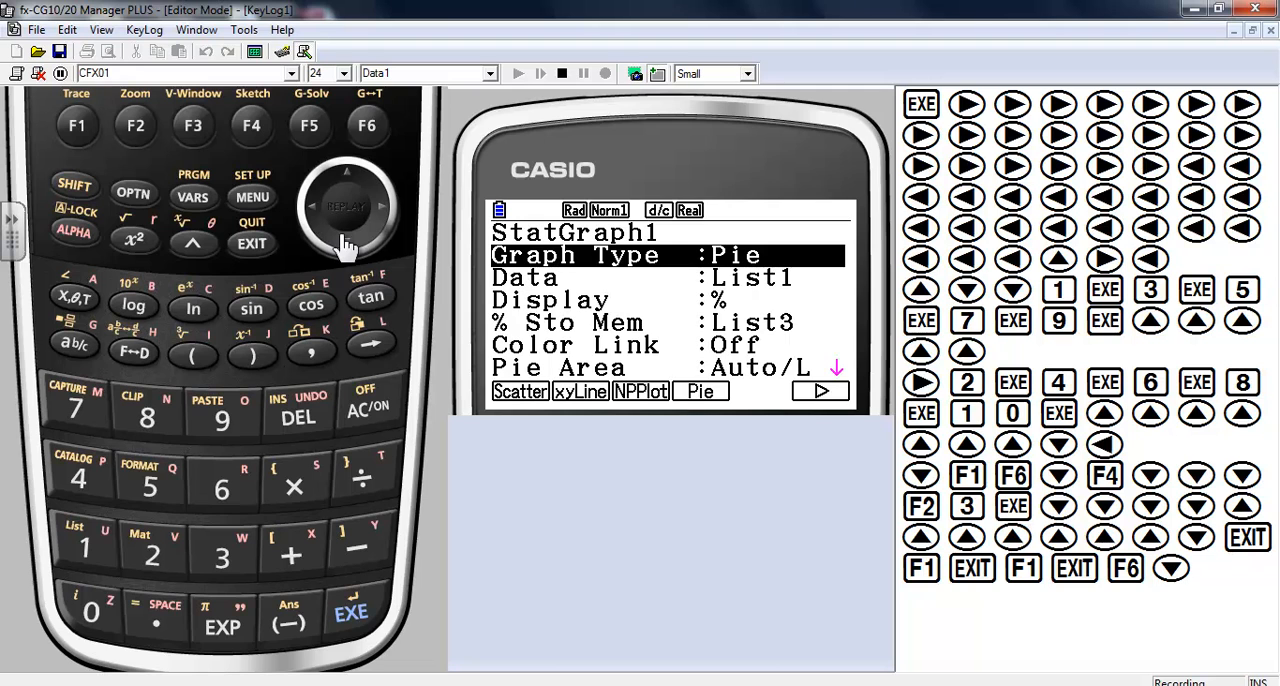
pyautogui.moveTo(790, 437)
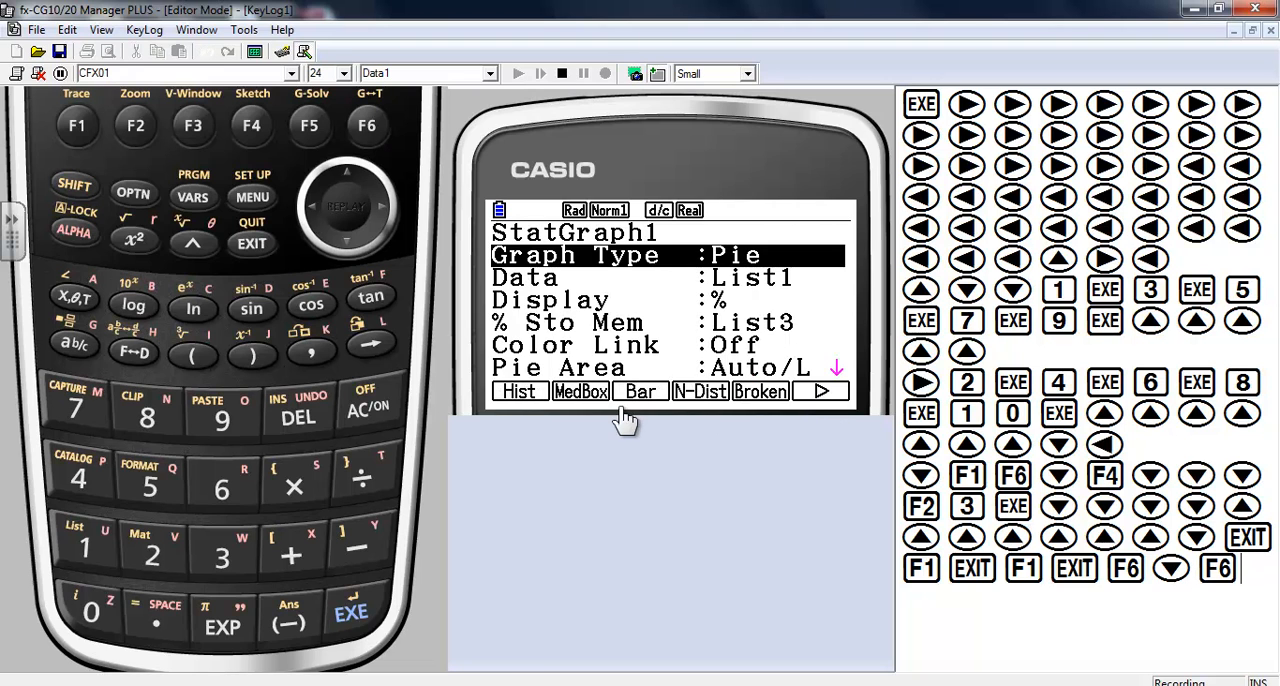
# Switch StatGraph1 to a histogram of List1 using List2 as frequency.
pyautogui.click(519, 391)
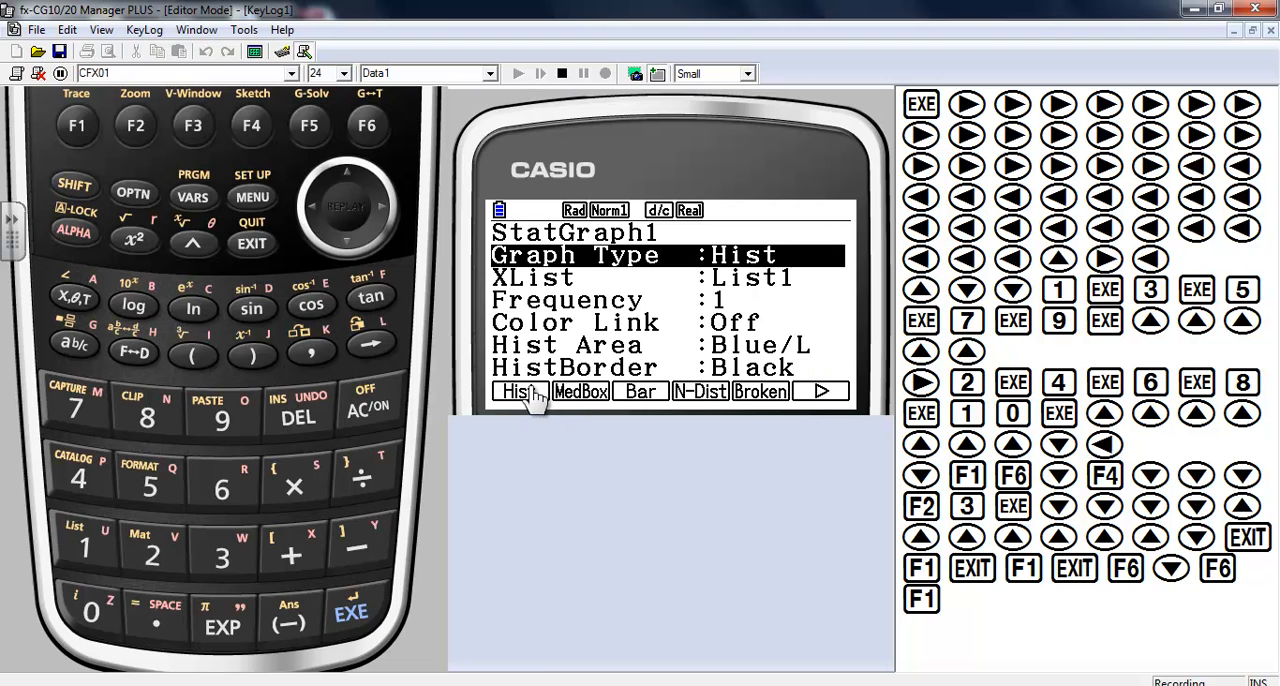
pyautogui.click(347, 243)
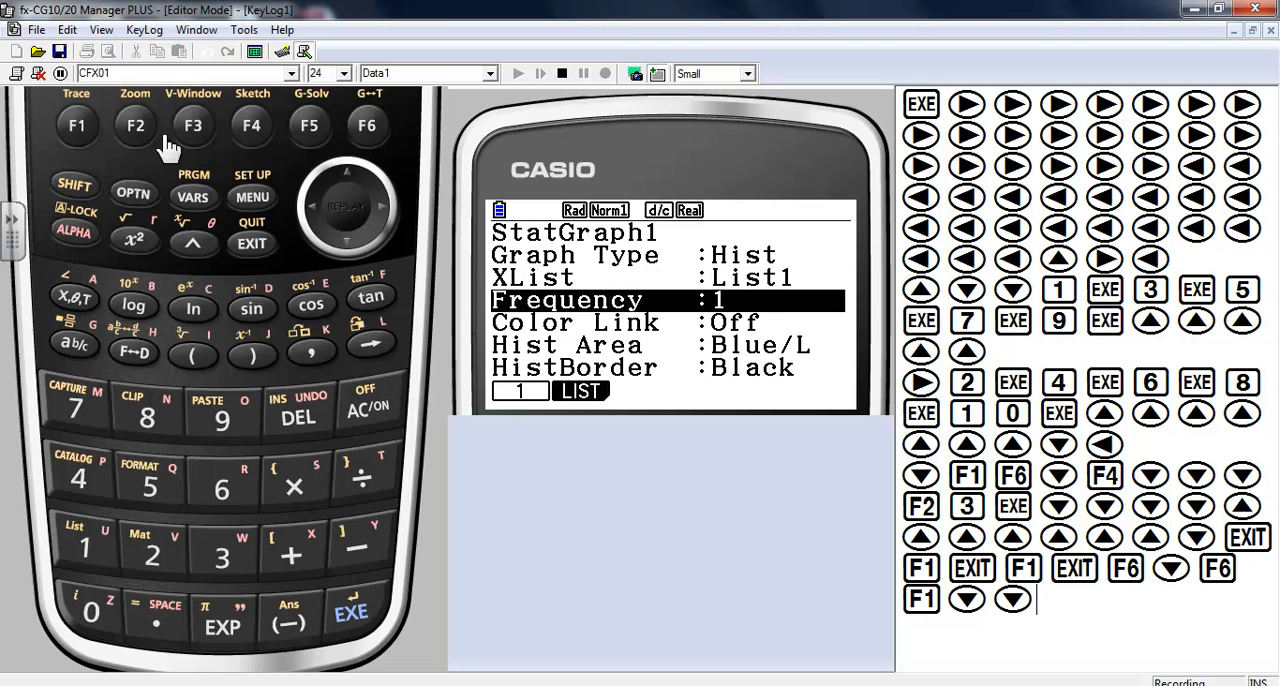
pyautogui.click(1058, 599)
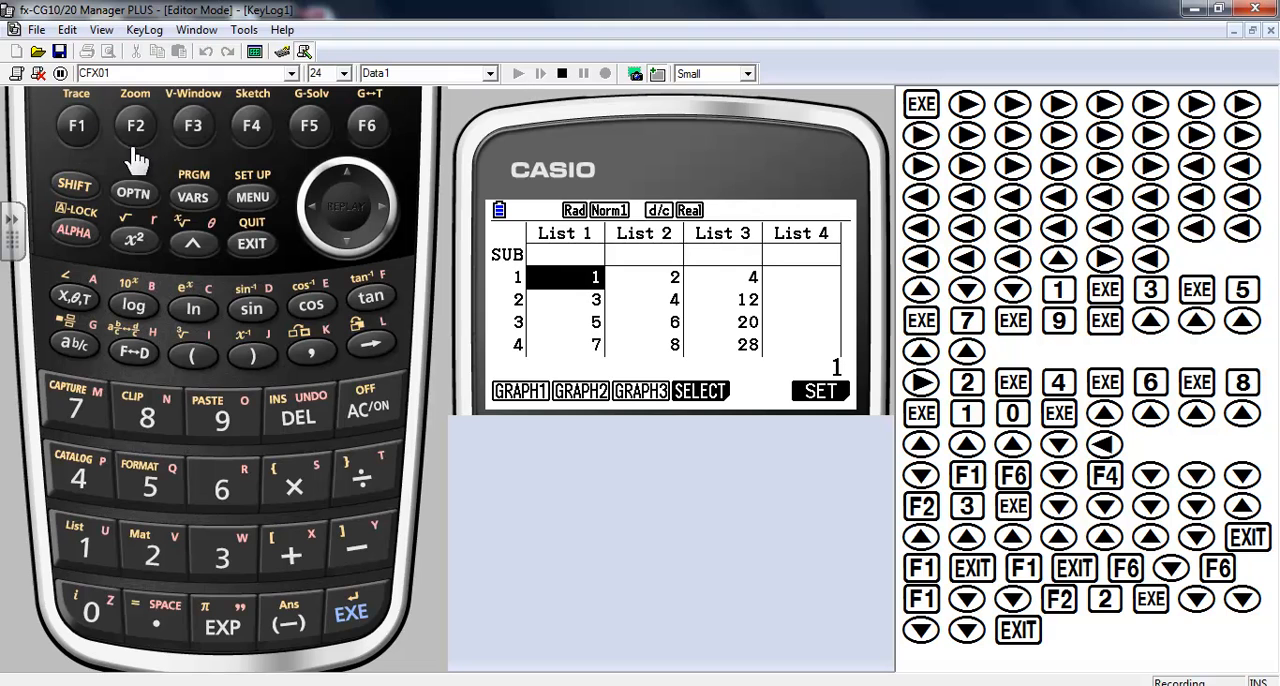
# Draw the histogram with start 1 and class width 1.
pyautogui.click(77, 125)
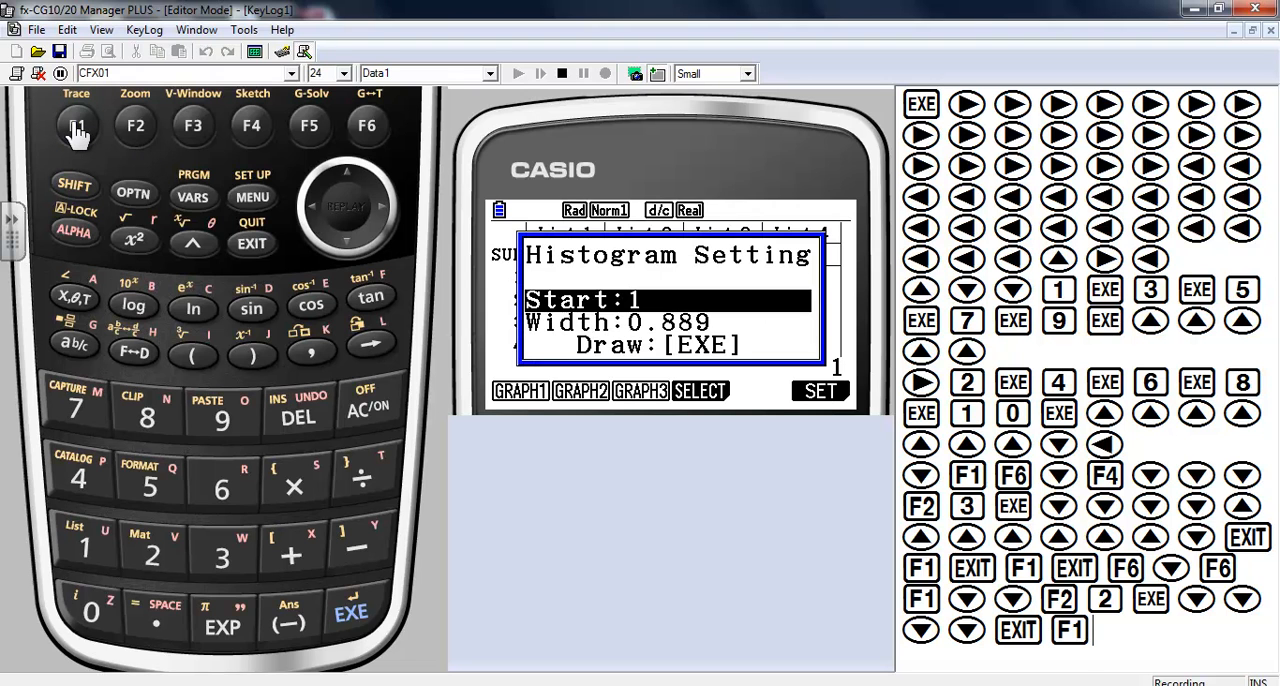
pyautogui.moveTo(578, 278)
pyautogui.write('1')
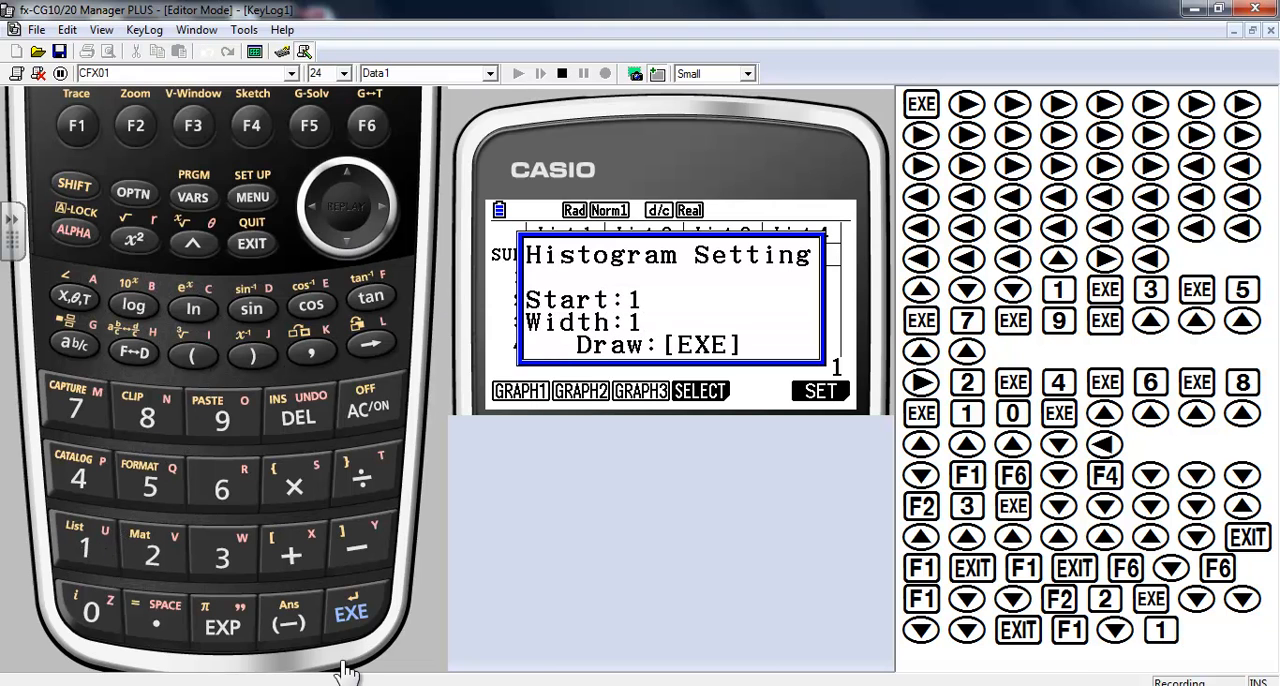
pyautogui.click(350, 612)
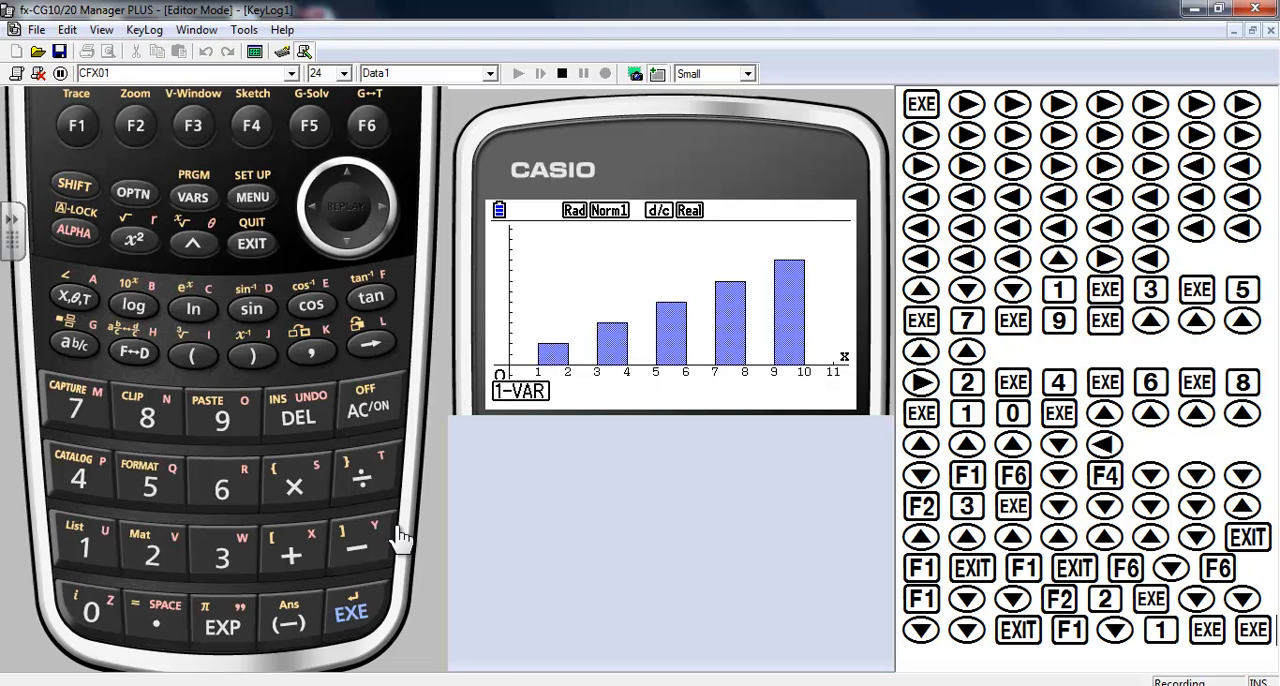
pyautogui.moveTo(595, 365)
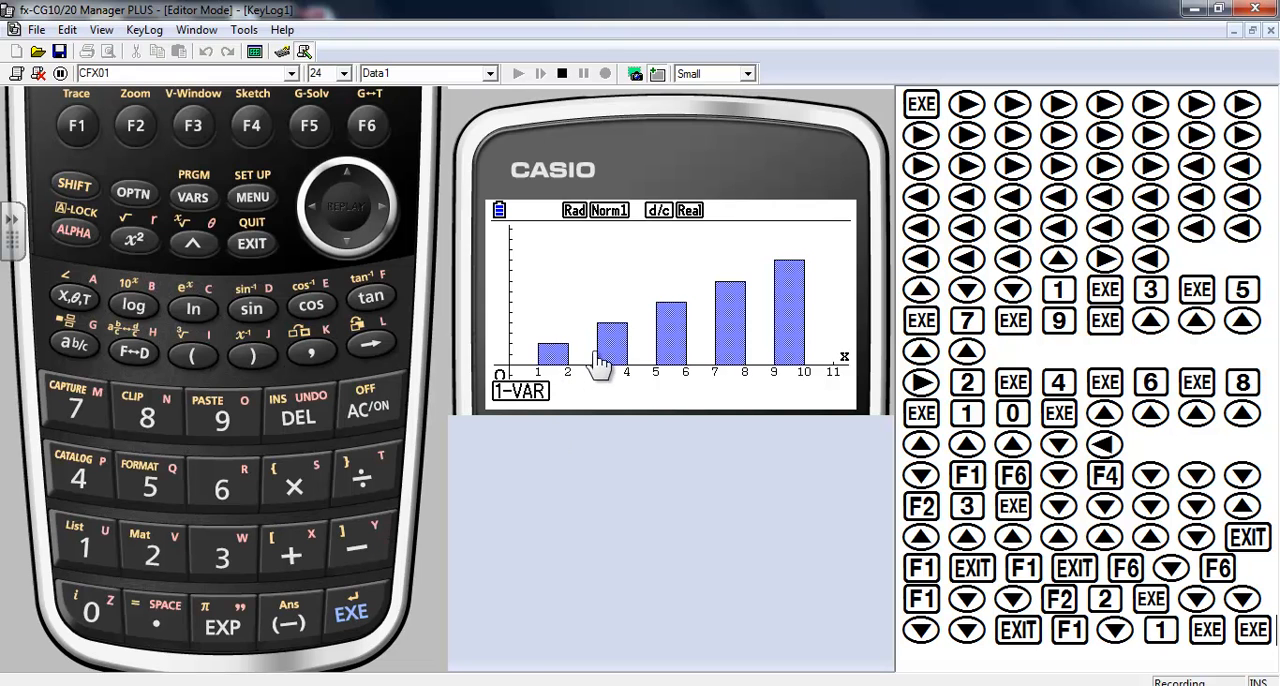
pyautogui.moveTo(630, 360)
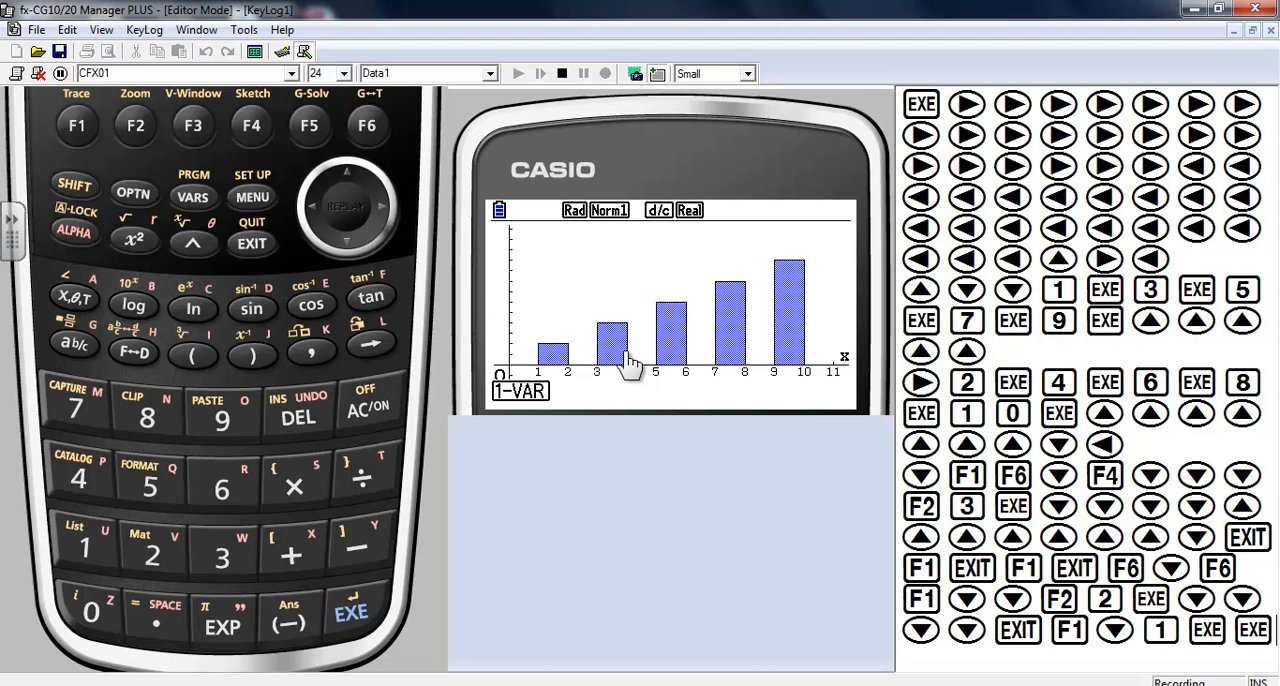
pyautogui.moveTo(245, 295)
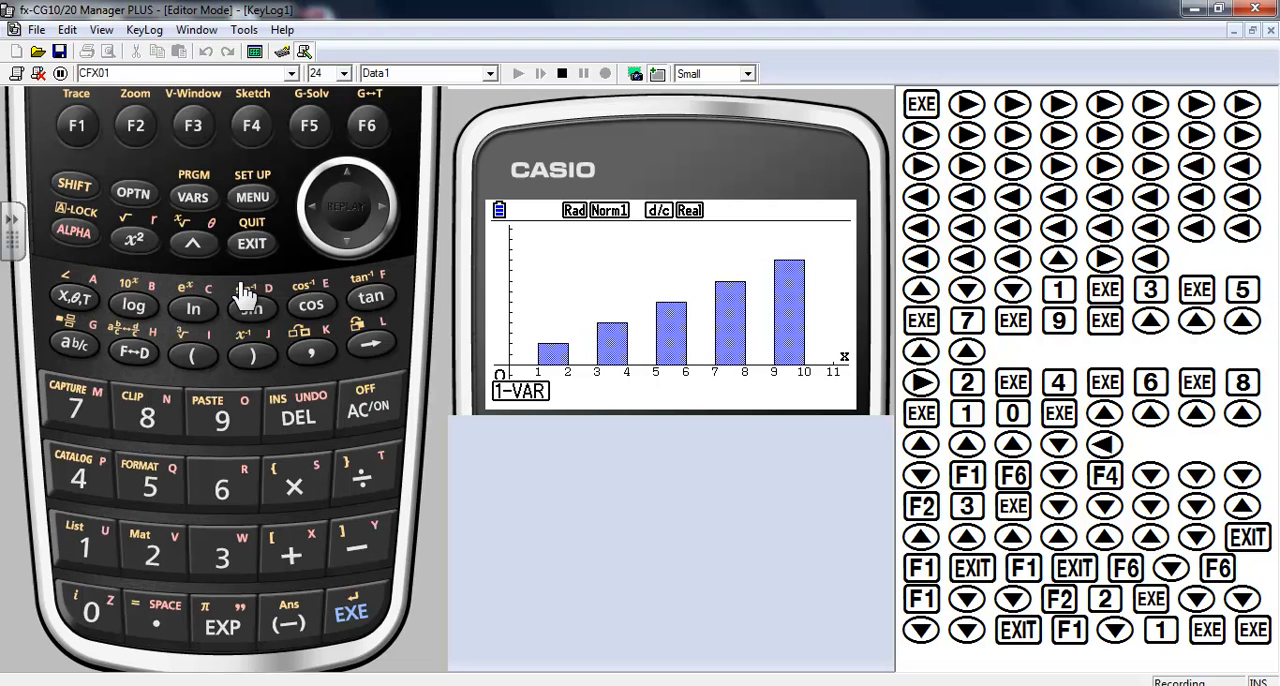
pyautogui.moveTo(252, 255)
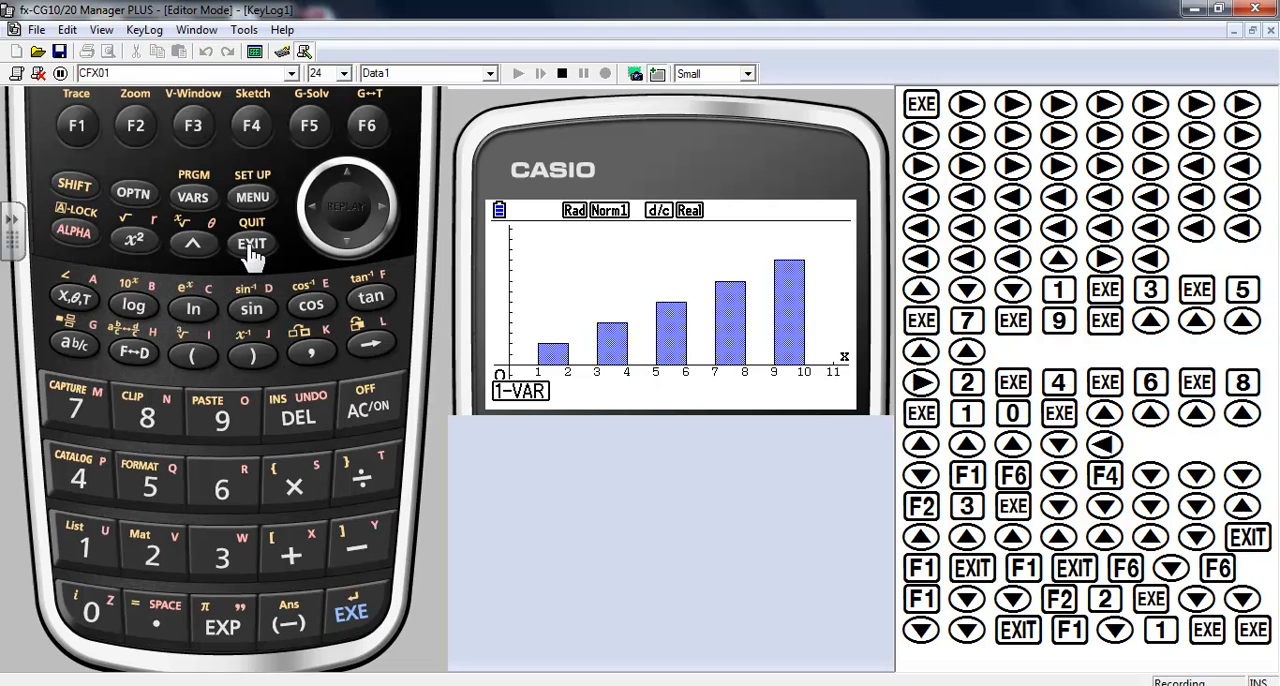
pyautogui.moveTo(65, 135)
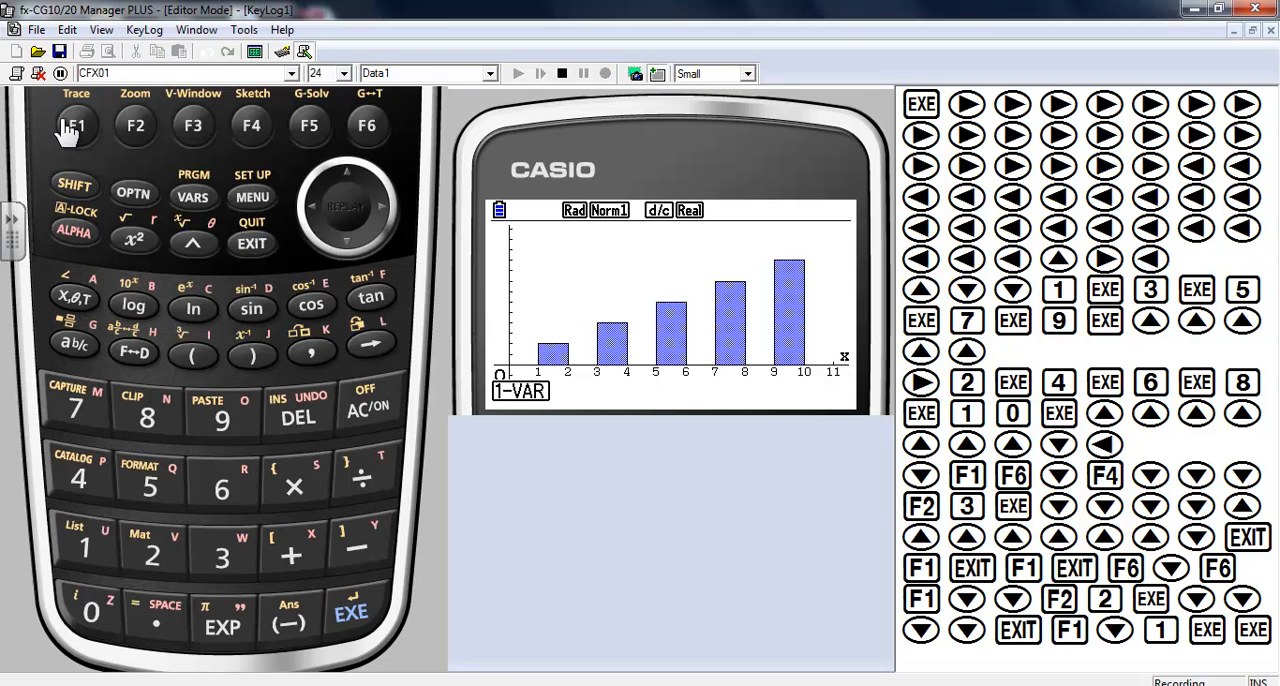
# View 1-variable statistics, then redraw the histogram with class width 2, spanning 1 to 11.
pyautogui.click(75, 125)
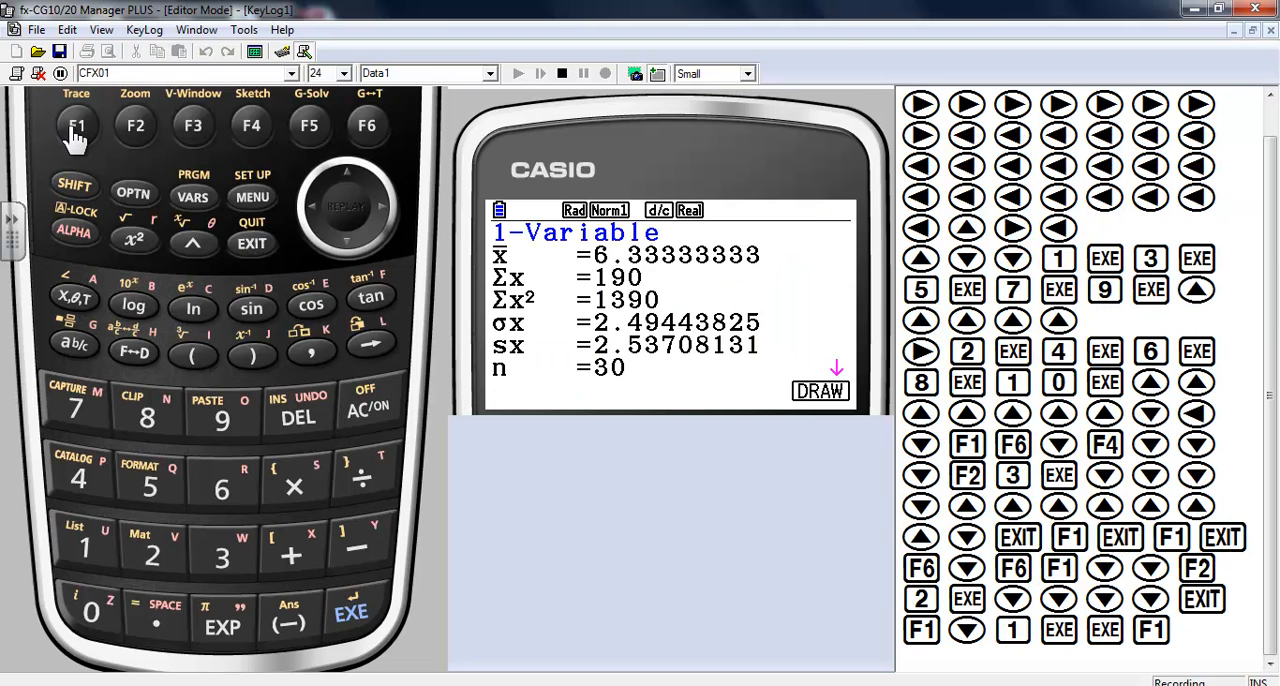
pyautogui.moveTo(347, 247)
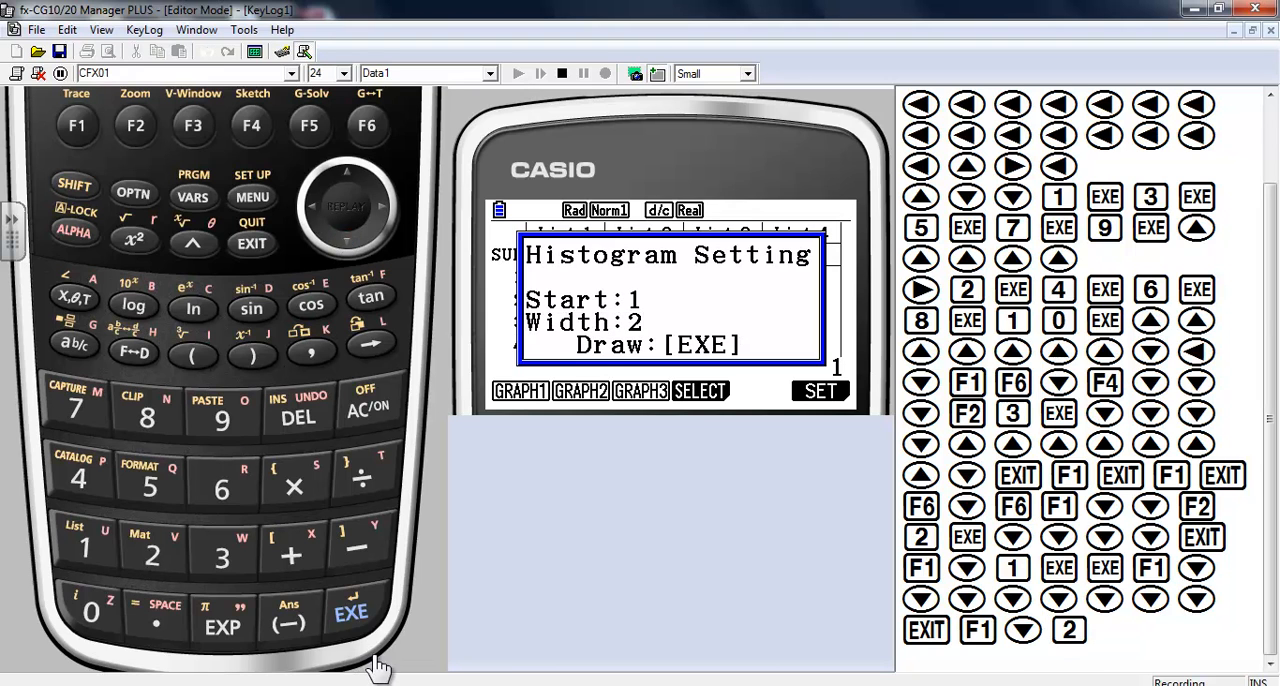
pyautogui.click(349, 611)
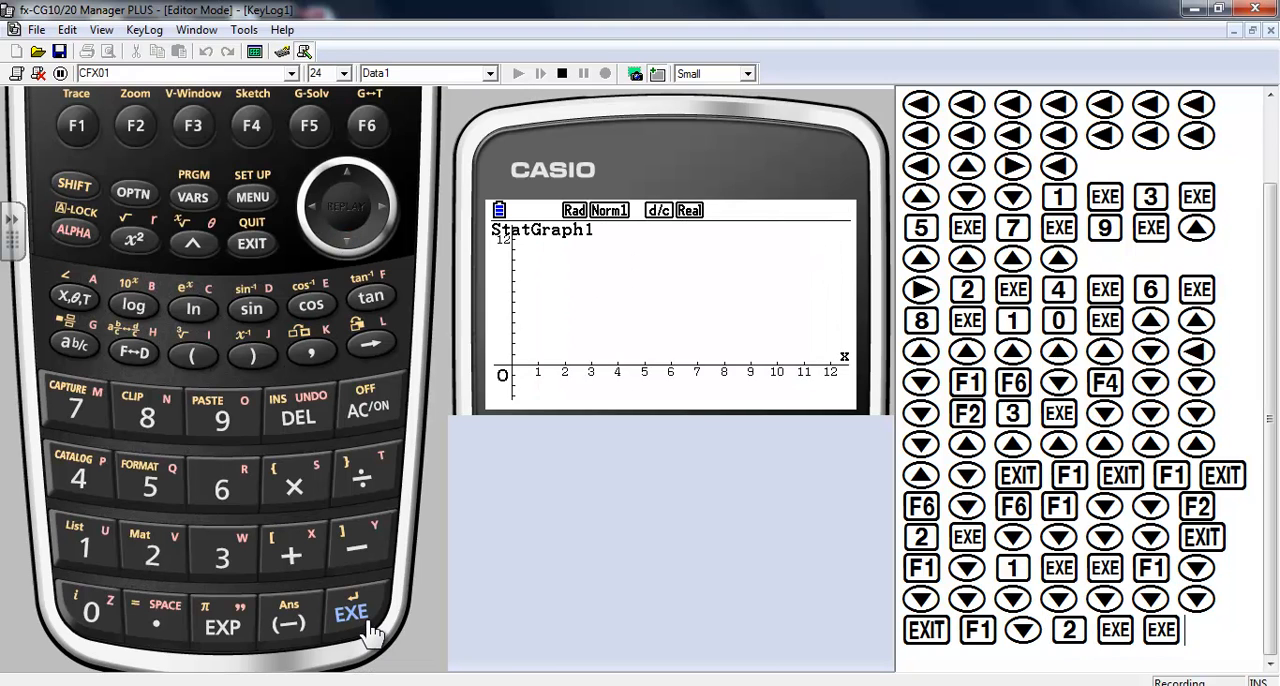
pyautogui.click(350, 612)
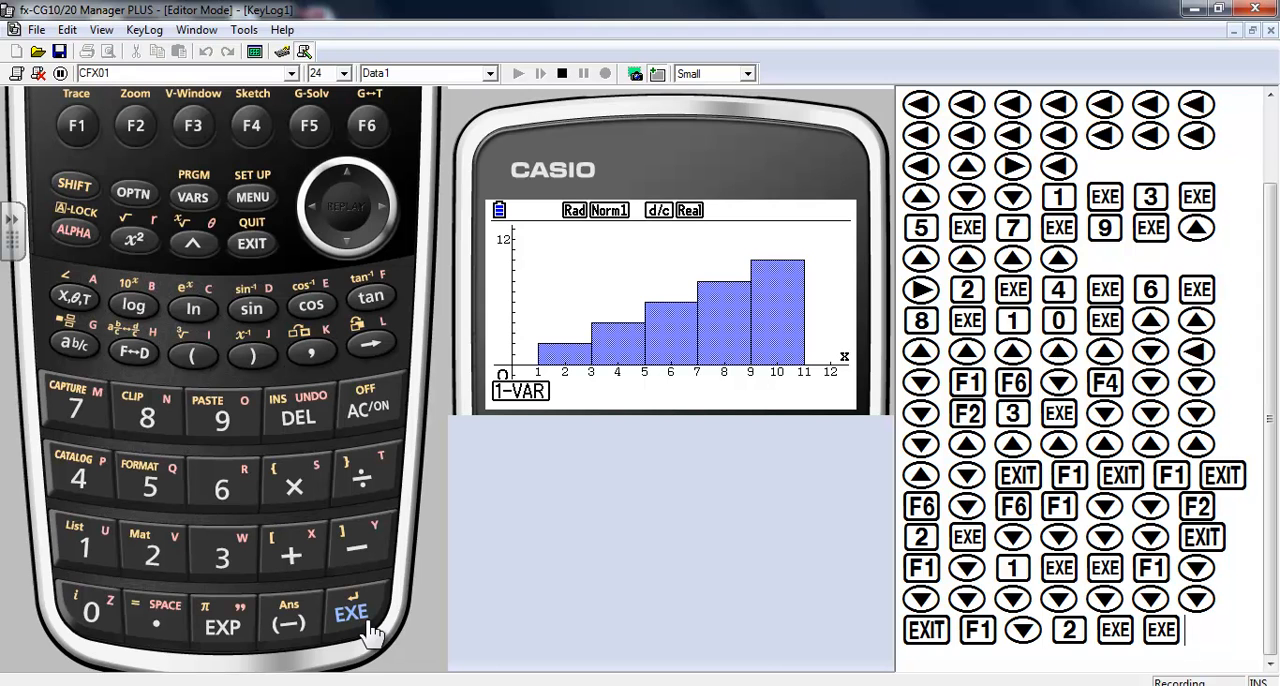
pyautogui.moveTo(260, 435)
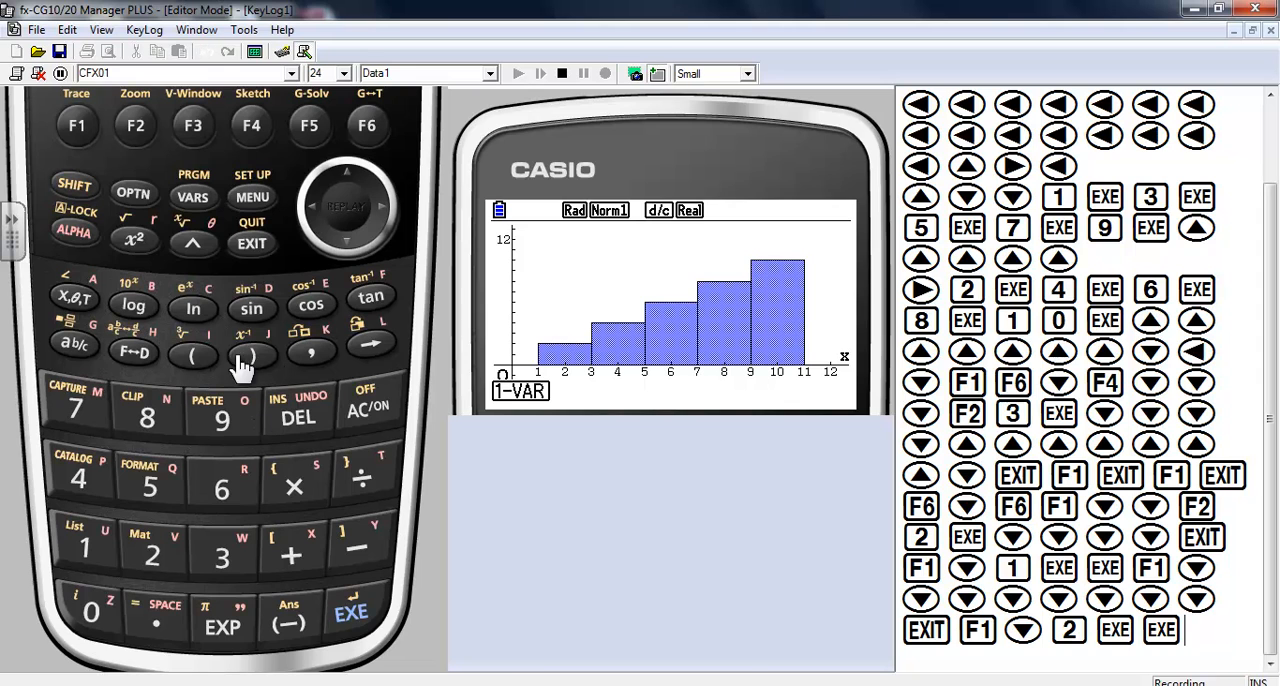
pyautogui.click(251, 243)
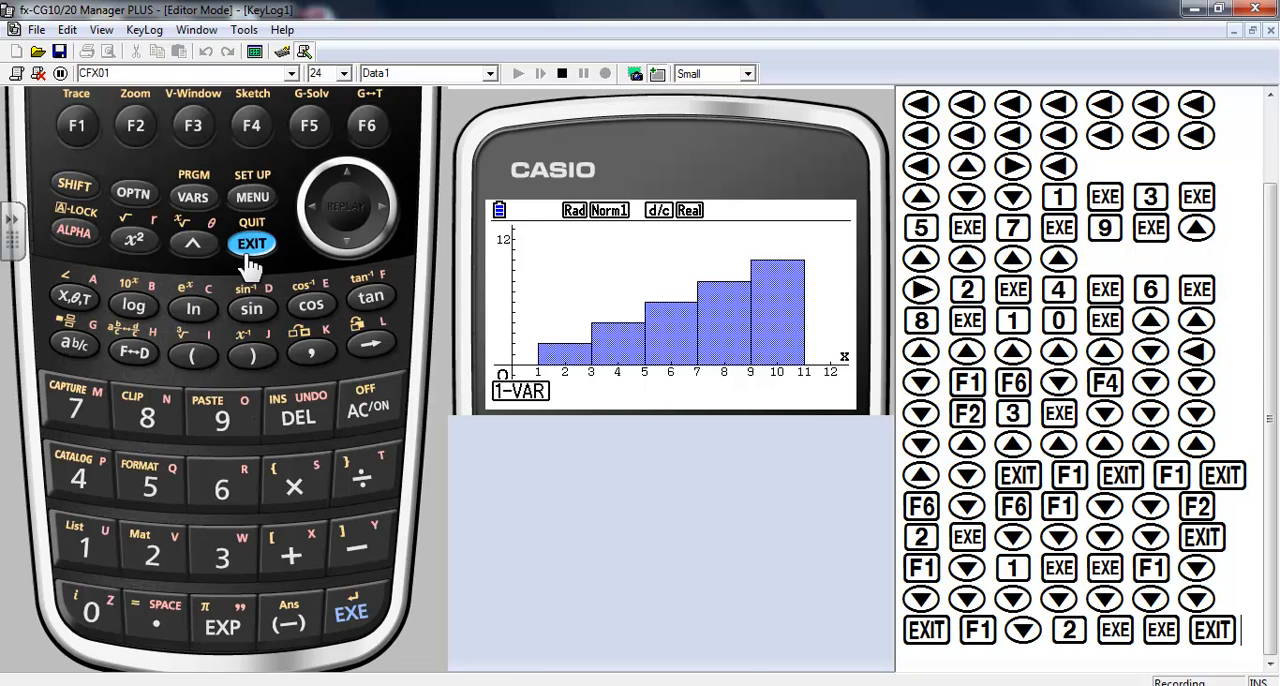
# Set StatGraph1 to MedBox with Outliers On and return to the list editor.
pyautogui.click(367, 125)
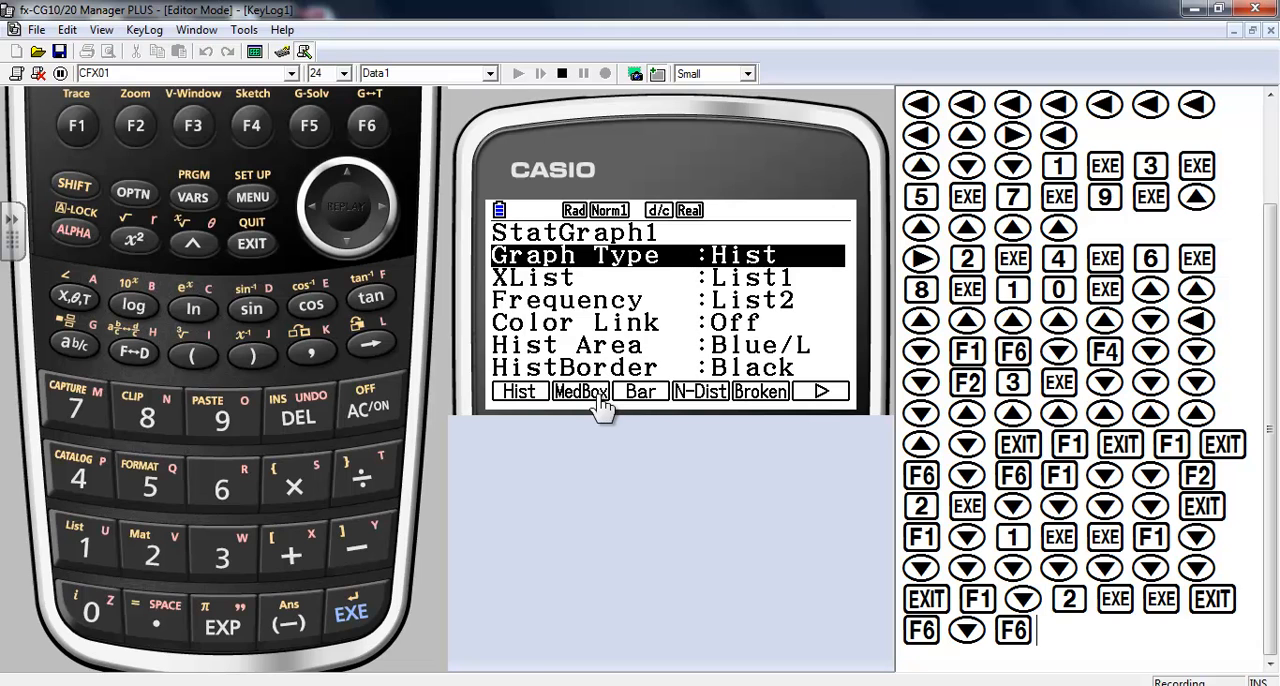
pyautogui.click(580, 391)
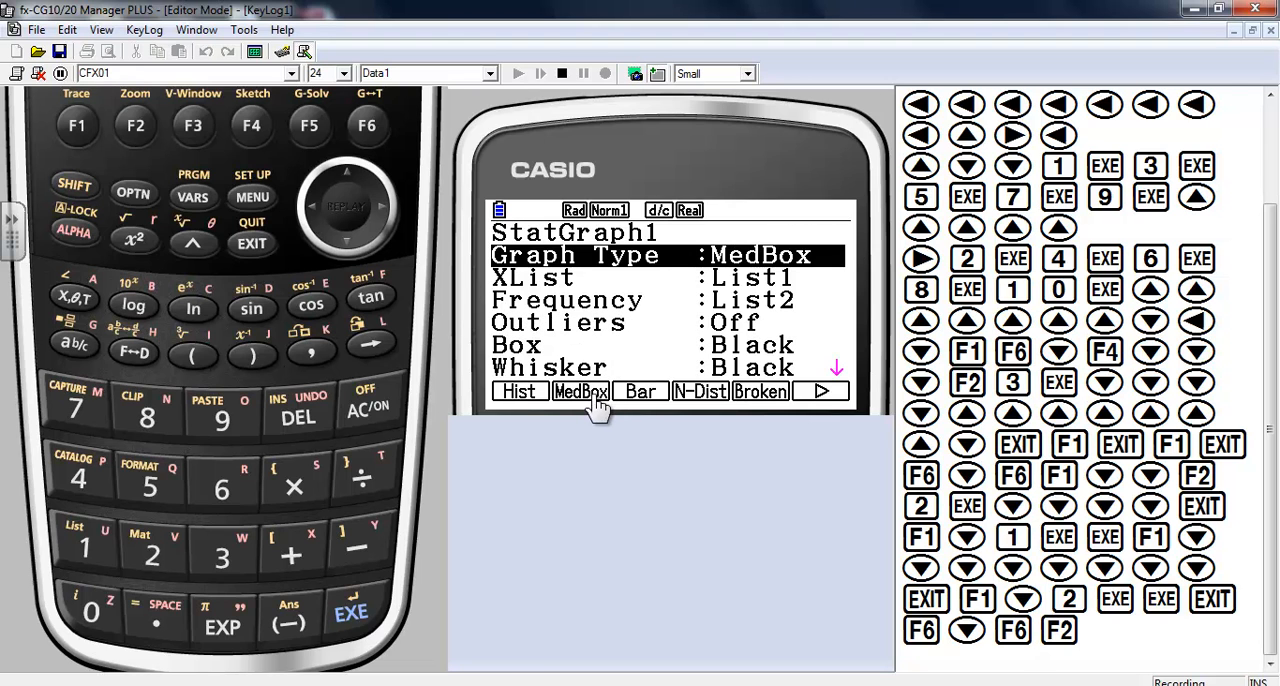
pyautogui.moveTo(610, 315)
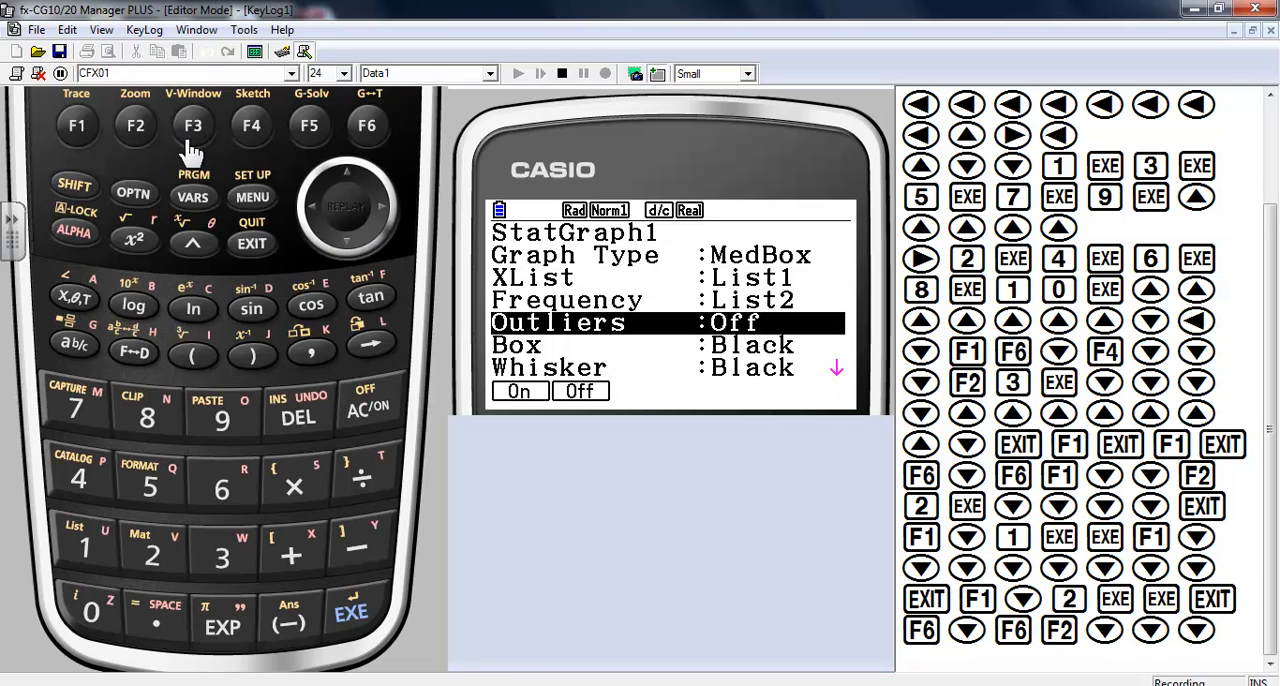
pyautogui.click(519, 391)
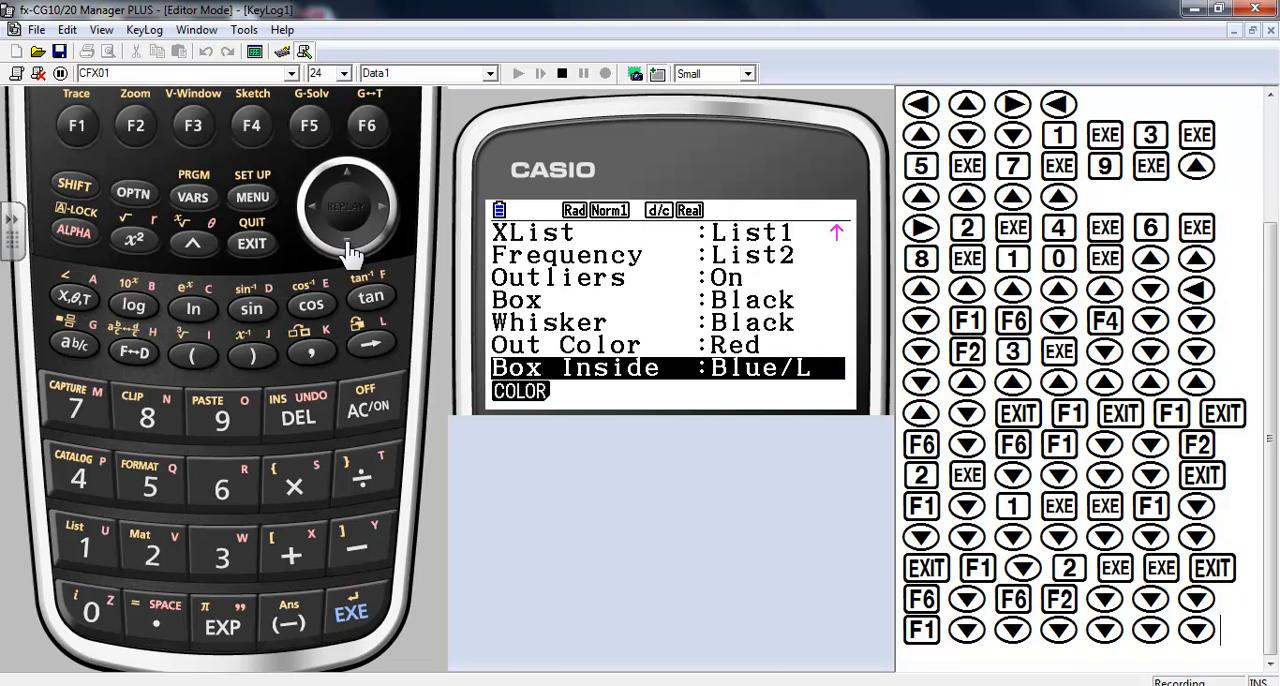
pyautogui.click(251, 244)
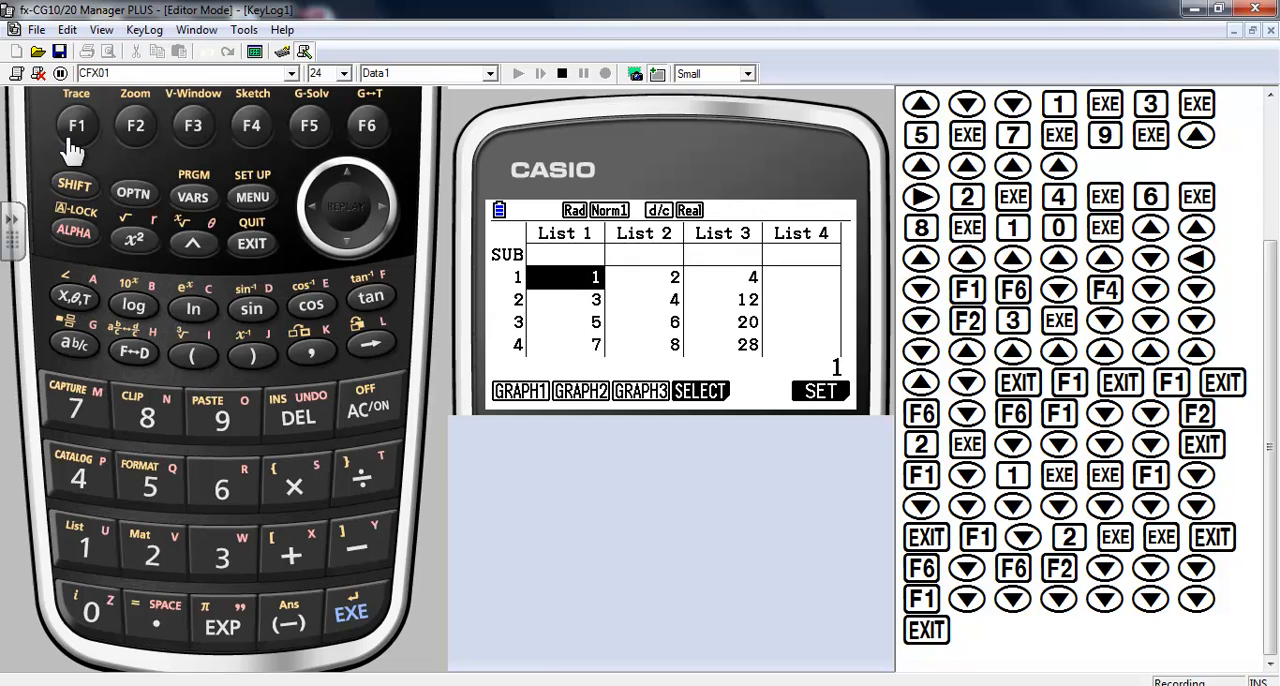
pyautogui.click(77, 124)
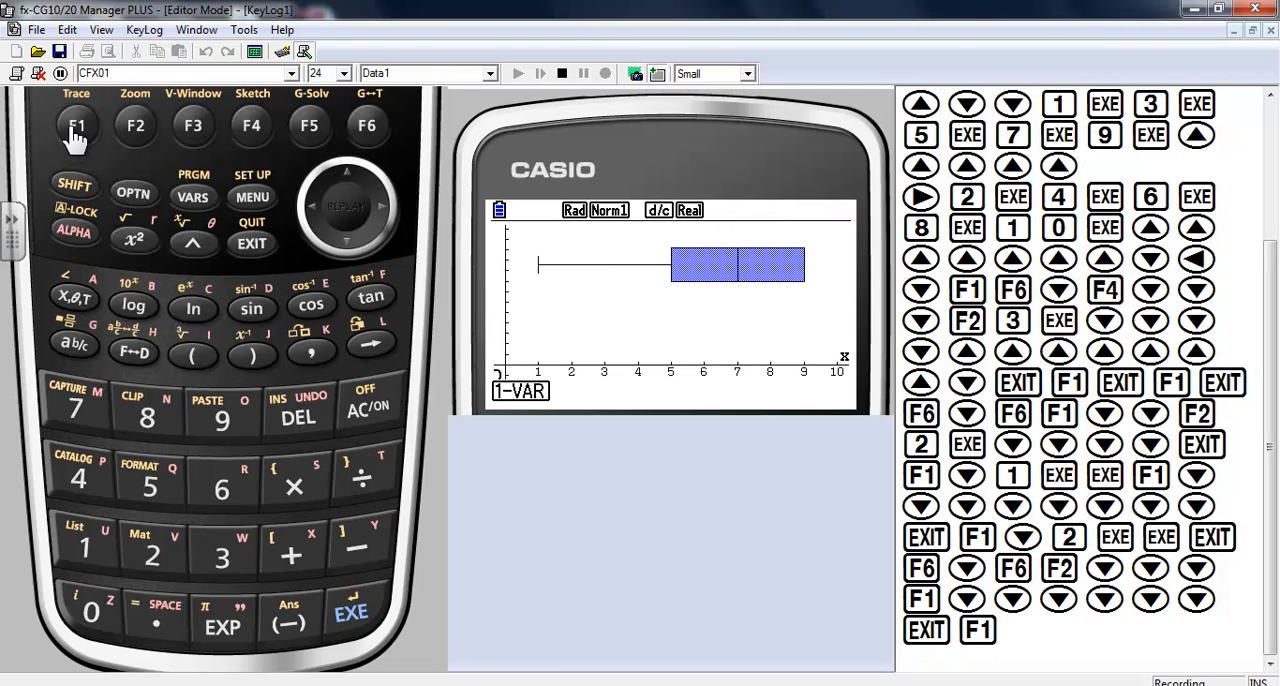
pyautogui.moveTo(258, 248)
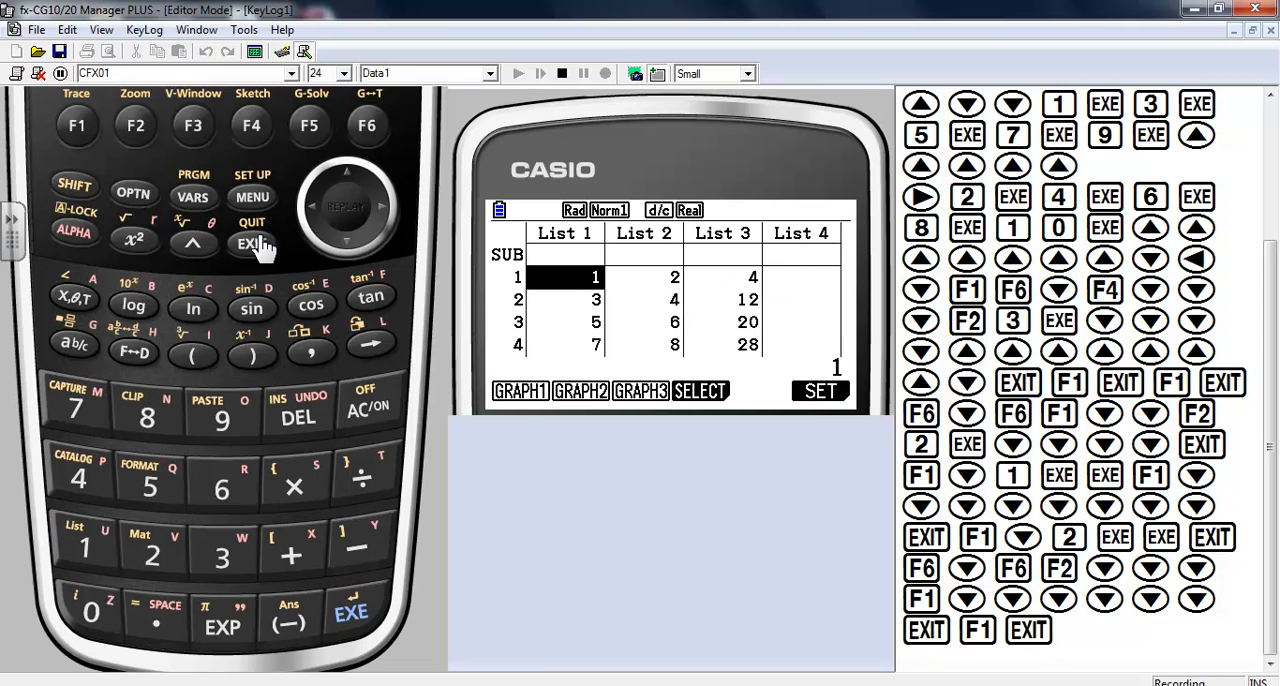
# Make StatGraph1 a Bar graph with Data1 List1, Data2 List2, Data3 List3 and draw it.
pyautogui.click(366, 125)
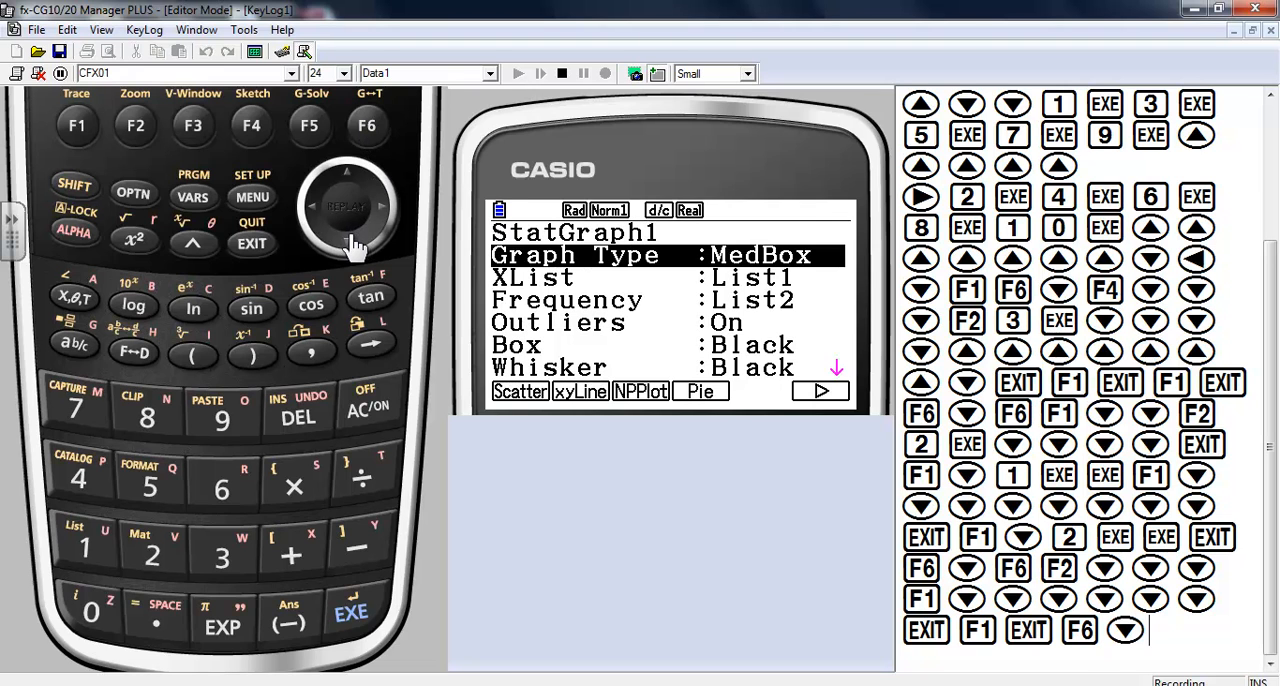
pyautogui.click(367, 125)
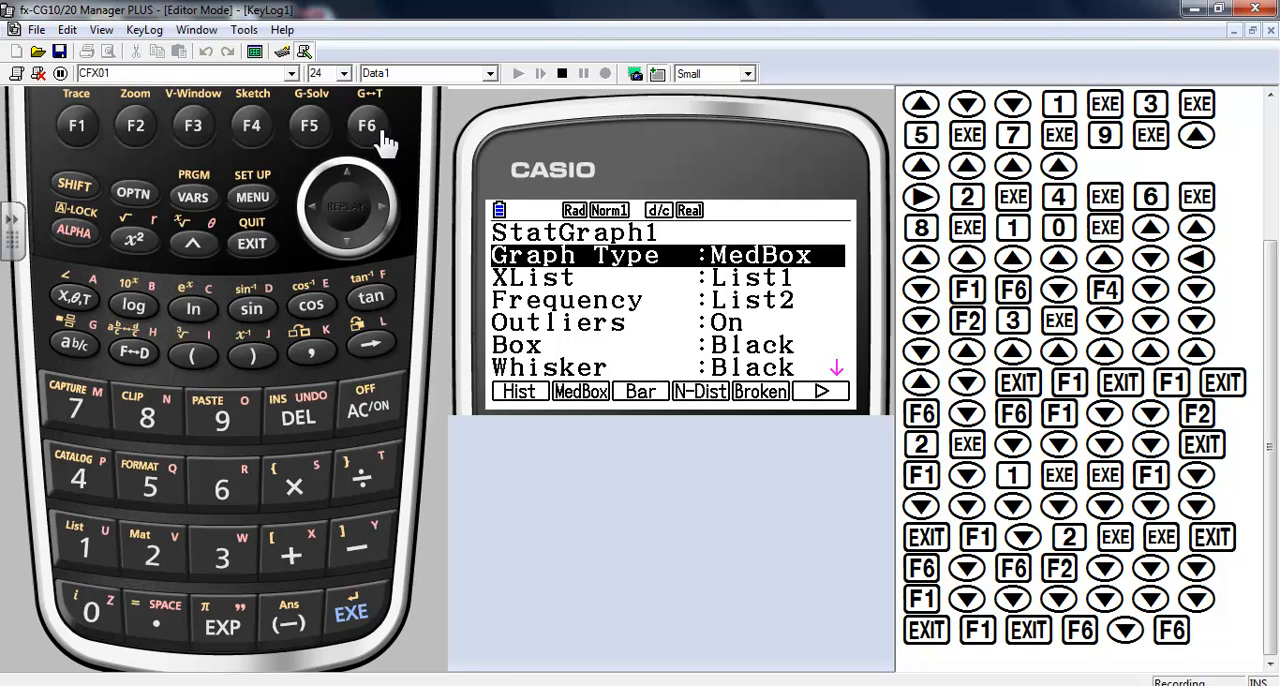
pyautogui.moveTo(622, 408)
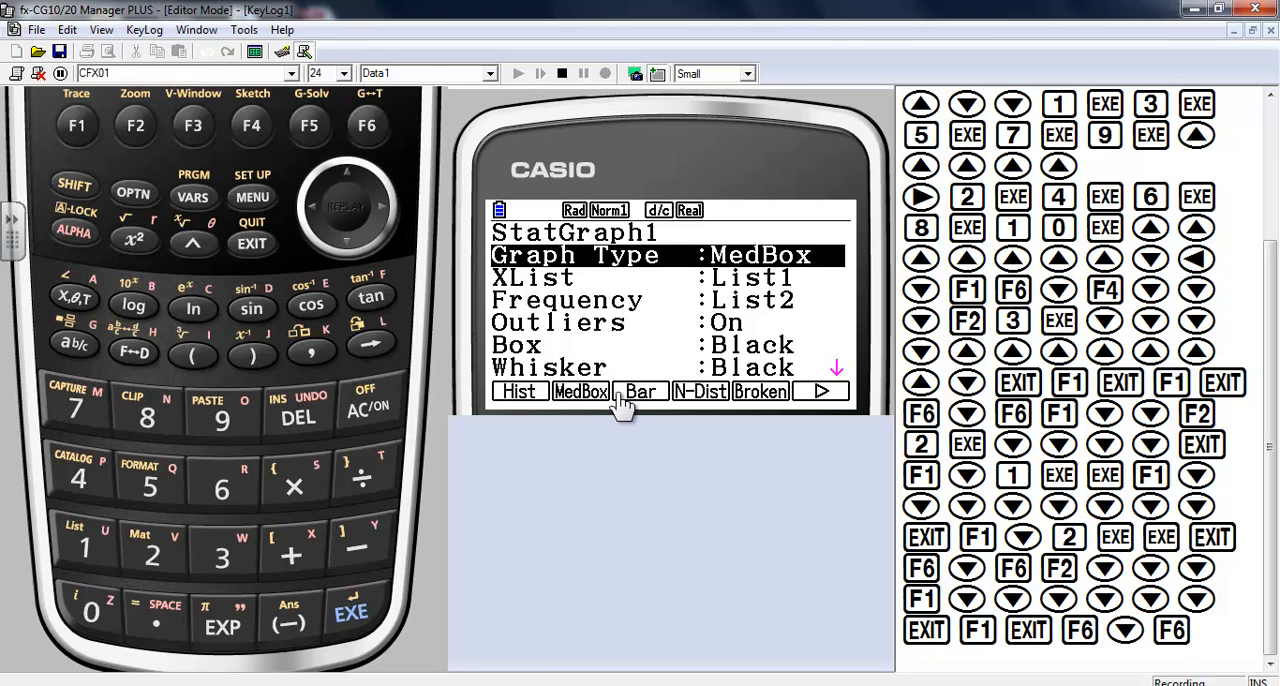
pyautogui.click(640, 391)
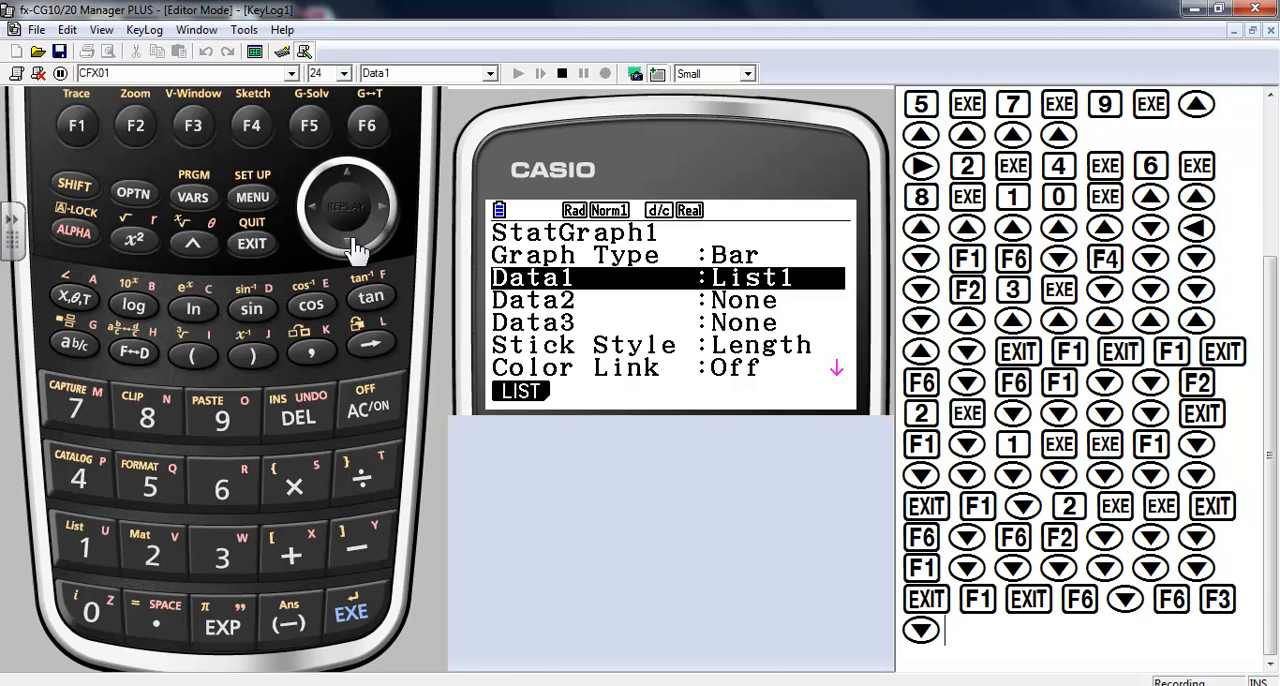
pyautogui.click(966, 629)
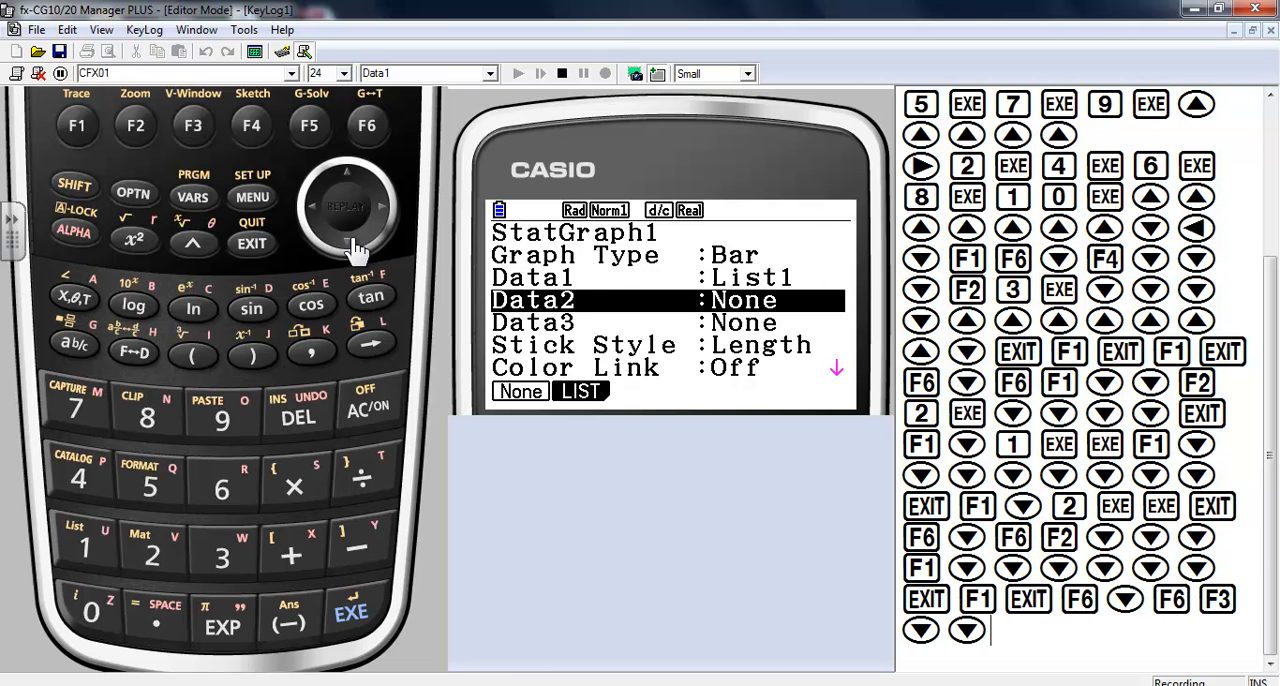
pyautogui.moveTo(135, 155)
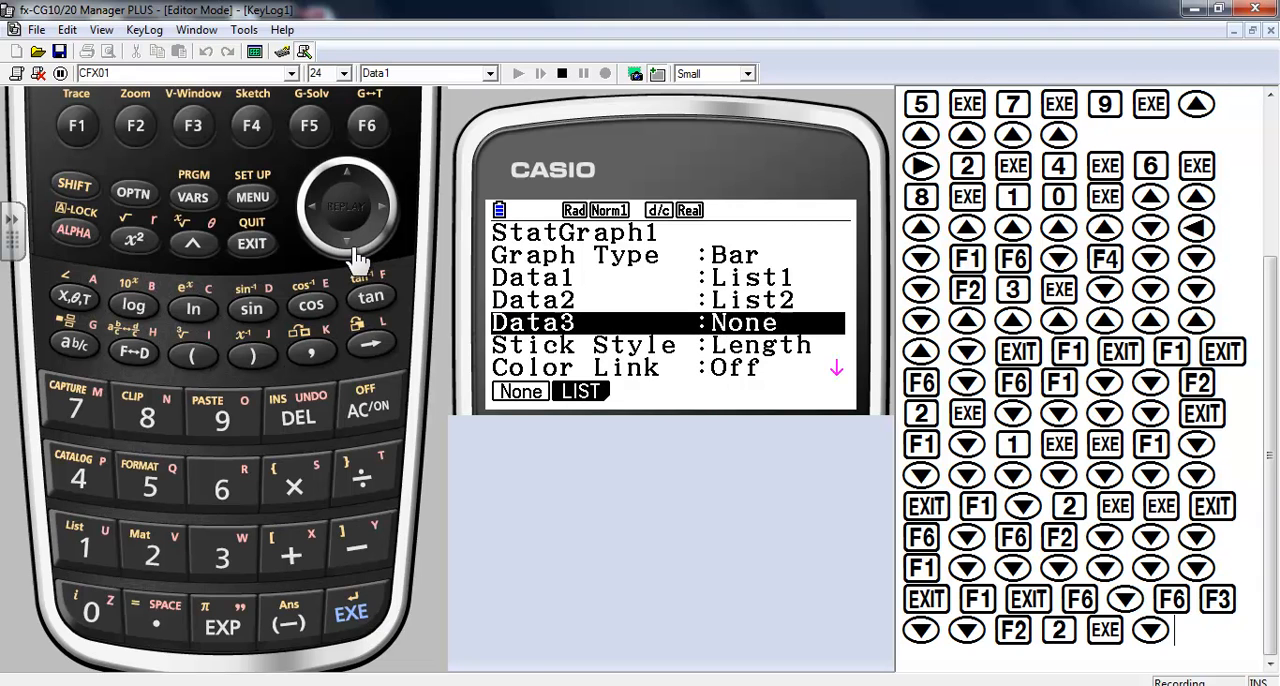
pyautogui.moveTo(110, 470)
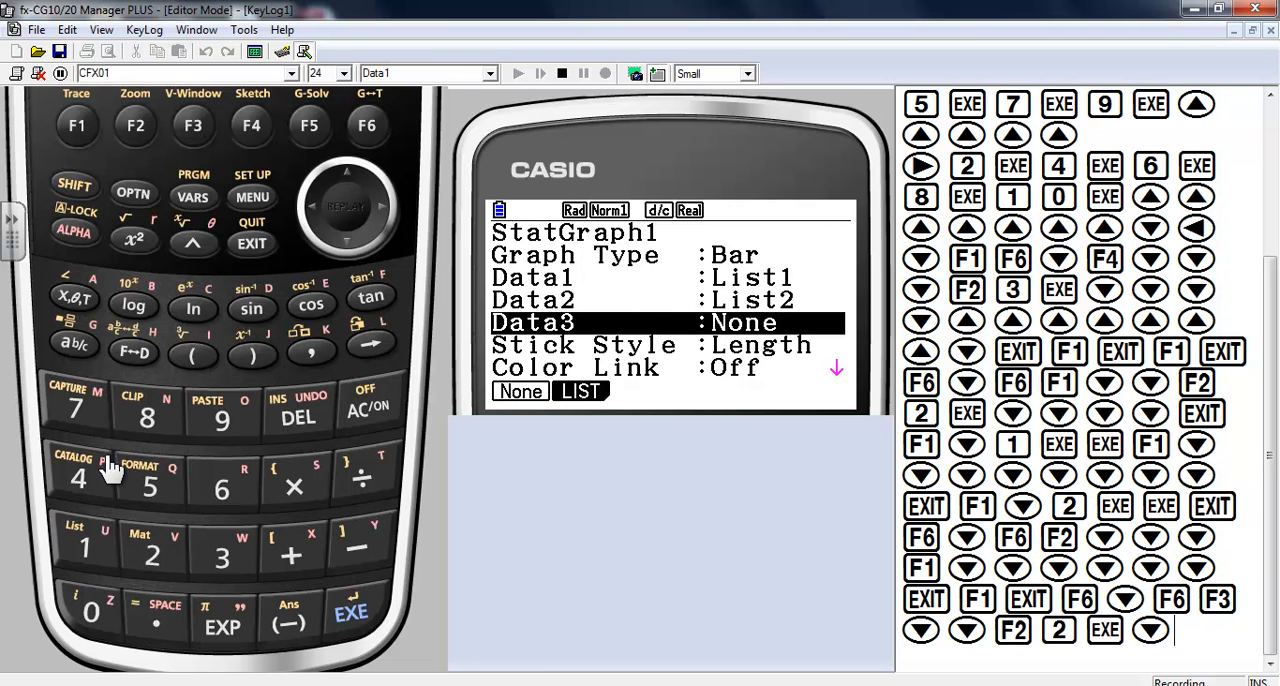
pyautogui.click(580, 391)
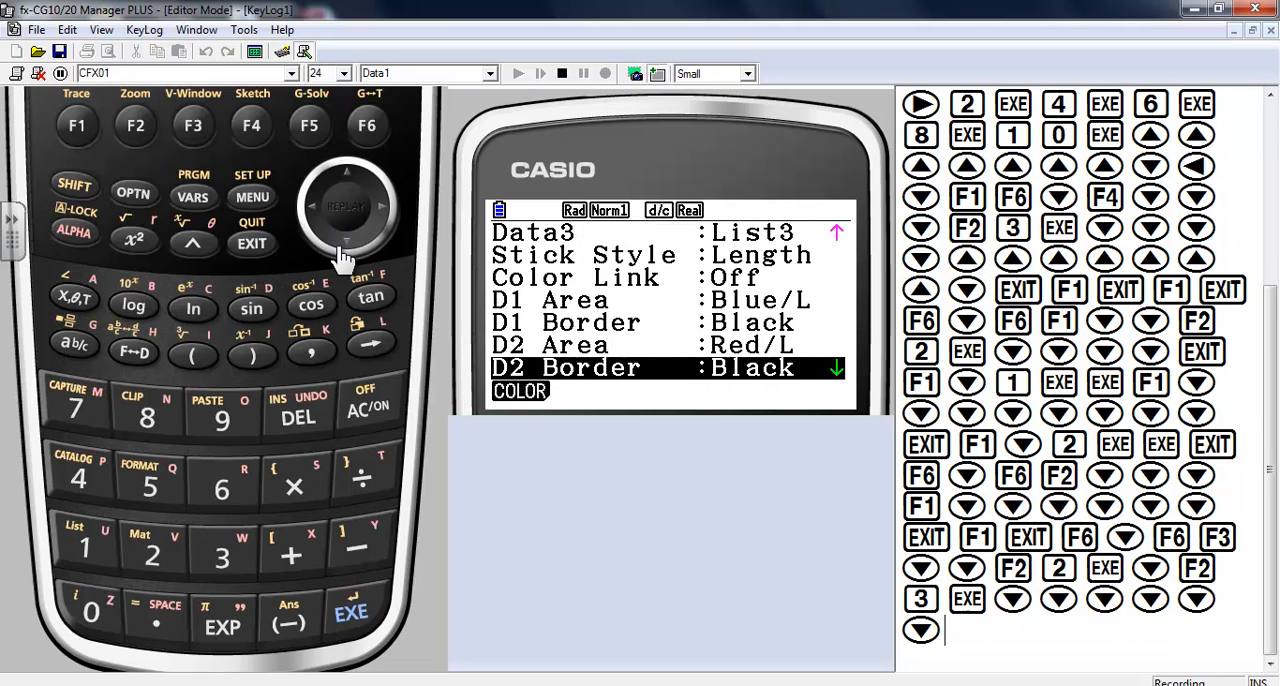
pyautogui.click(346, 242)
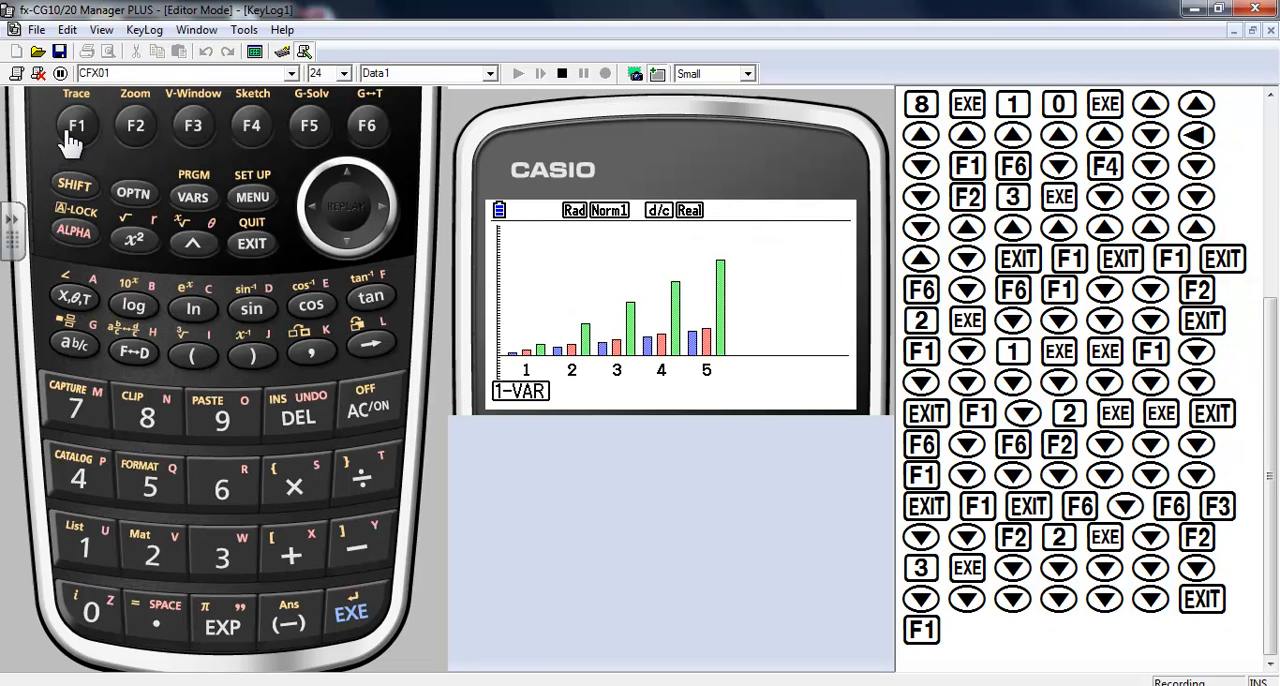
pyautogui.moveTo(300, 305)
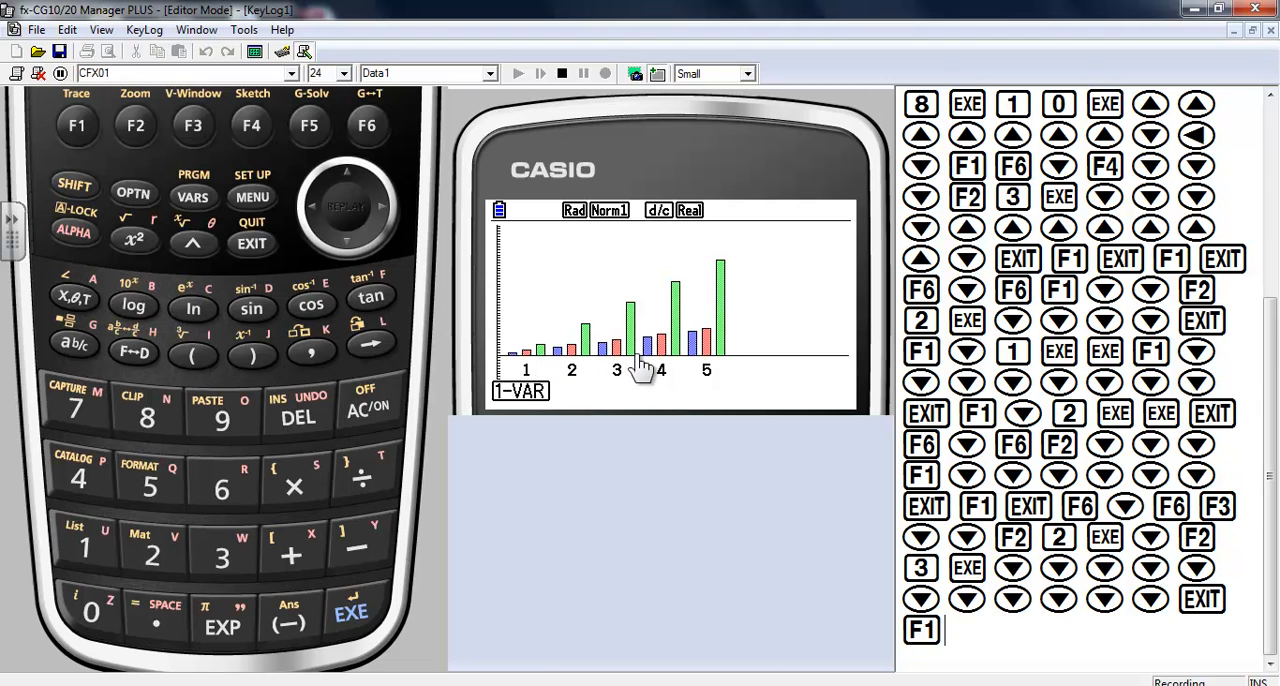
pyautogui.moveTo(340, 295)
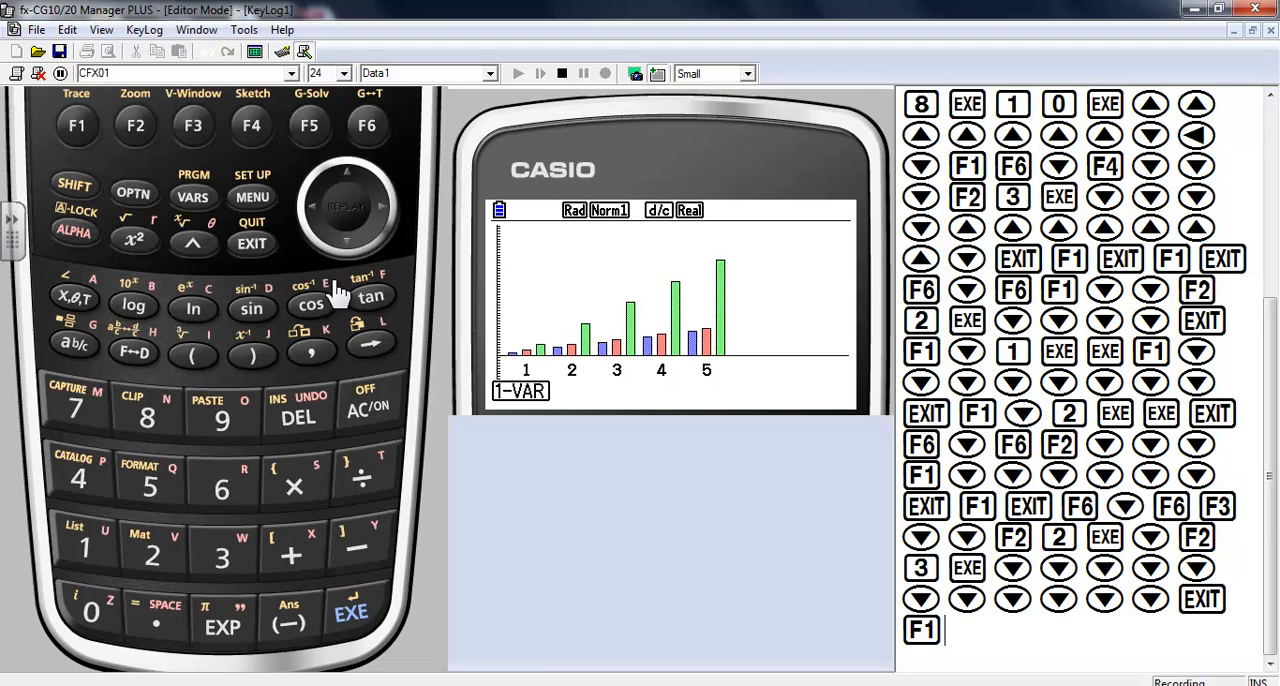
# Exit the bar graph back to StatGraph1's Bar settings for List1, List2 and List3.
pyautogui.click(251, 243)
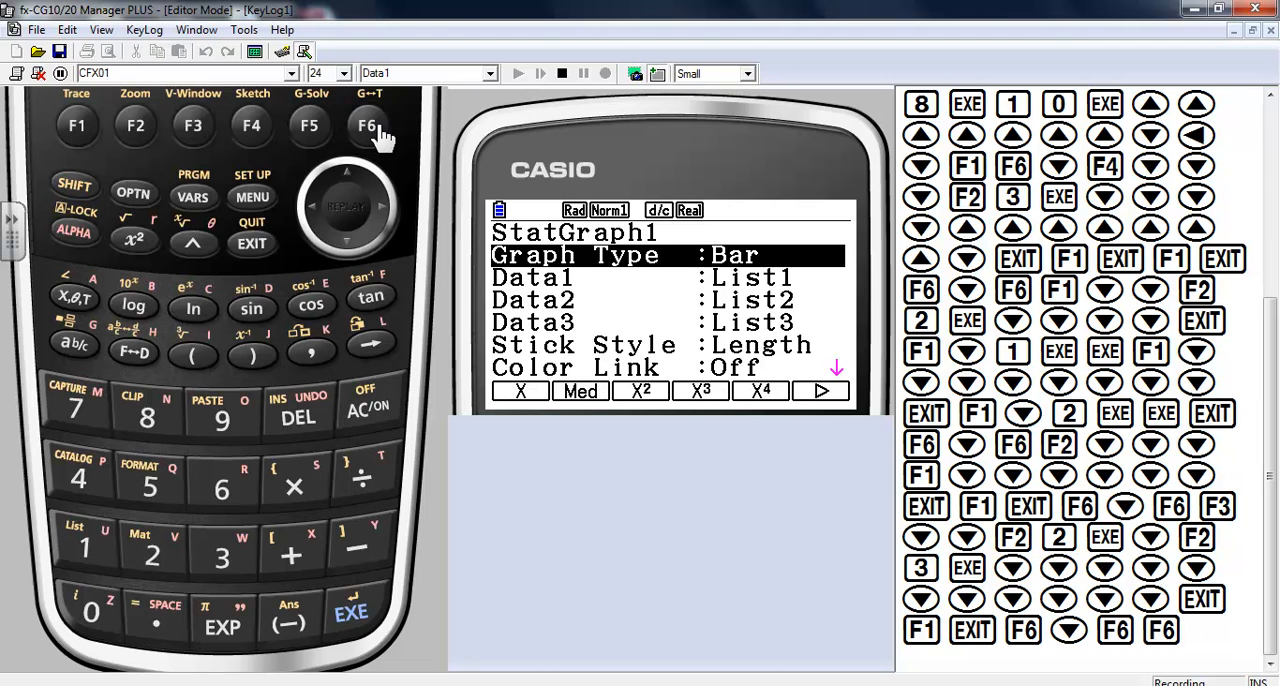
# Make StatGraph1 a Pie chart of List1 with Color Link turned On.
pyautogui.click(366, 125)
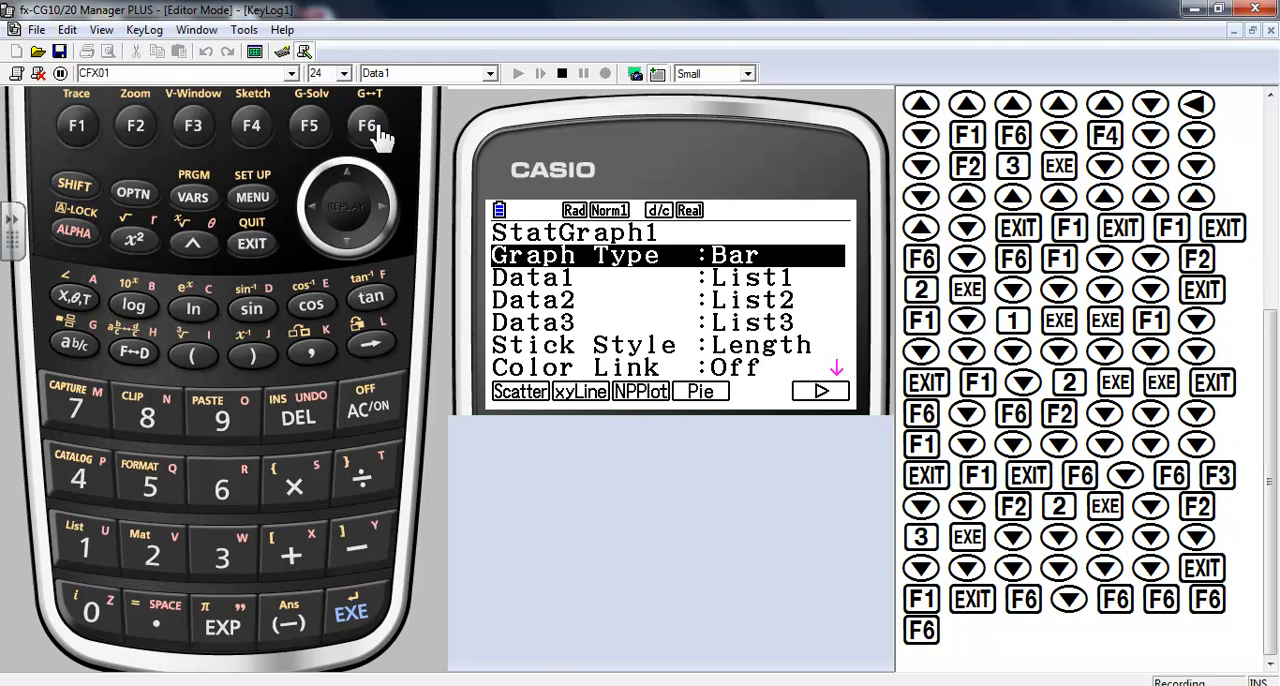
pyautogui.moveTo(193, 145)
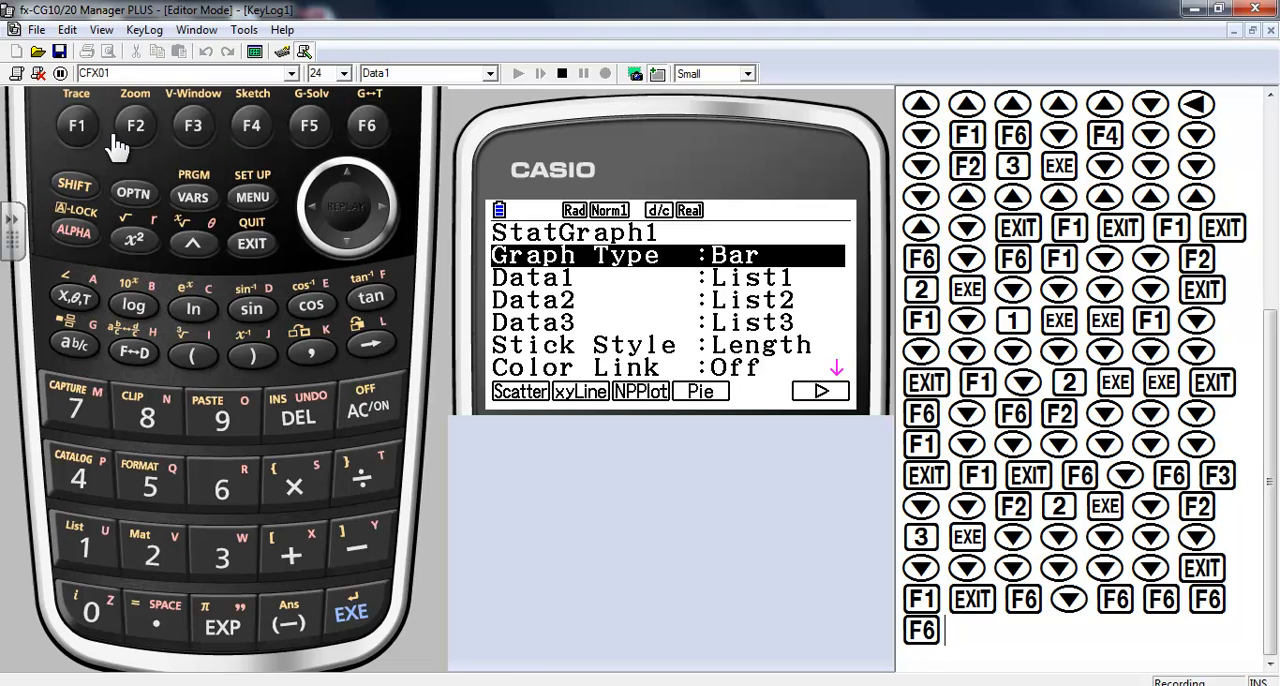
pyautogui.moveTo(213, 267)
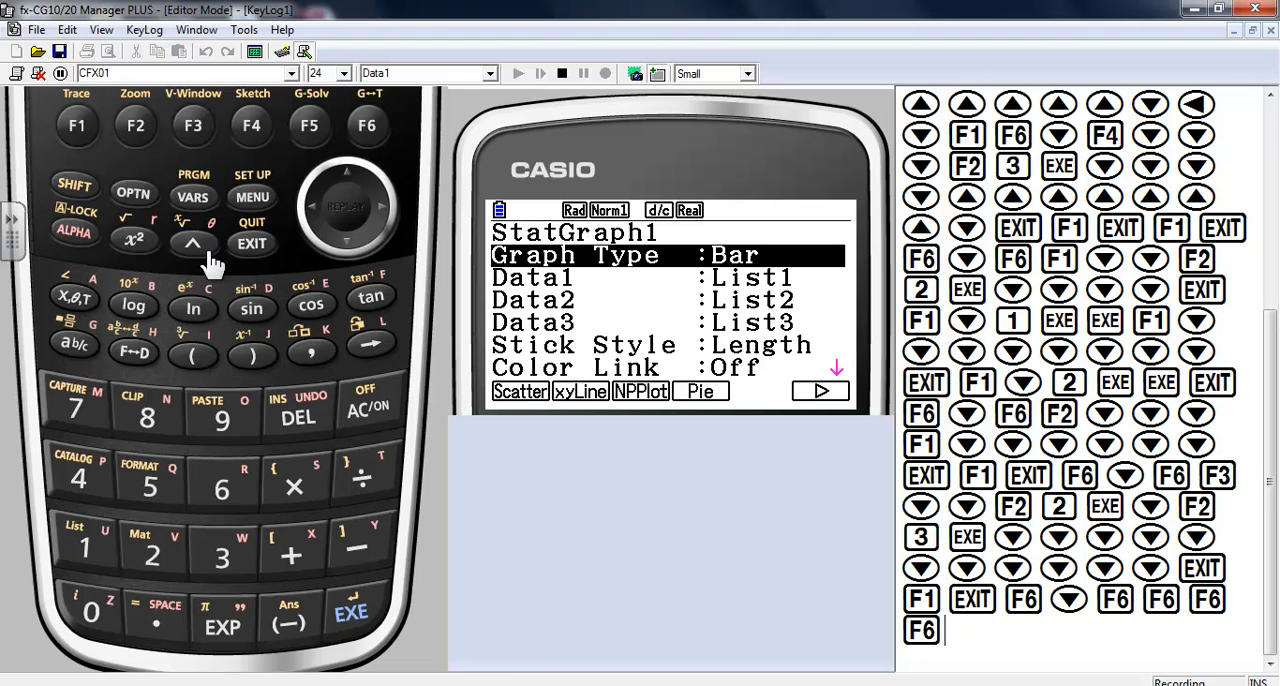
pyautogui.moveTo(247, 290)
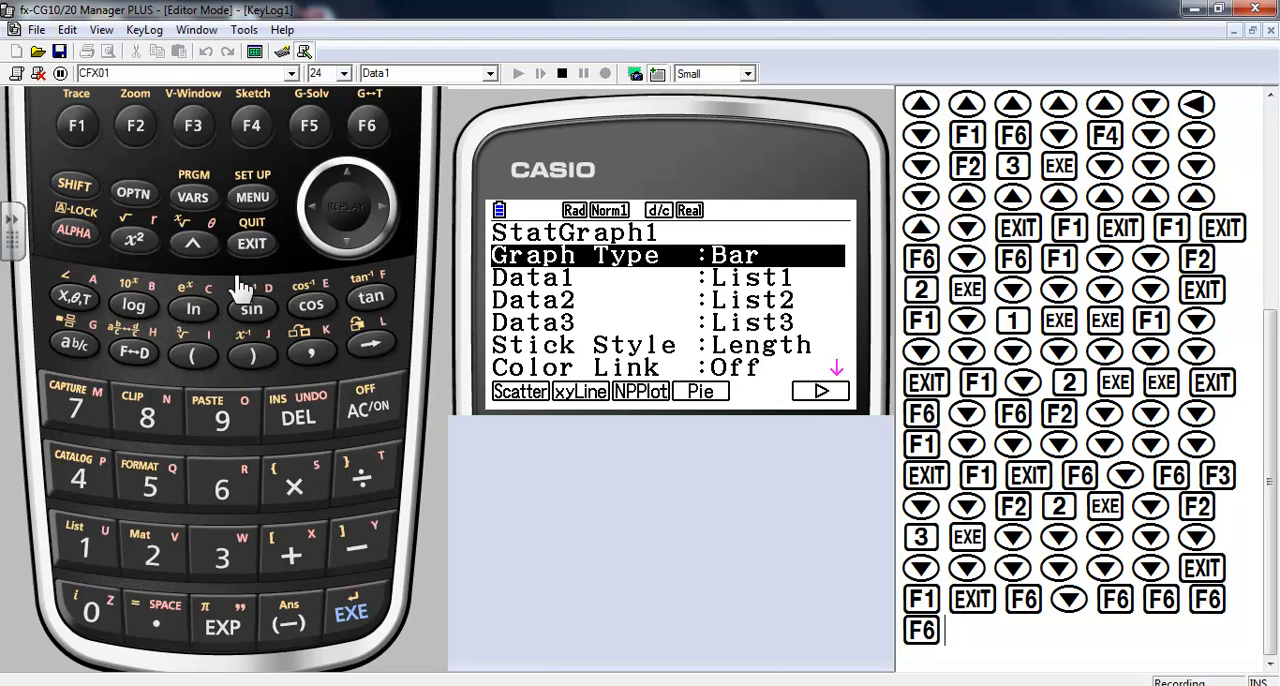
pyautogui.moveTo(285, 195)
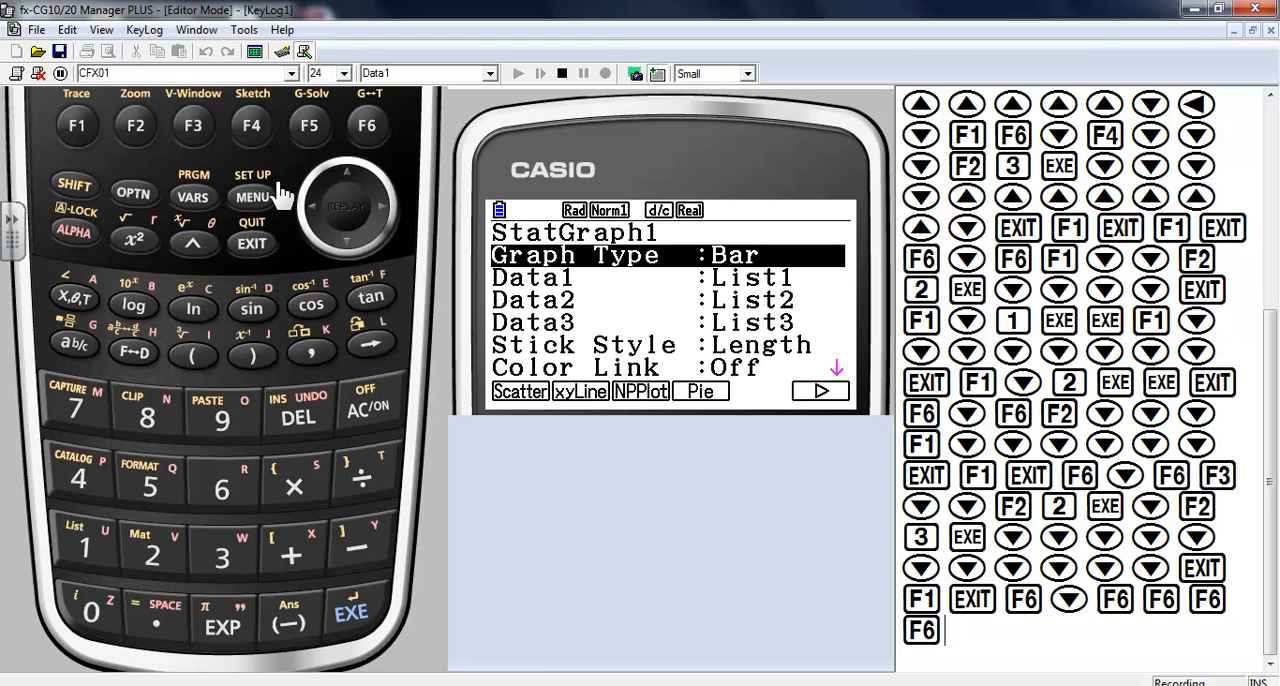
pyautogui.click(700, 391)
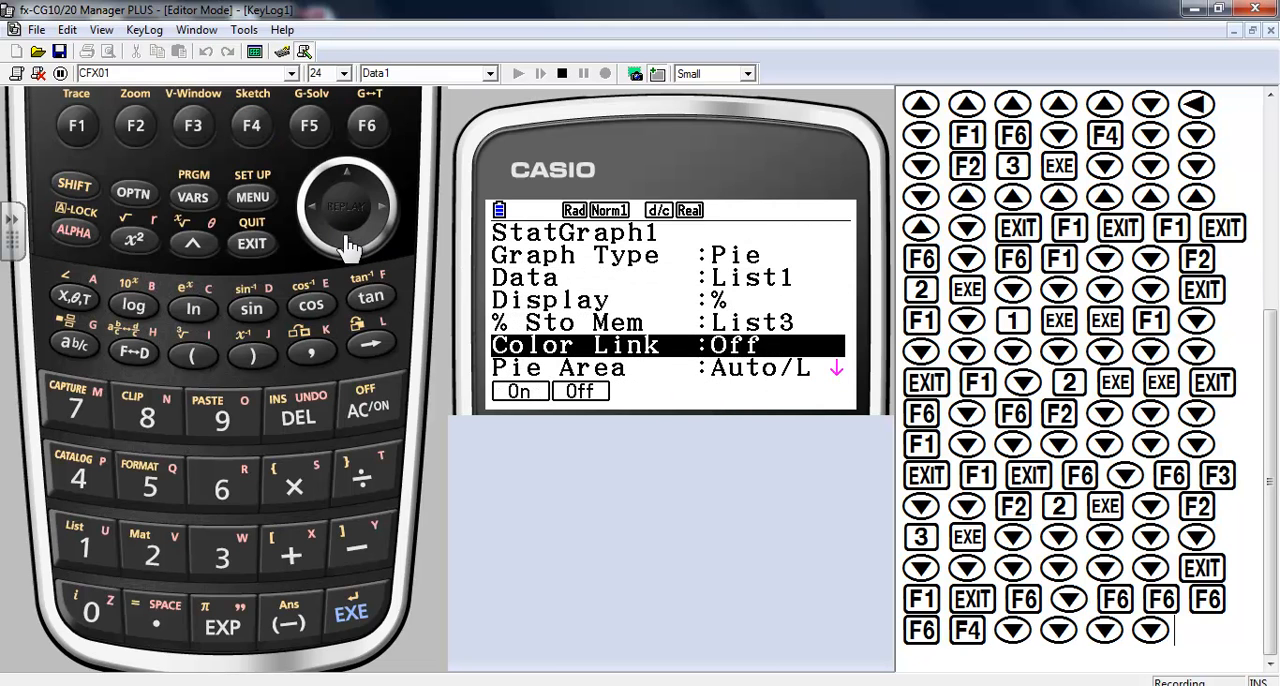
pyautogui.click(519, 391)
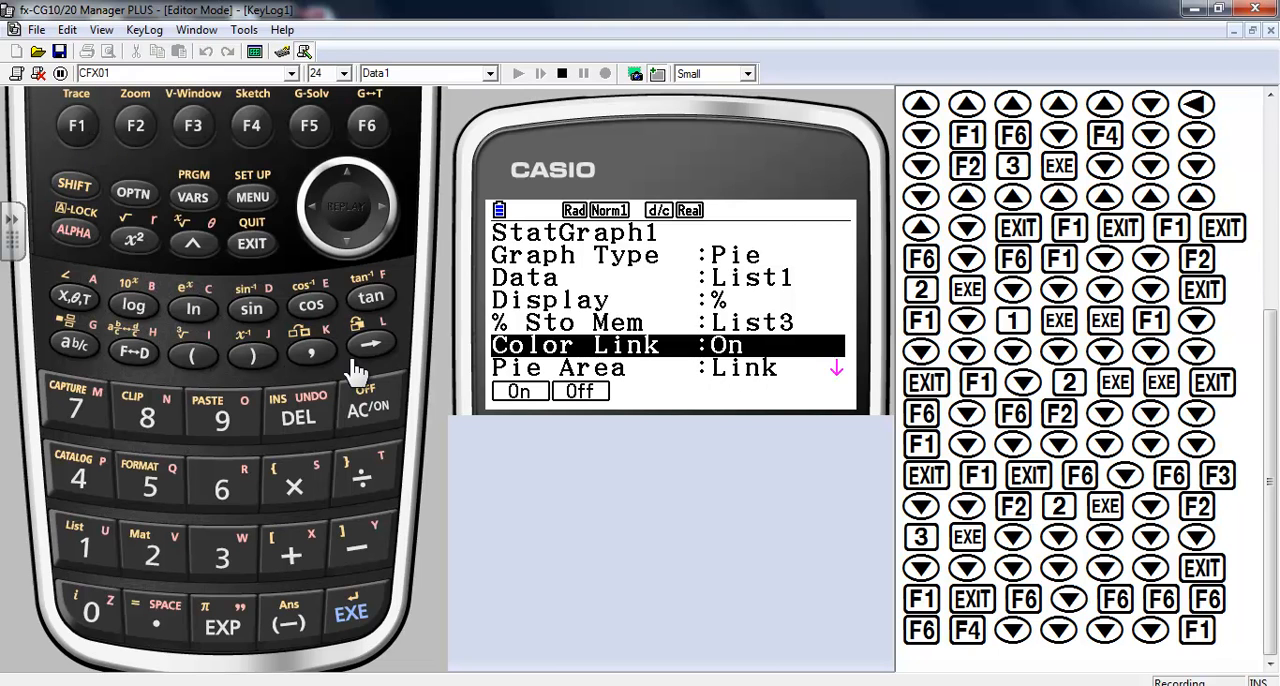
pyautogui.moveTo(370, 265)
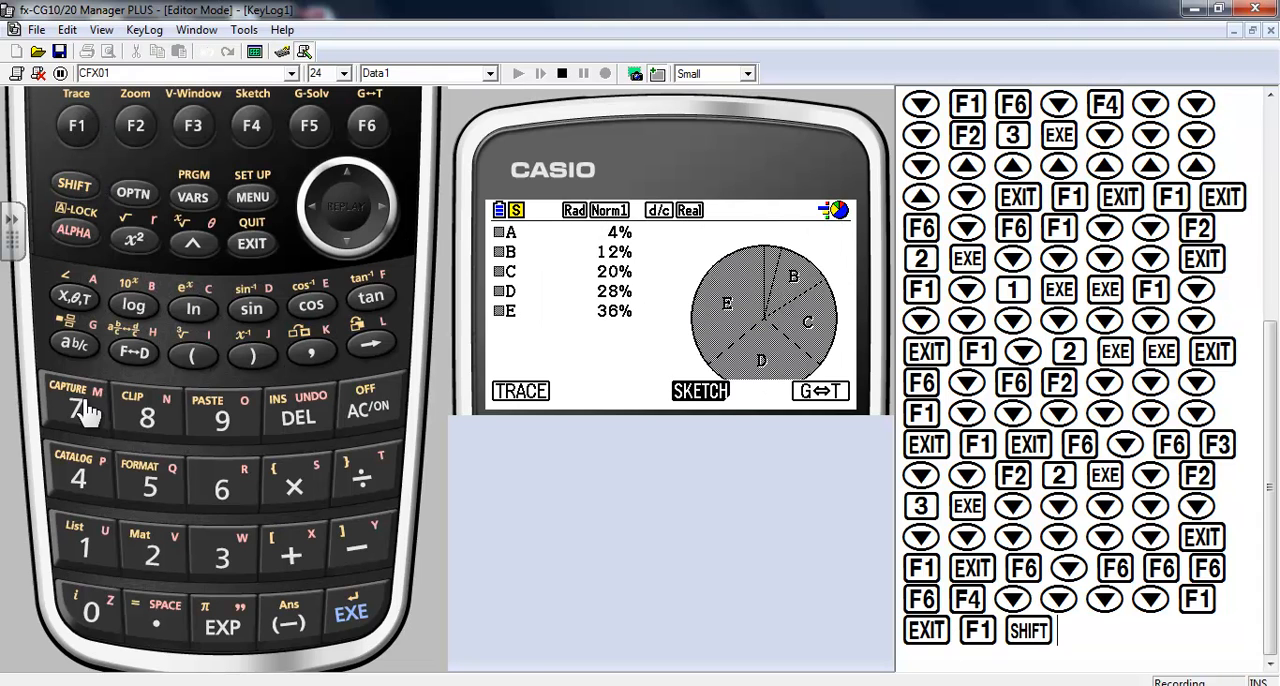
# Set the pie's Area Color to Auto rainbow fill, then exit to the list editor.
pyautogui.click(151, 485)
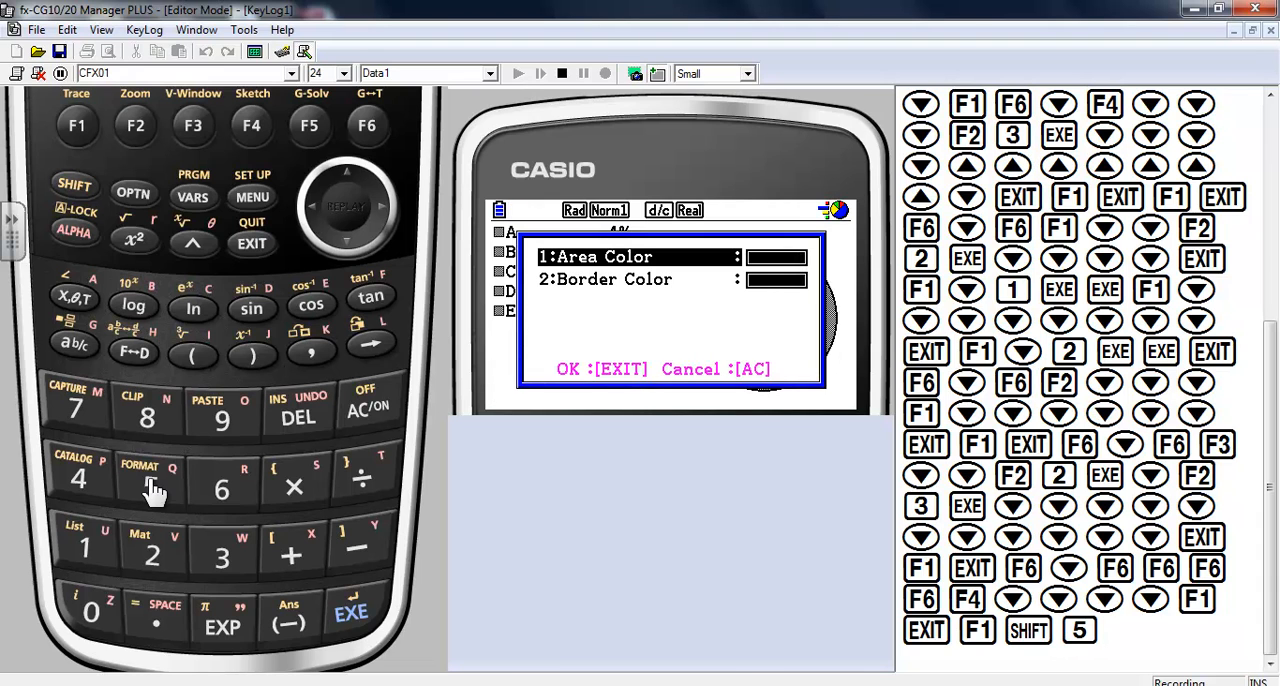
pyautogui.moveTo(108, 545)
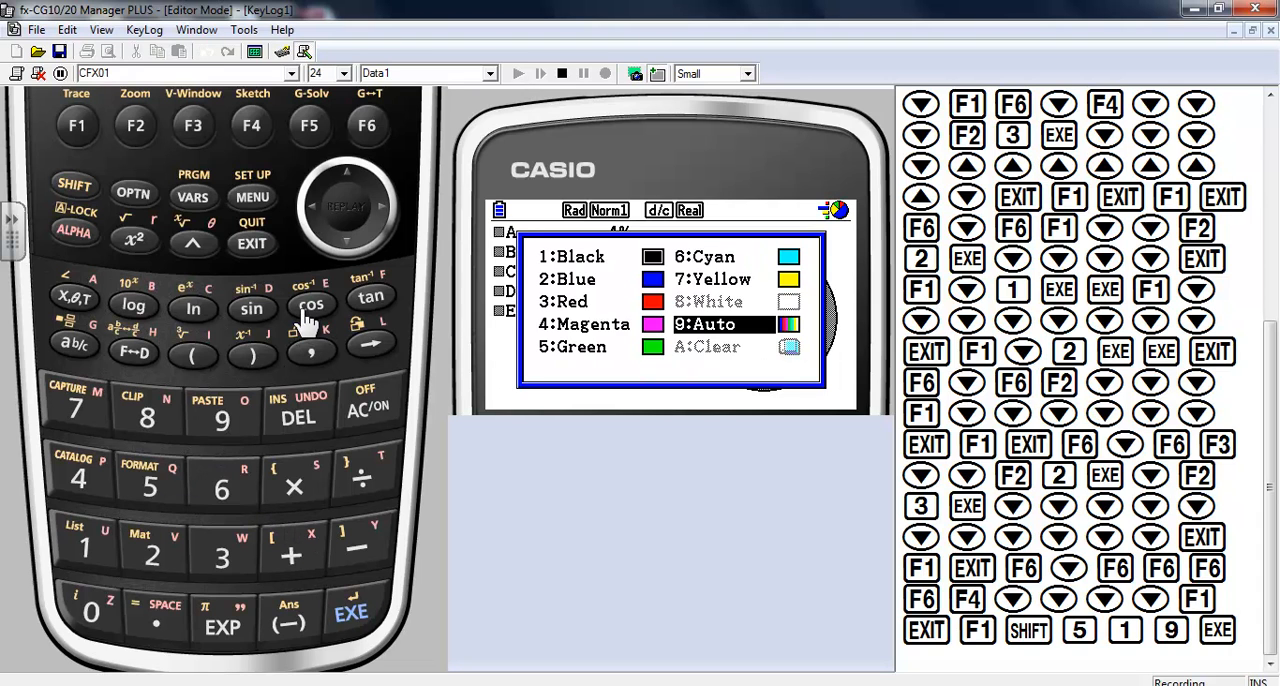
pyautogui.click(251, 245)
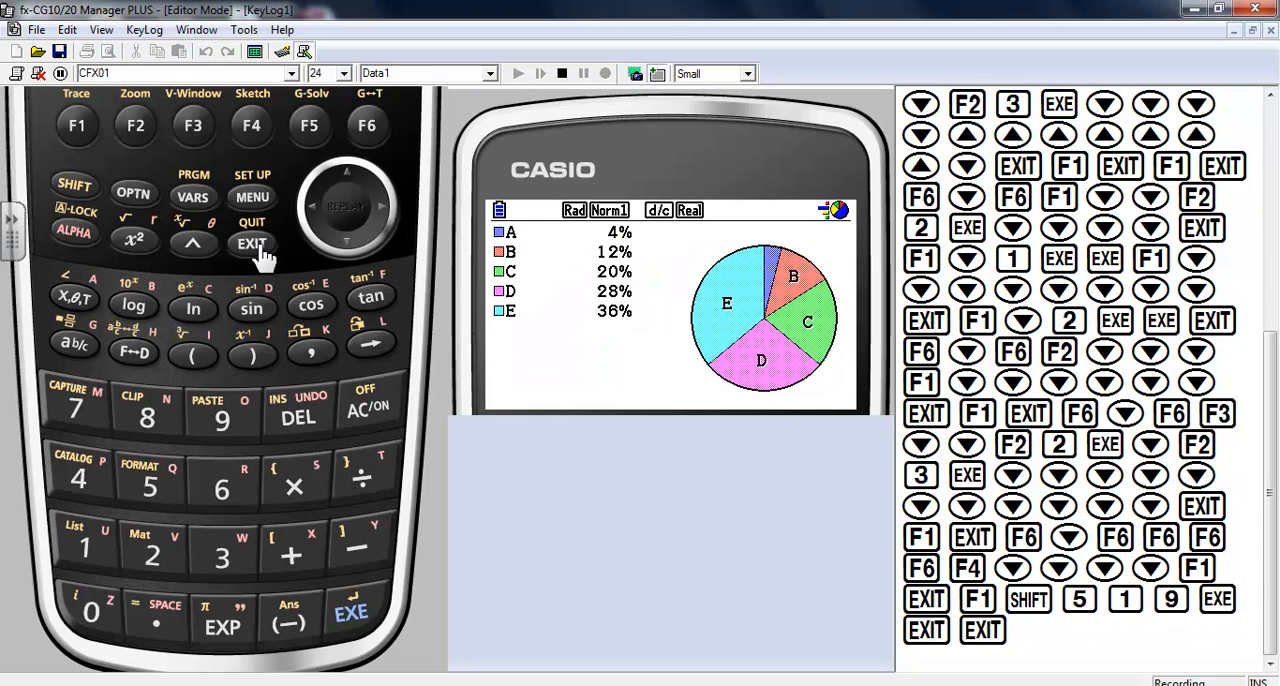
pyautogui.click(252, 243)
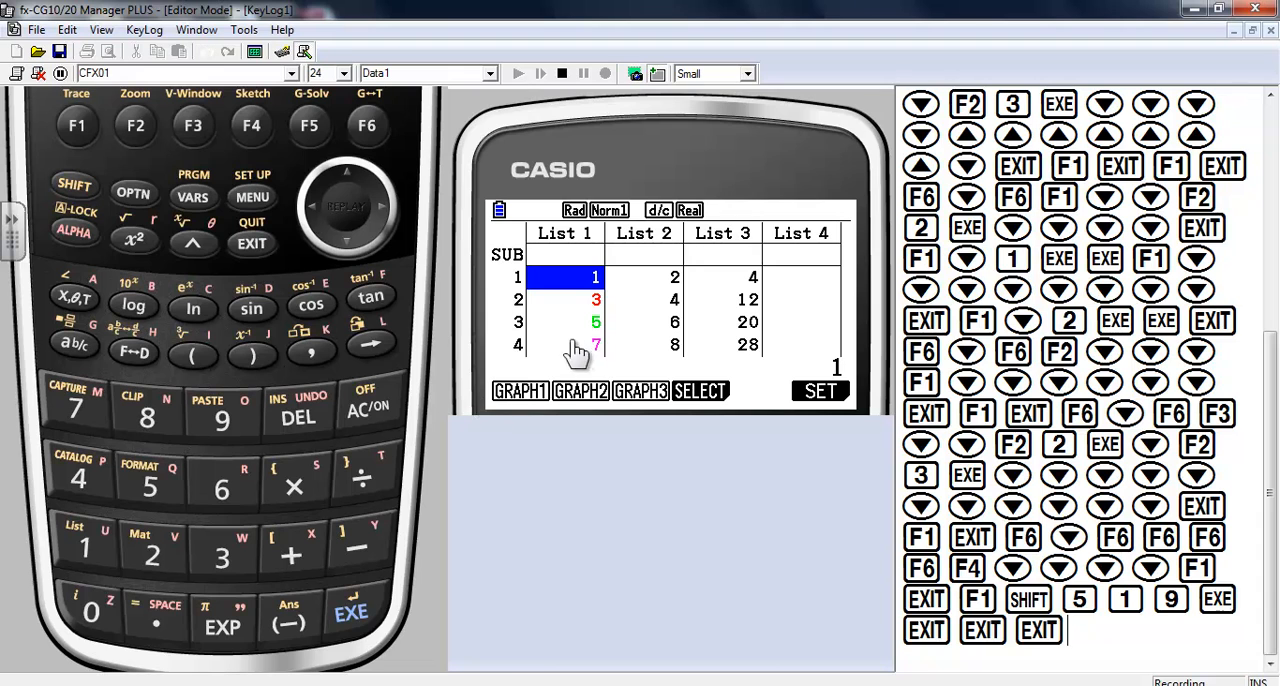
pyautogui.moveTo(345, 250)
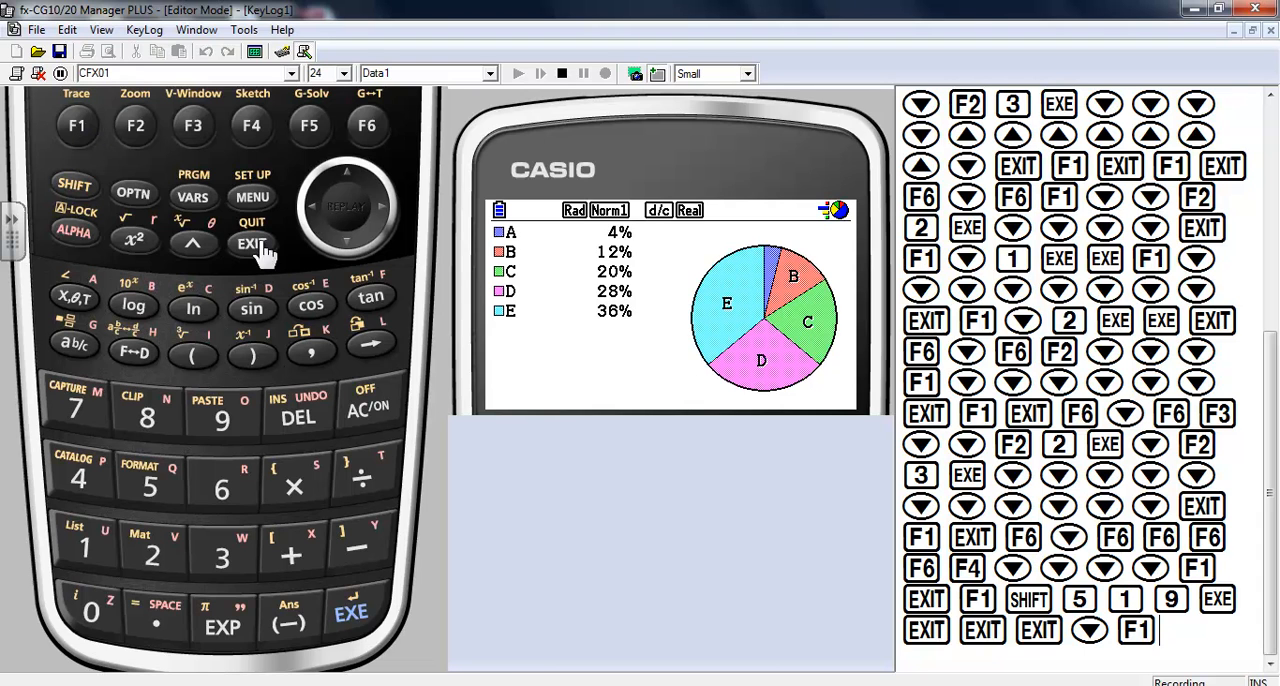
pyautogui.moveTo(88, 208)
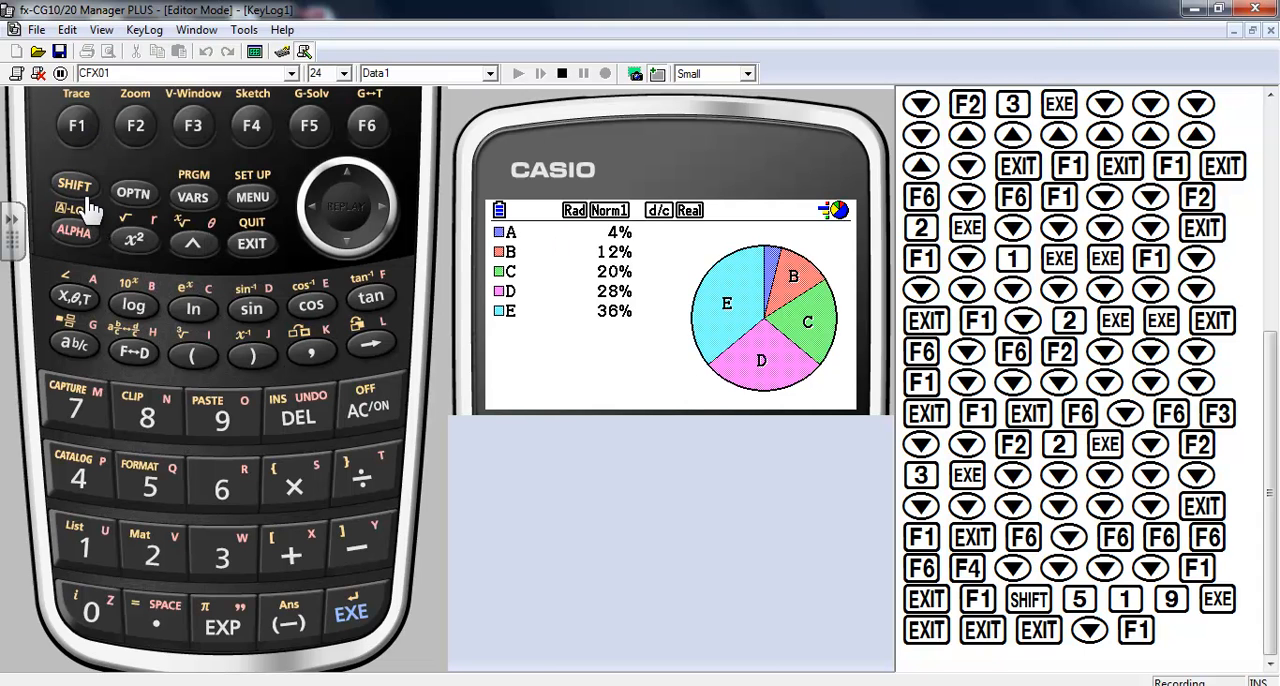
pyautogui.moveTo(168, 497)
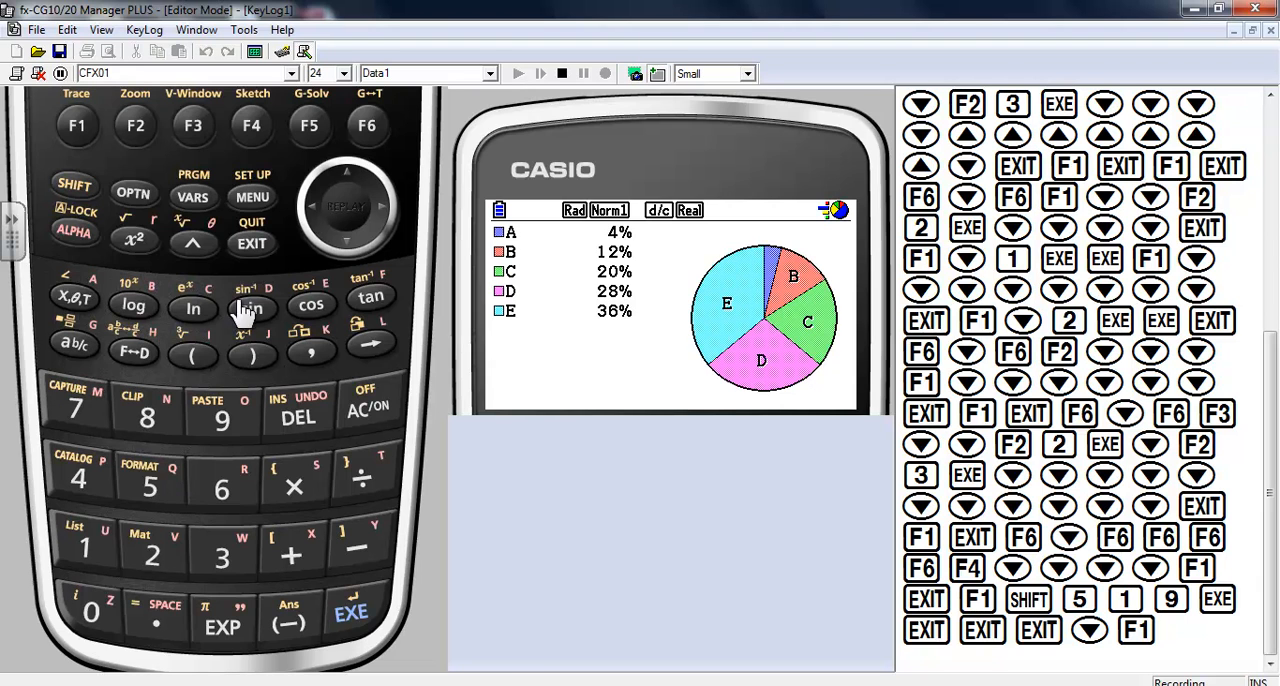
pyautogui.click(251, 243)
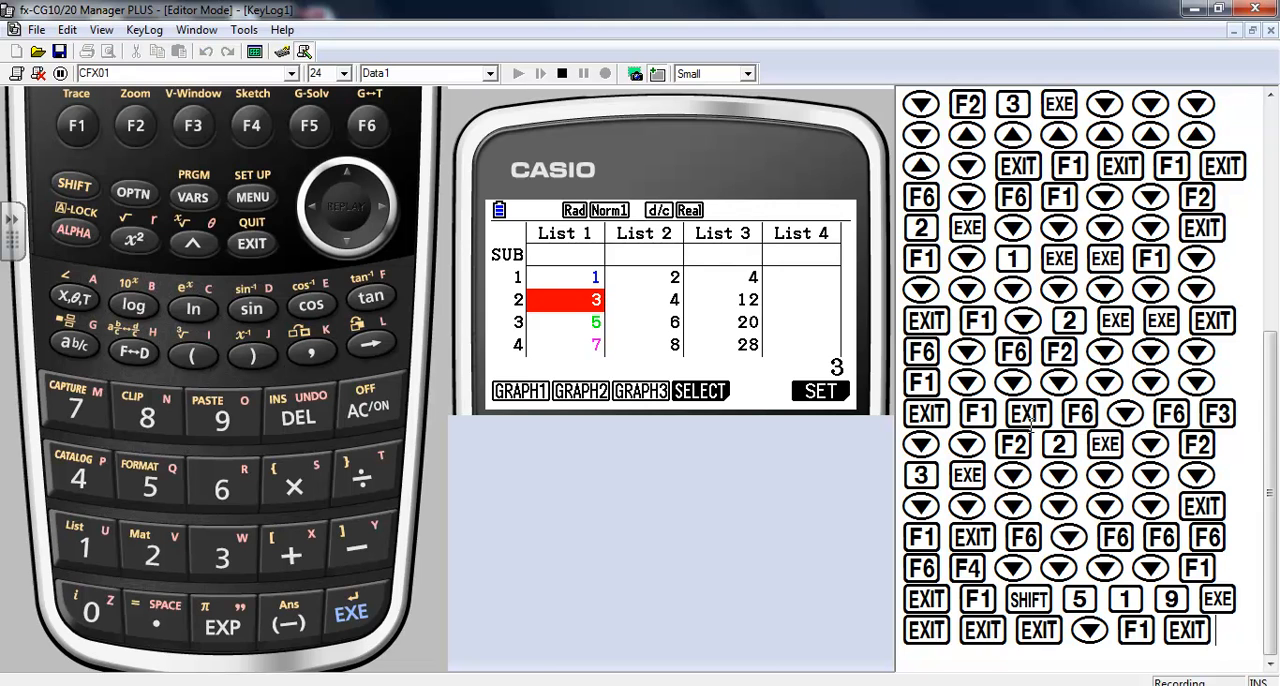
pyautogui.moveTo(1005, 481)
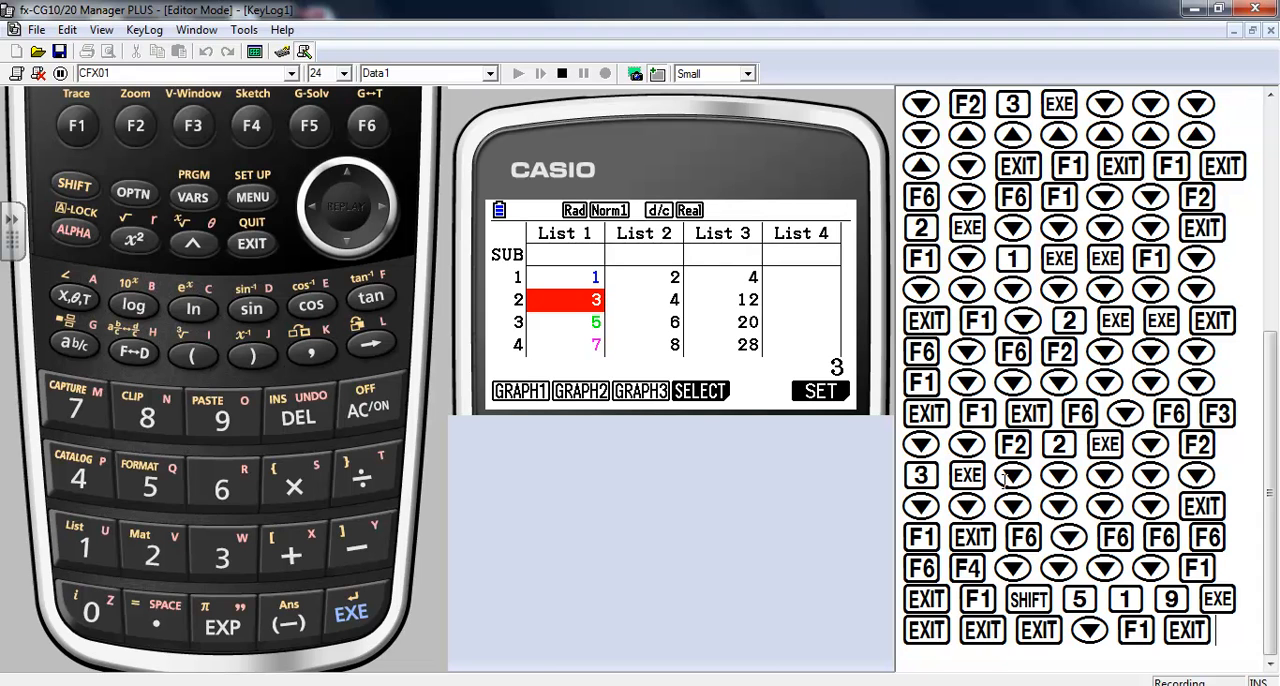
pyautogui.moveTo(700, 245)
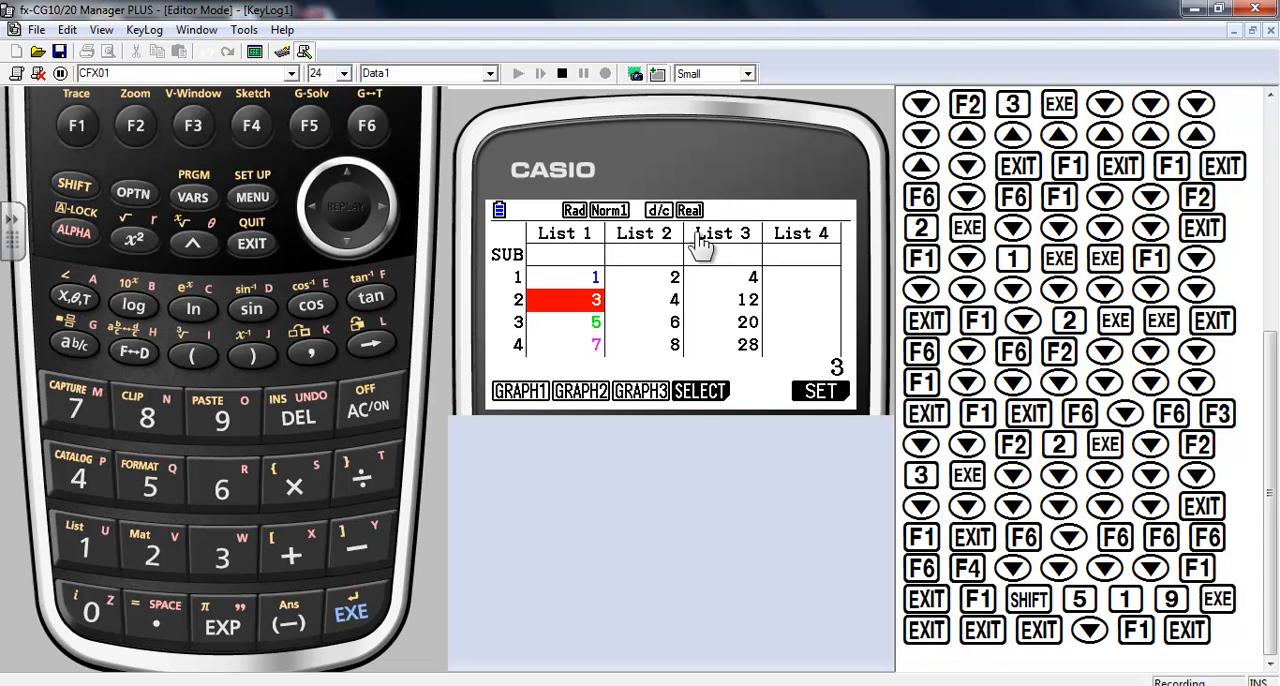